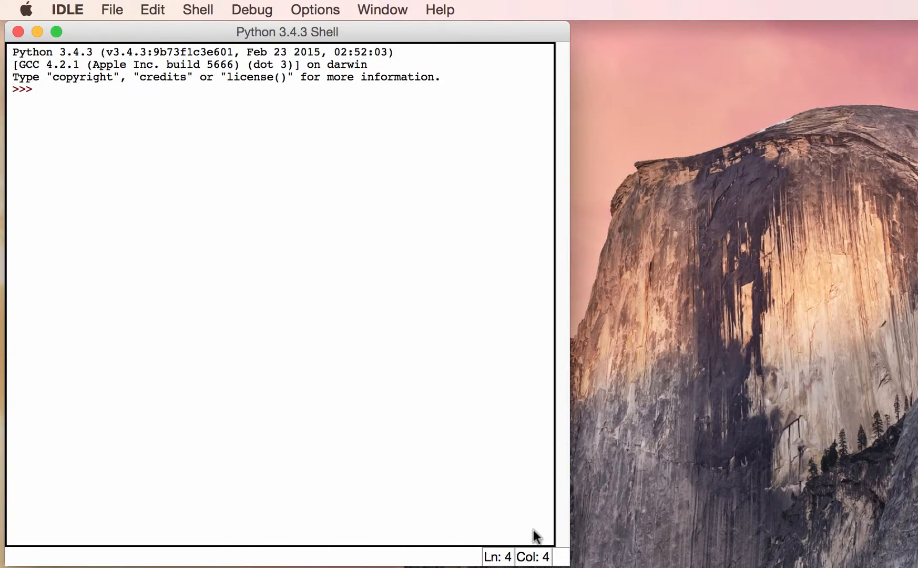
mouse_move(523, 512)
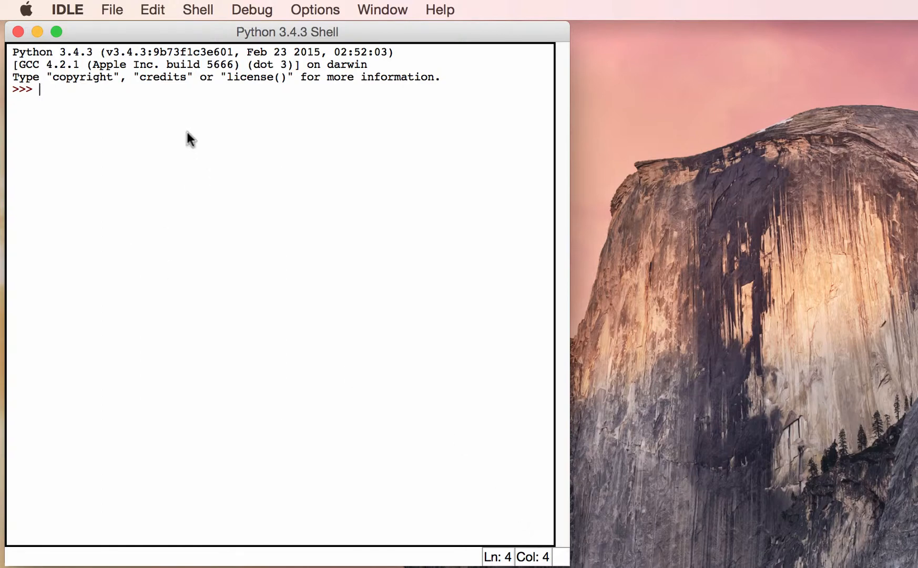
mouse_move(82, 104)
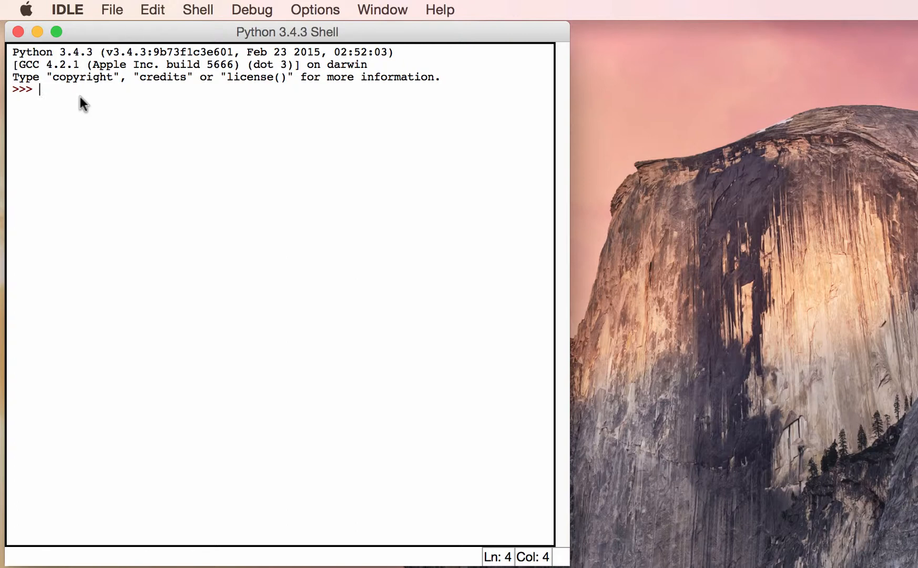
Step: Enter the single-quoted literal 'This is a string' at the >>> prompt
type("'This")
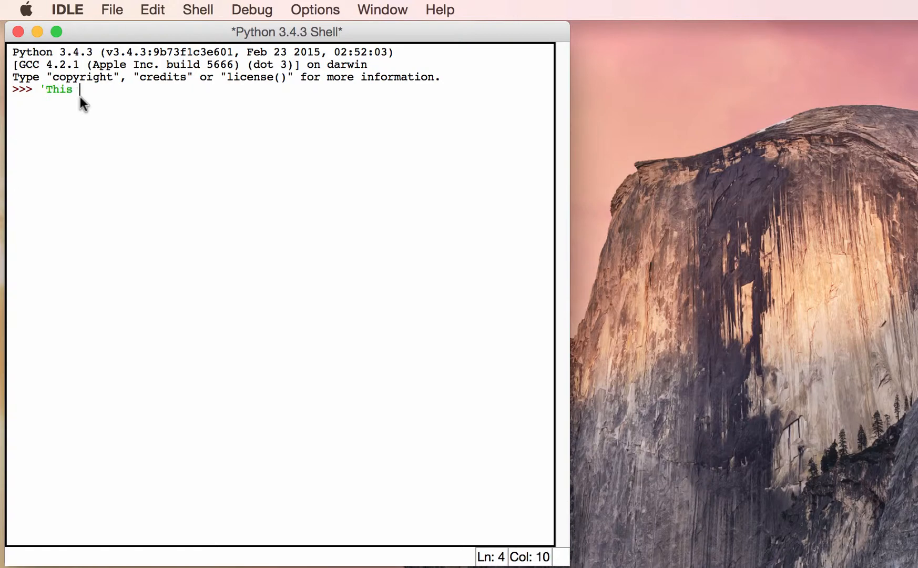
type("is a ste")
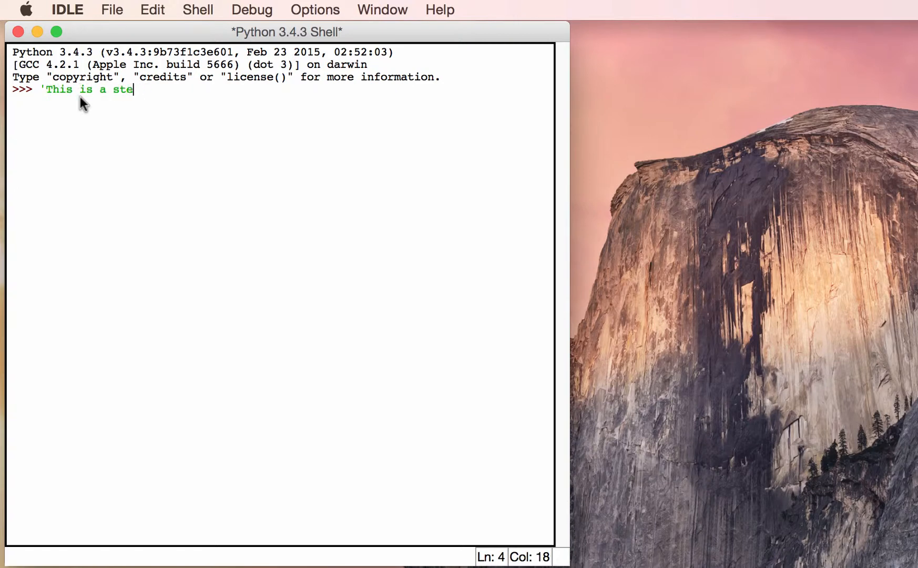
type("ring")
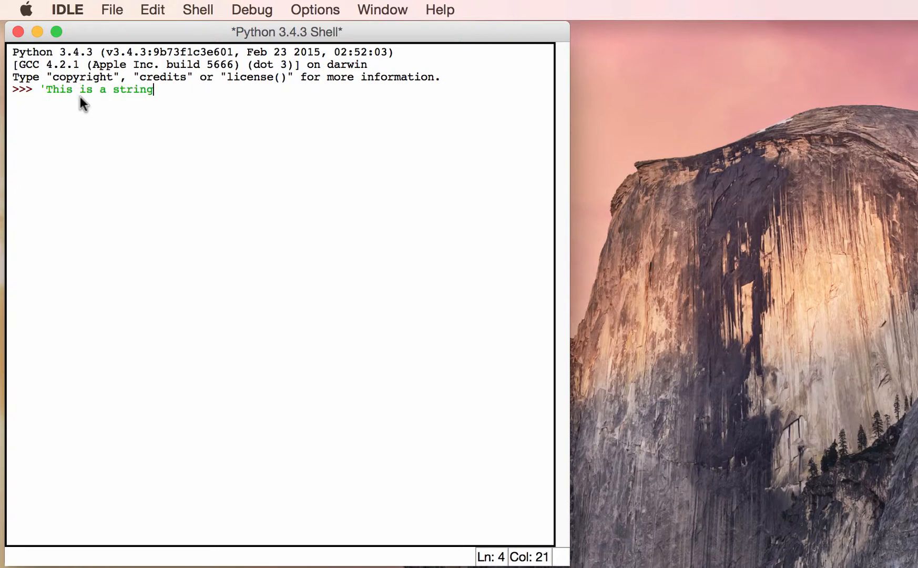
type("'")
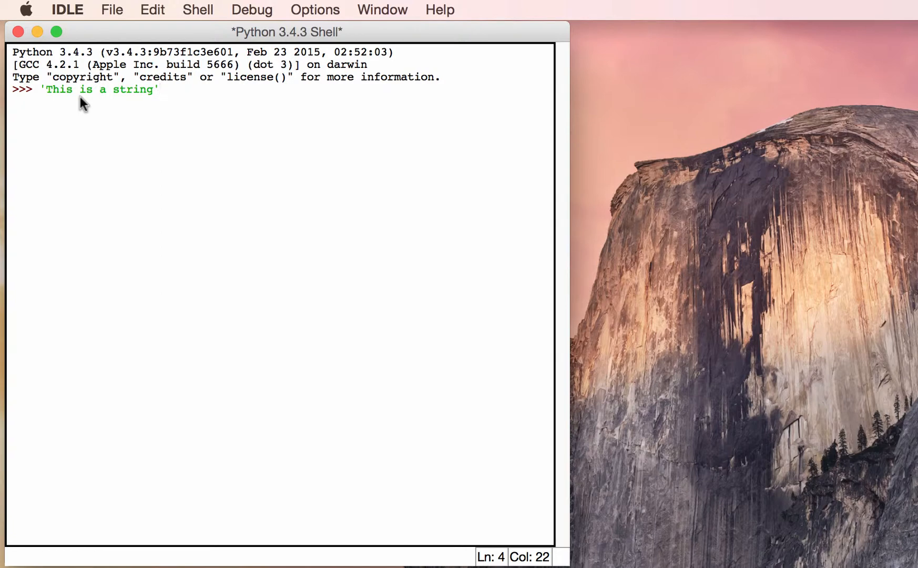
mouse_move(34, 96)
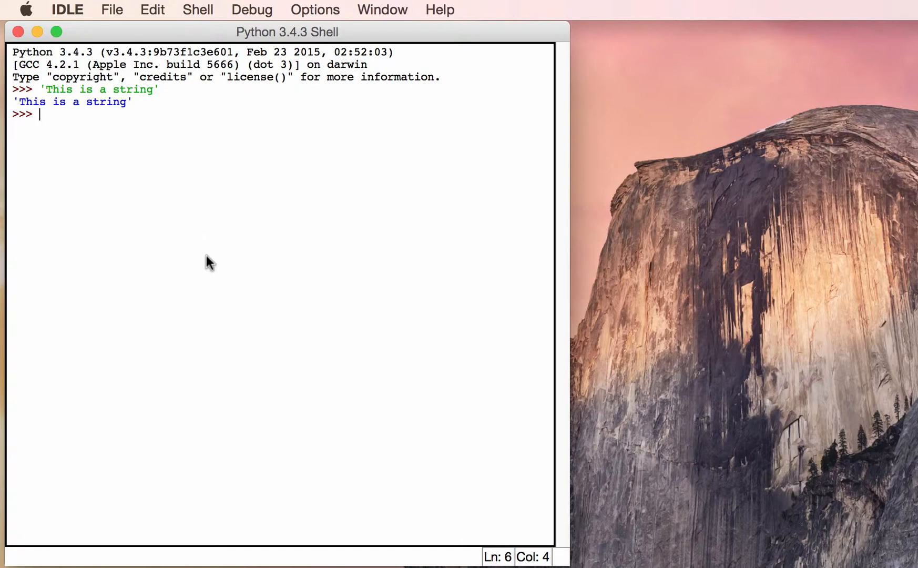
Step: Evaluate "This is also a string" so it echoes back in single quotes
type("\"")
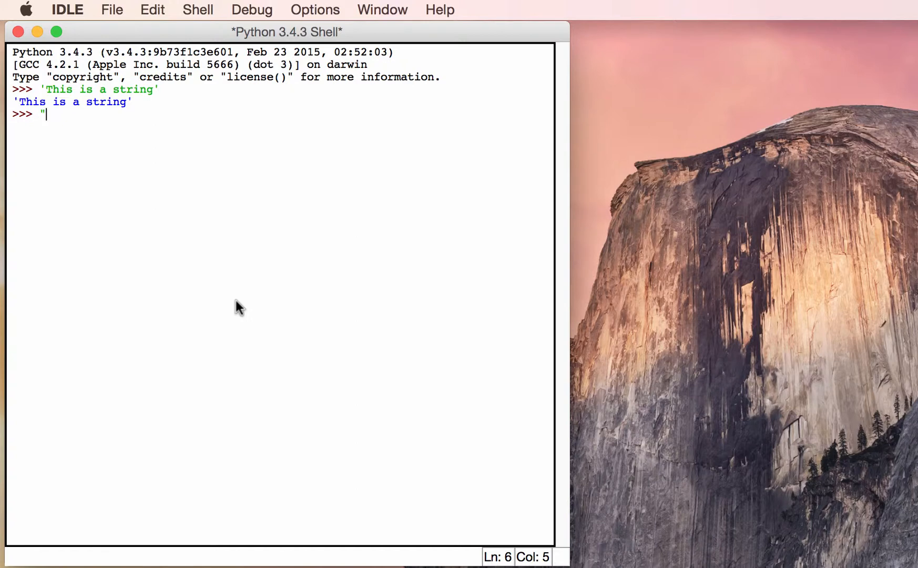
type("This i")
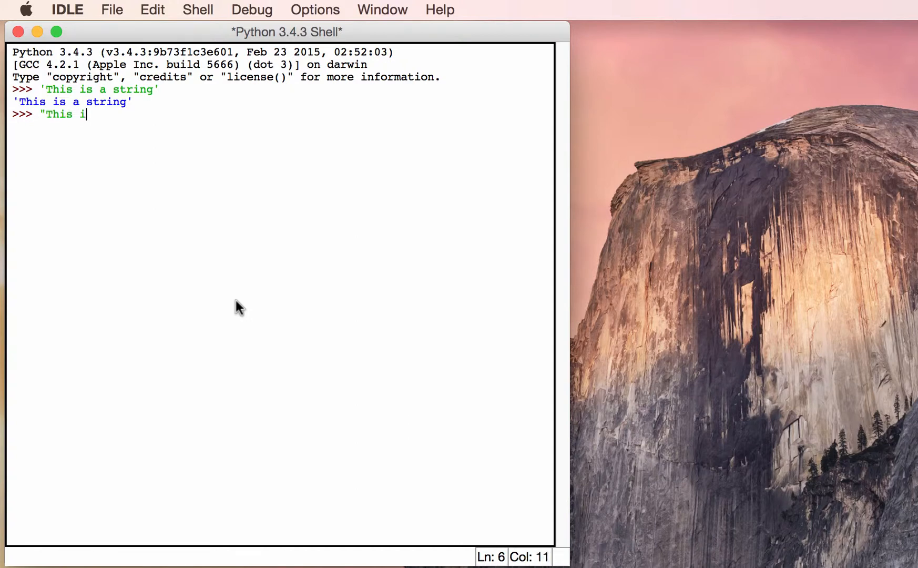
type("s also")
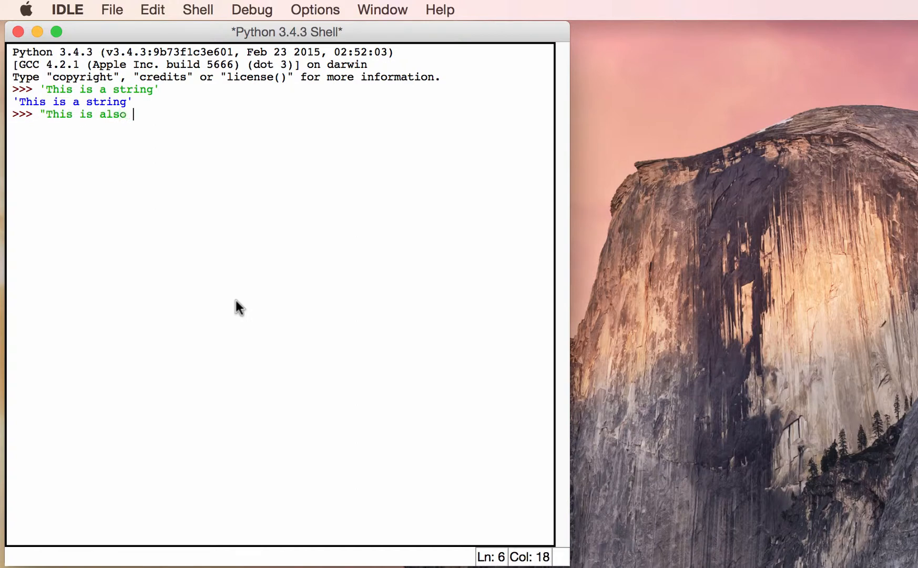
type("a string\"")
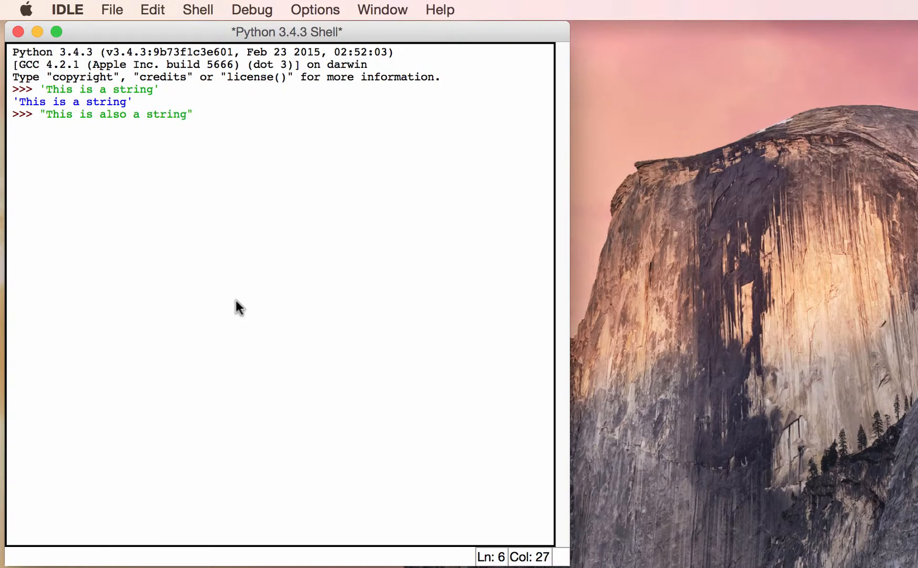
mouse_move(91, 123)
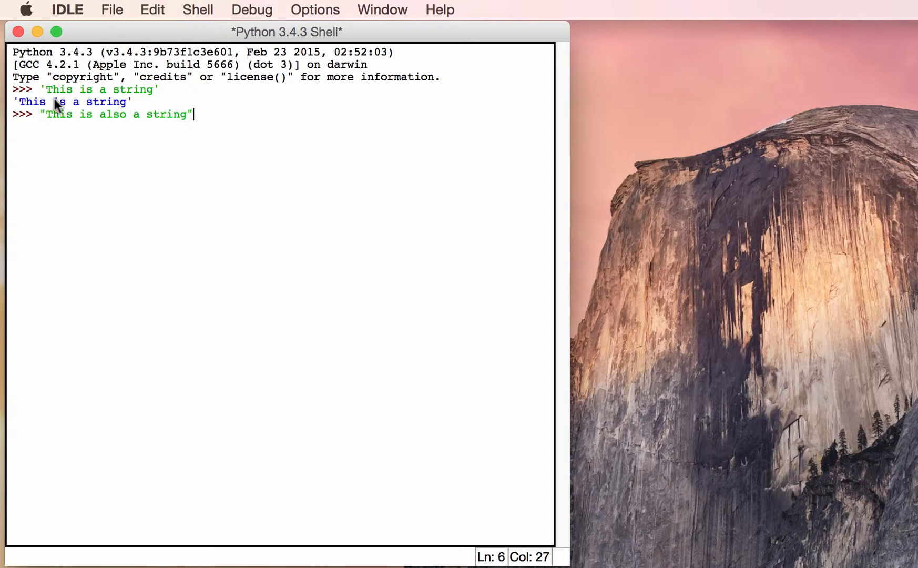
mouse_move(59, 121)
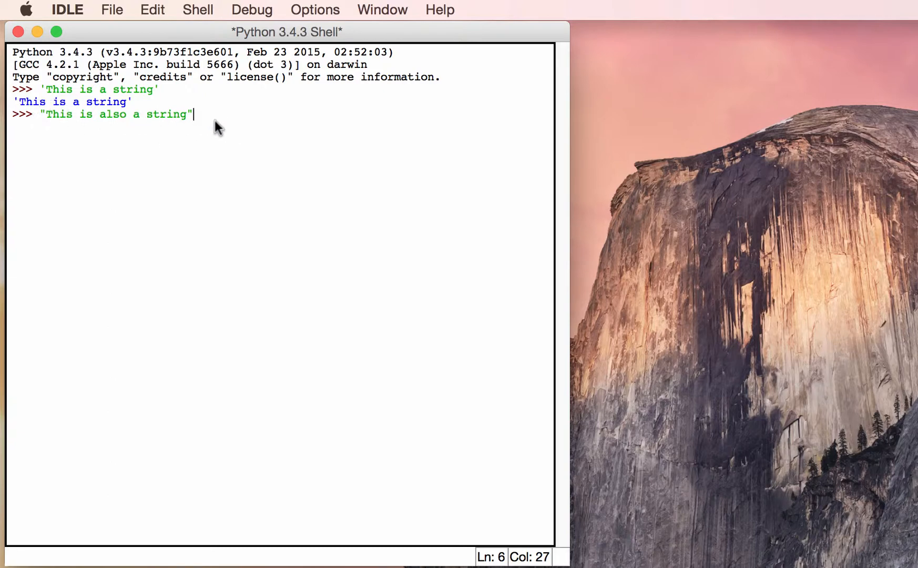
key("Return")
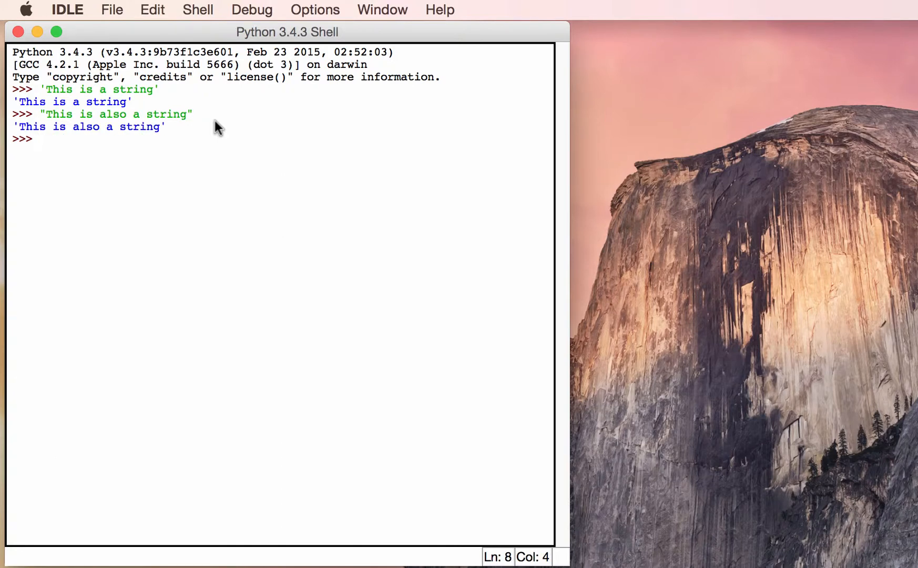
Step: Enter the double-quoted sentence "This is a conjunction: don't" containing an apostrophe
type("\"")
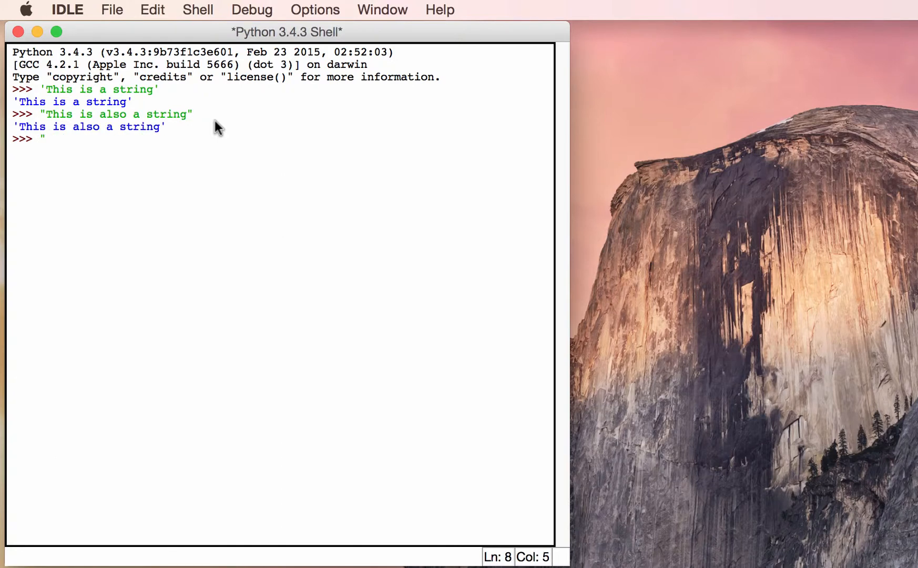
type("Ths")
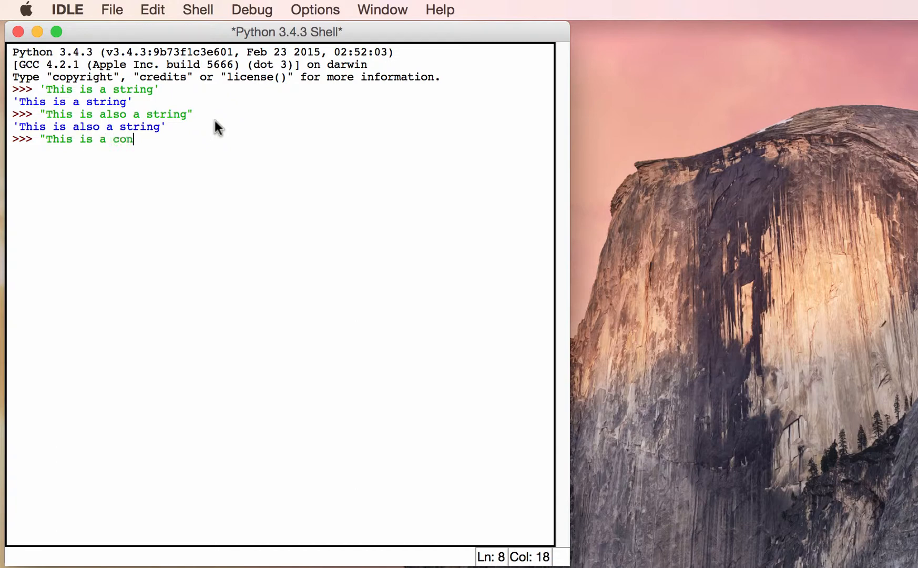
type("junciton:")
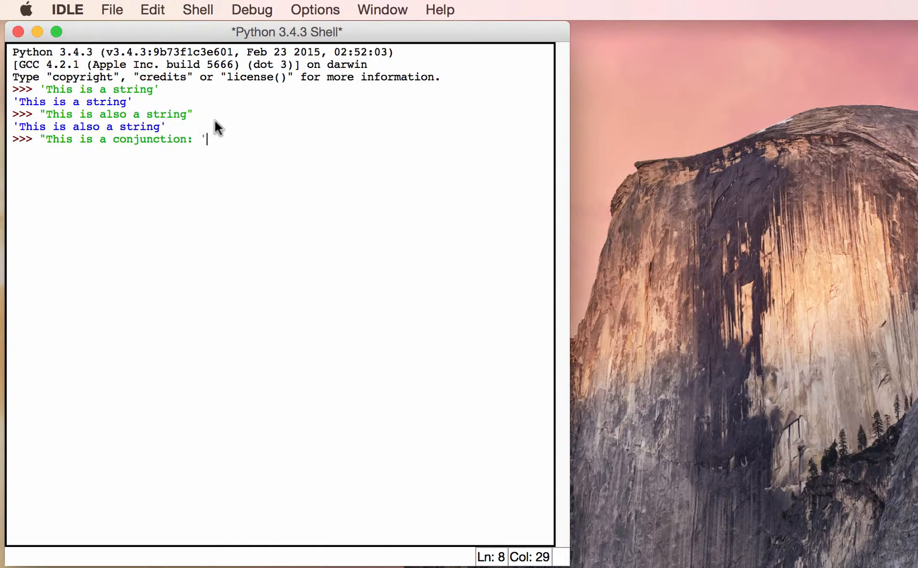
type("don")
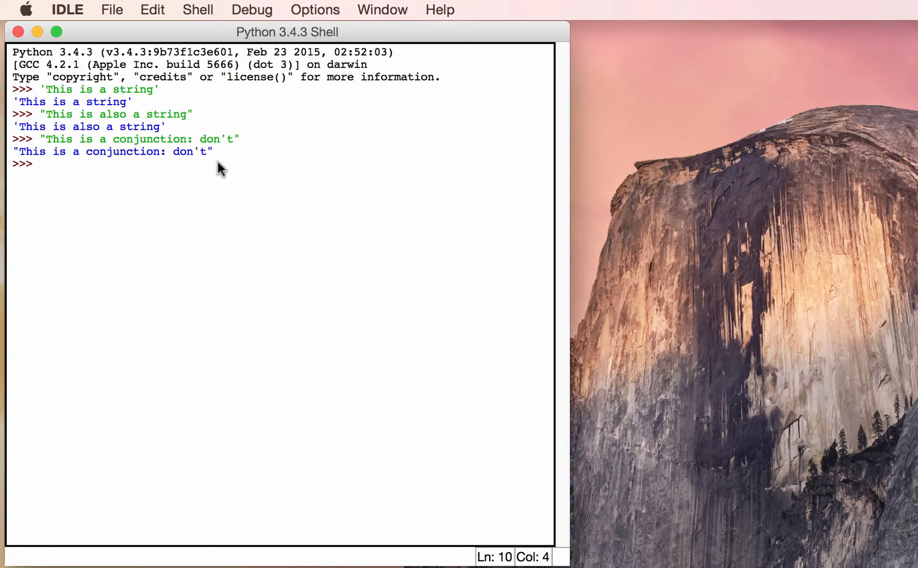
mouse_move(95, 157)
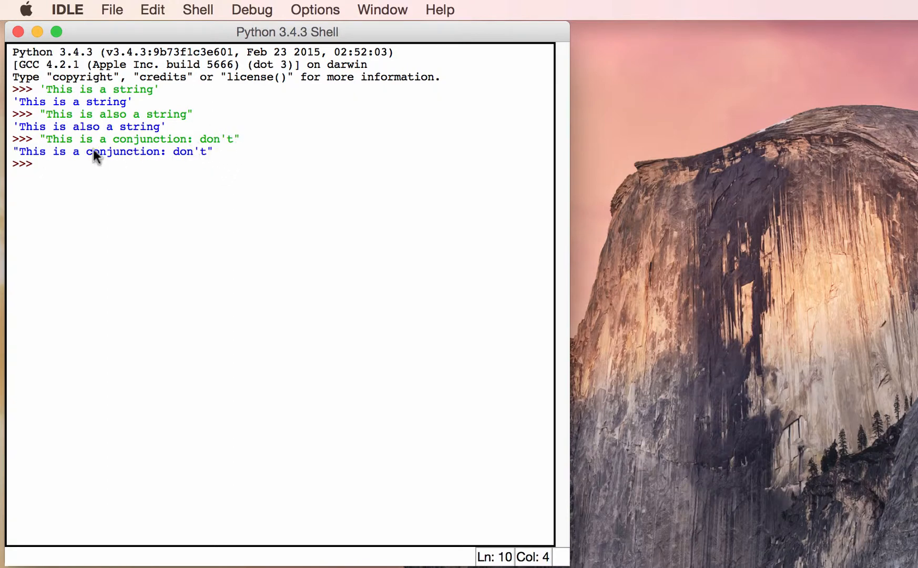
mouse_move(227, 145)
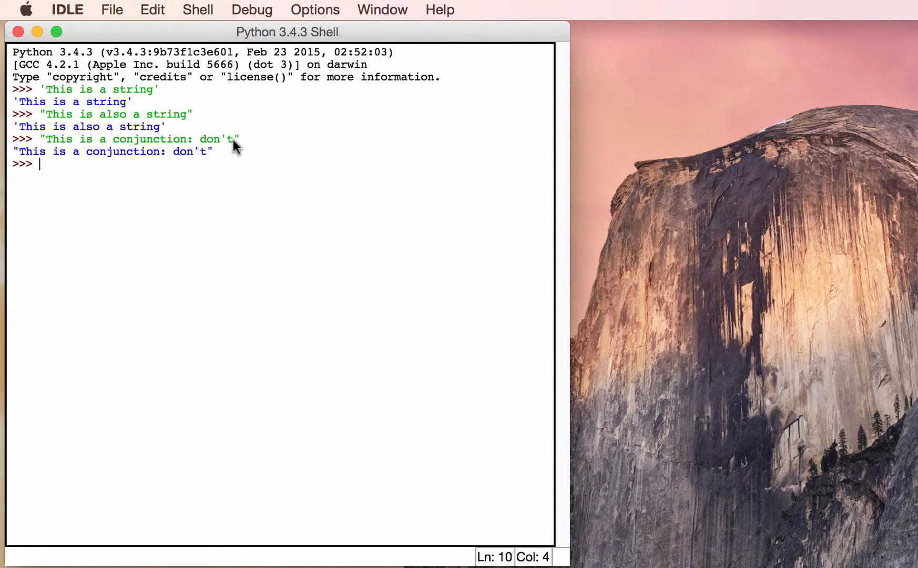
mouse_move(233, 166)
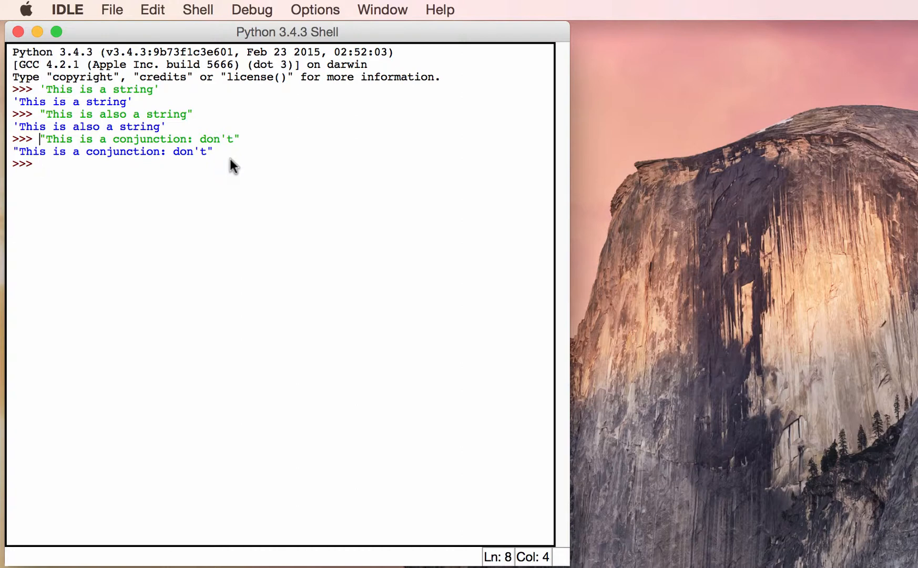
Step: Re-enter the don't sentence in single quotes to trigger SyntaxError: invalid syntax
type("\"This is a conjunction: don't\"")
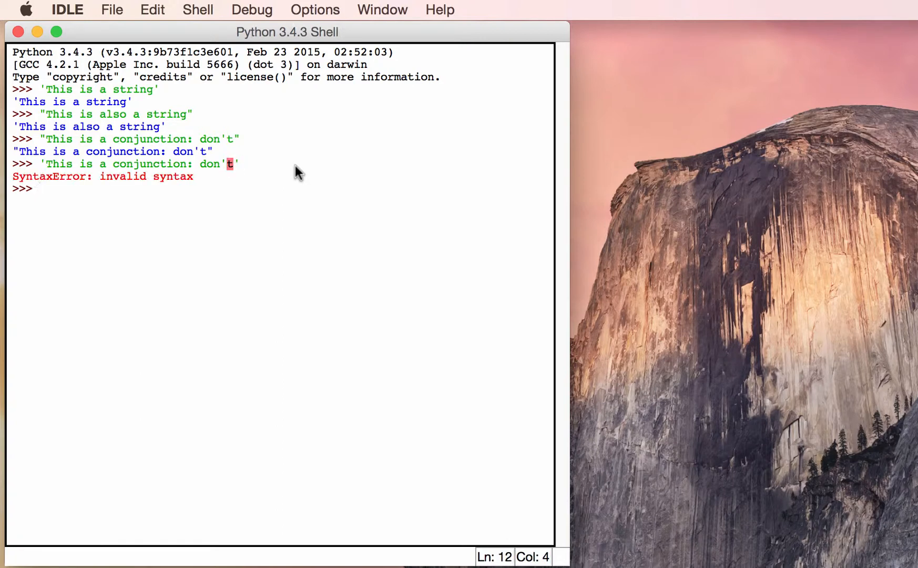
mouse_move(100, 206)
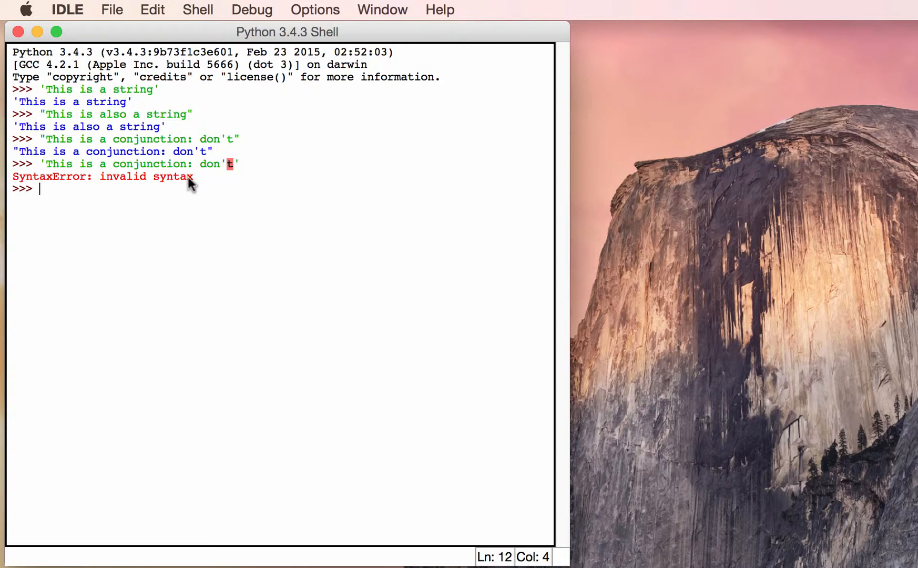
mouse_move(45, 168)
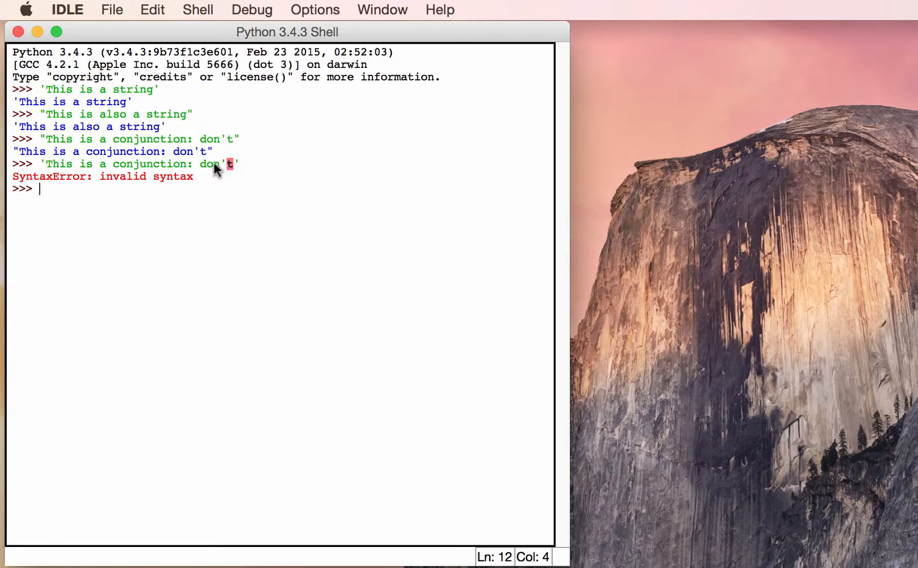
mouse_move(230, 164)
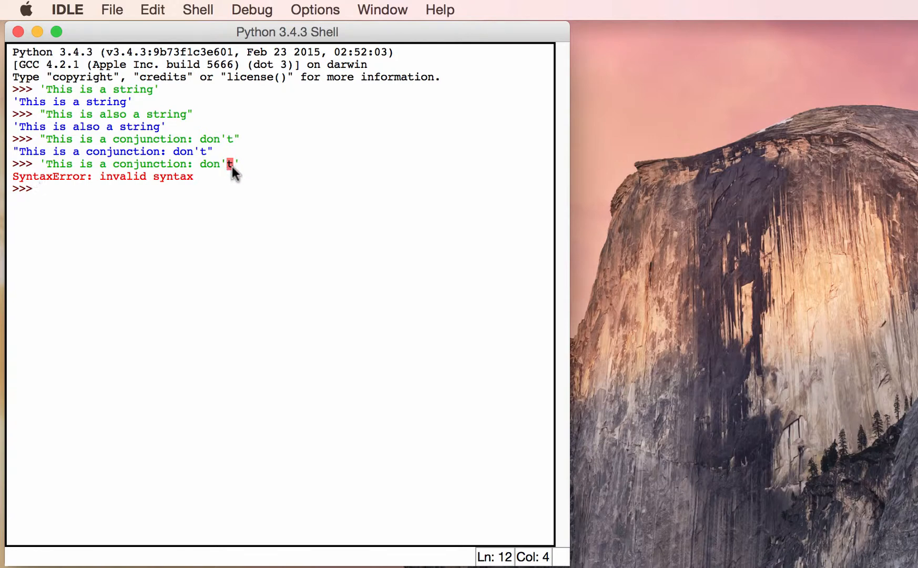
mouse_move(167, 299)
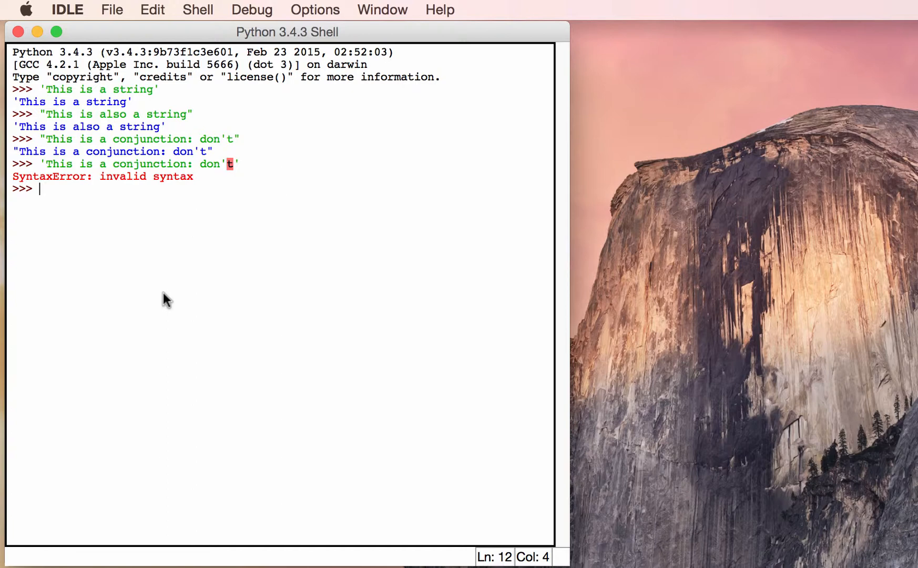
type("\"\"\"This is")
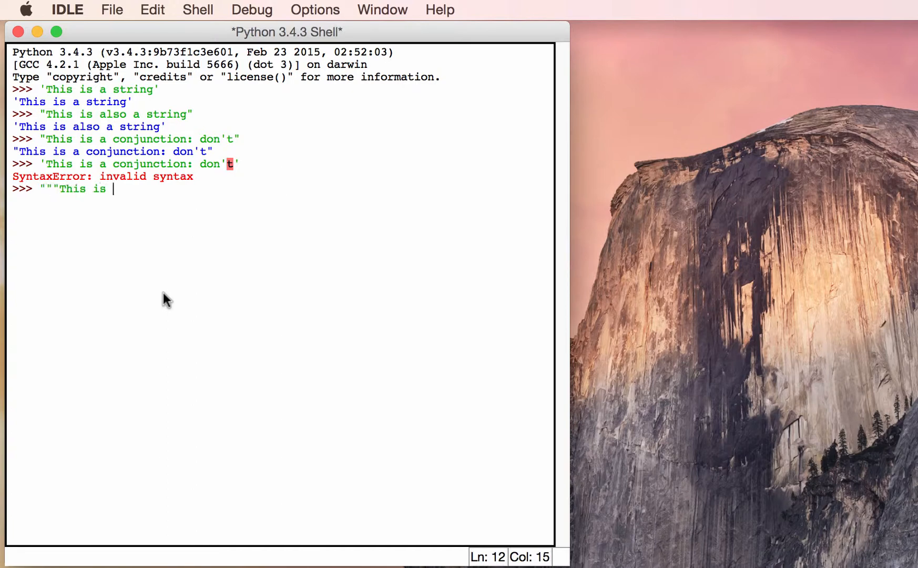
type("a")
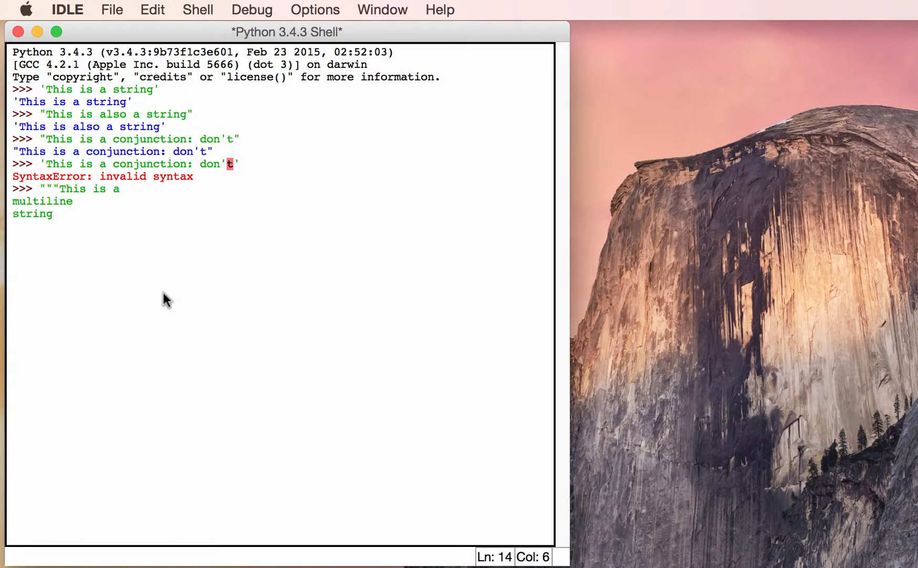
type("\"\"")
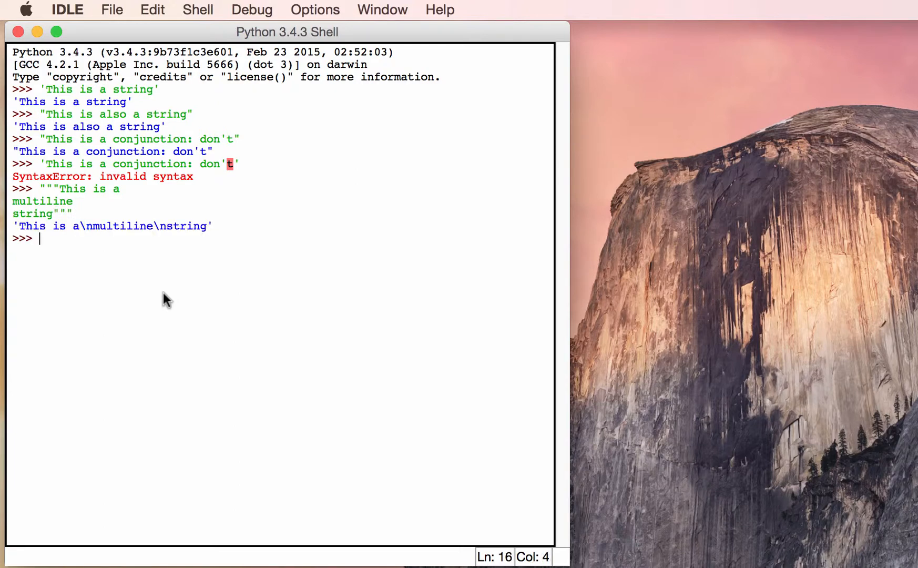
mouse_move(111, 279)
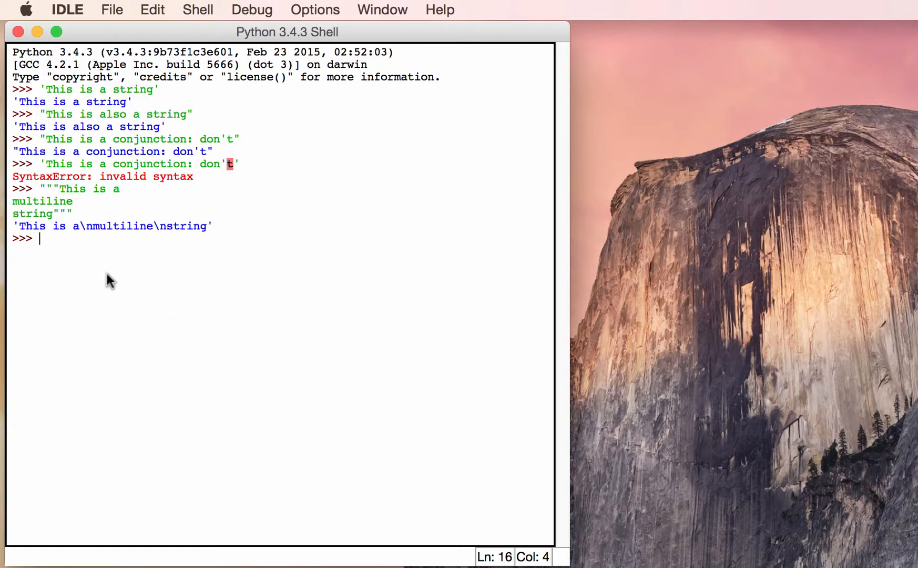
mouse_move(90, 231)
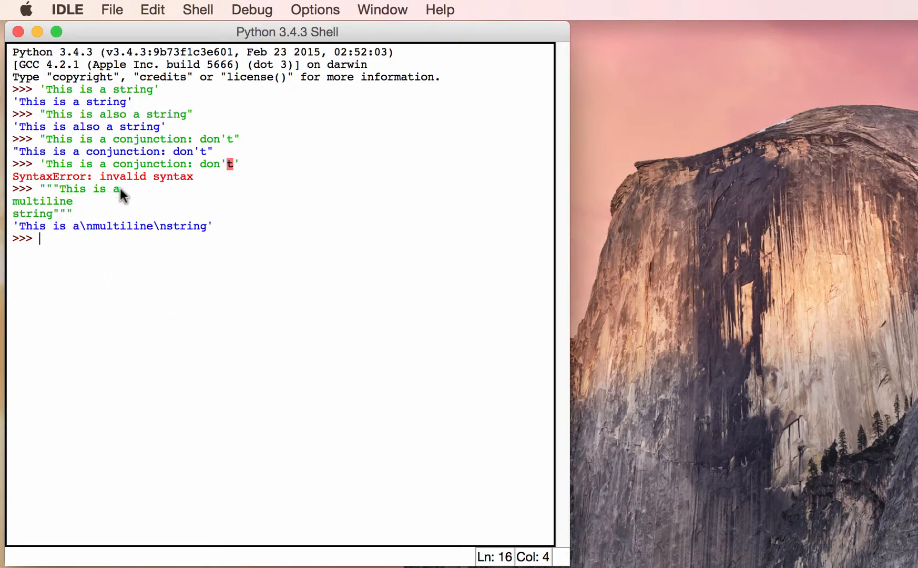
mouse_move(142, 233)
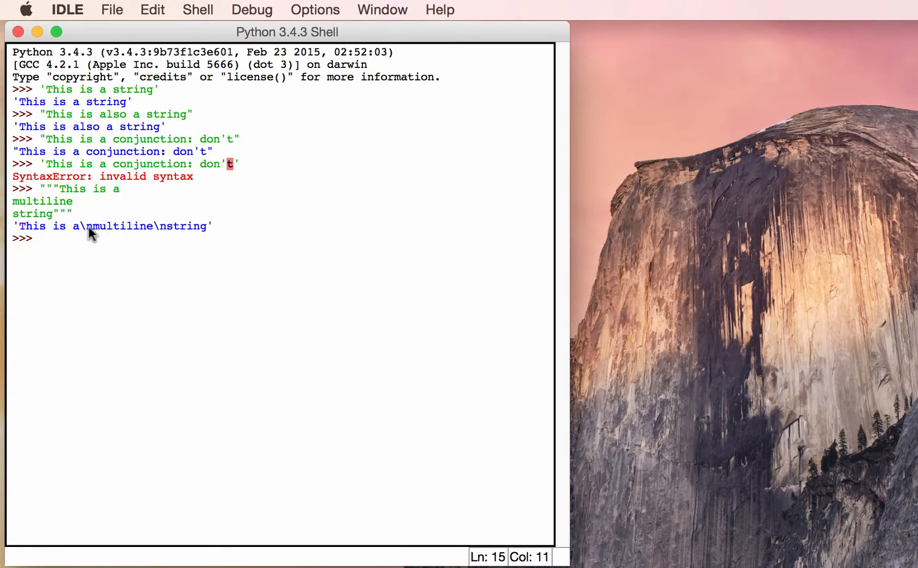
Step: Recall the triple-quoted multiline string and wrap it in print() for three-line output
left_click(84, 226)
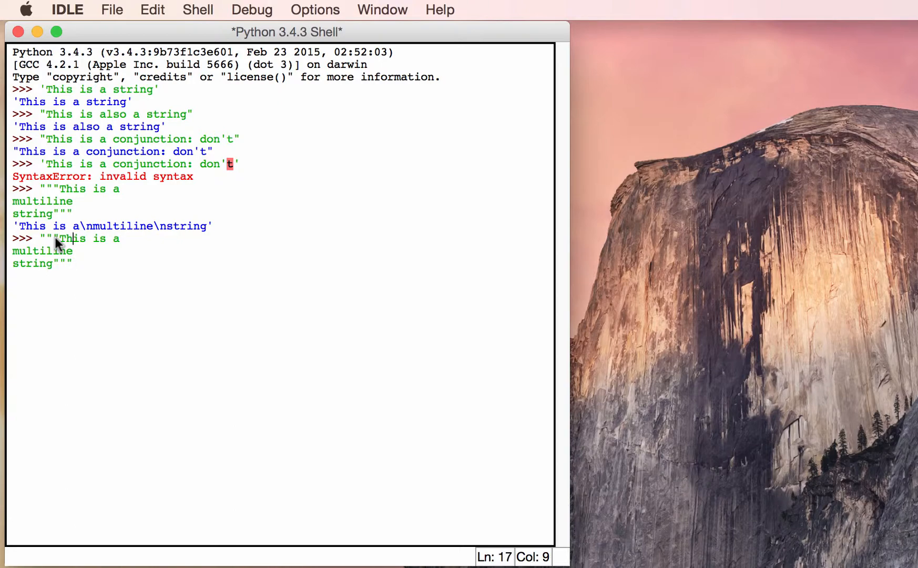
left_click(39, 239)
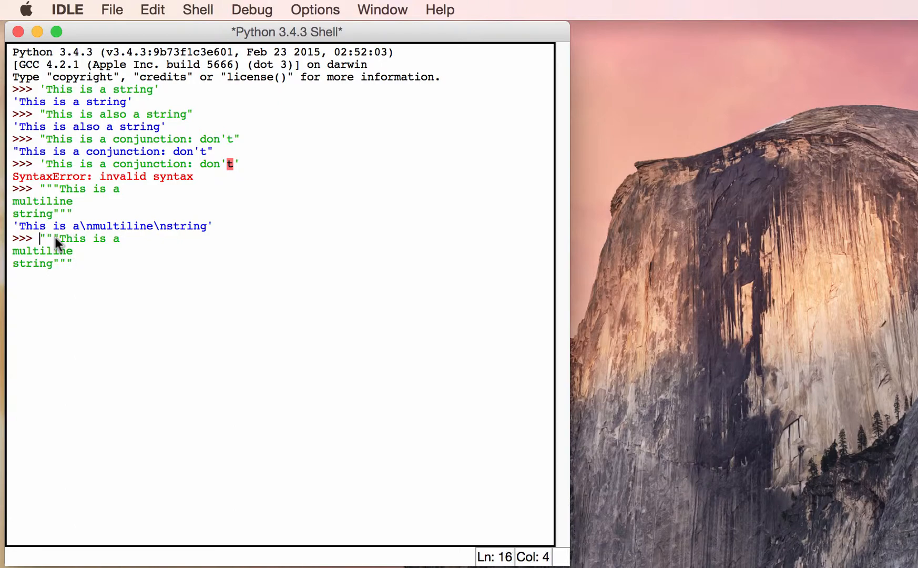
type("print(")
left_click(43, 263)
type(")")
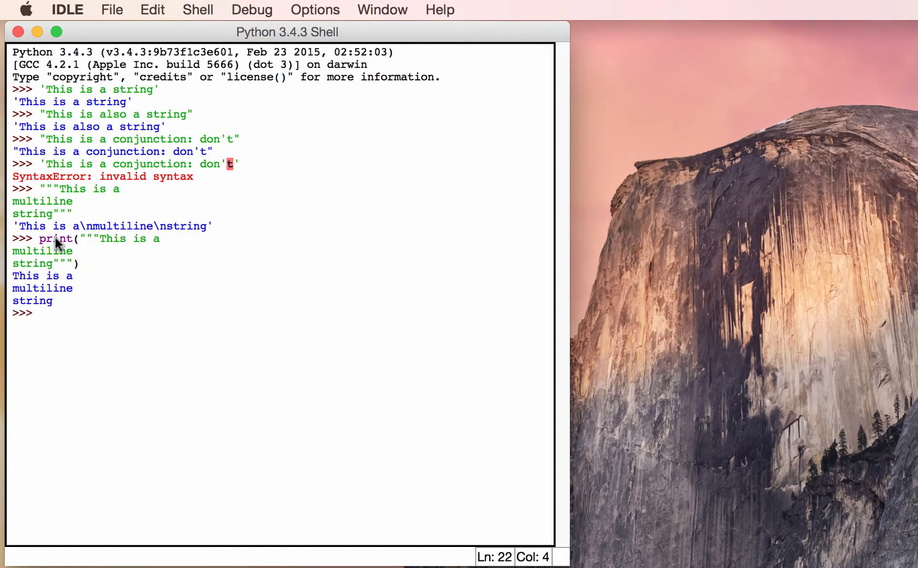
mouse_move(60, 302)
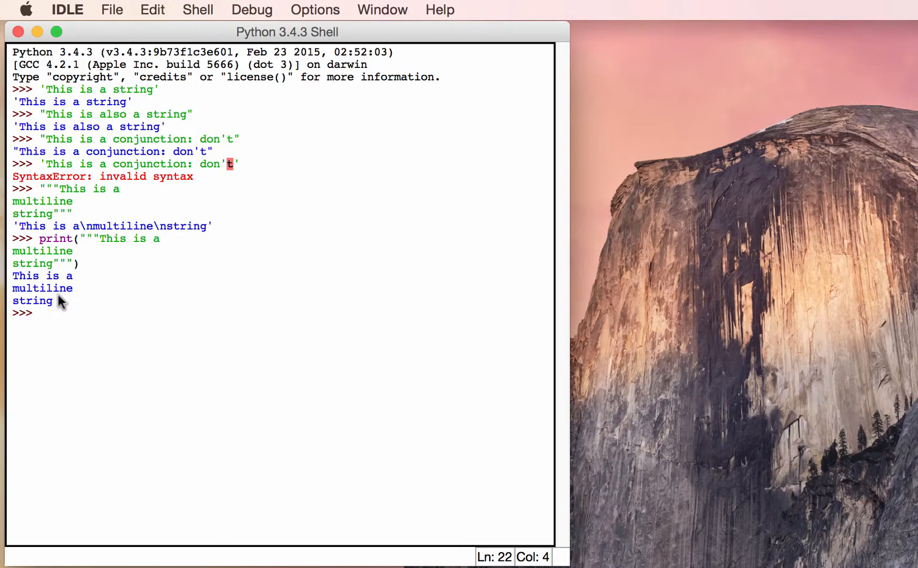
mouse_move(517, 343)
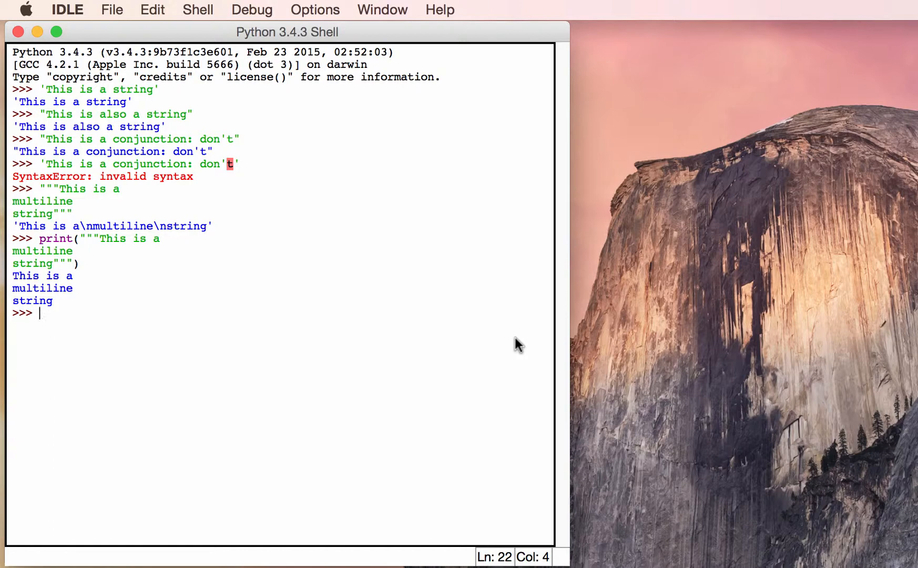
Step: Assign a = "The dog likes " and b = "the cat", then evaluate a + b
type("a =")
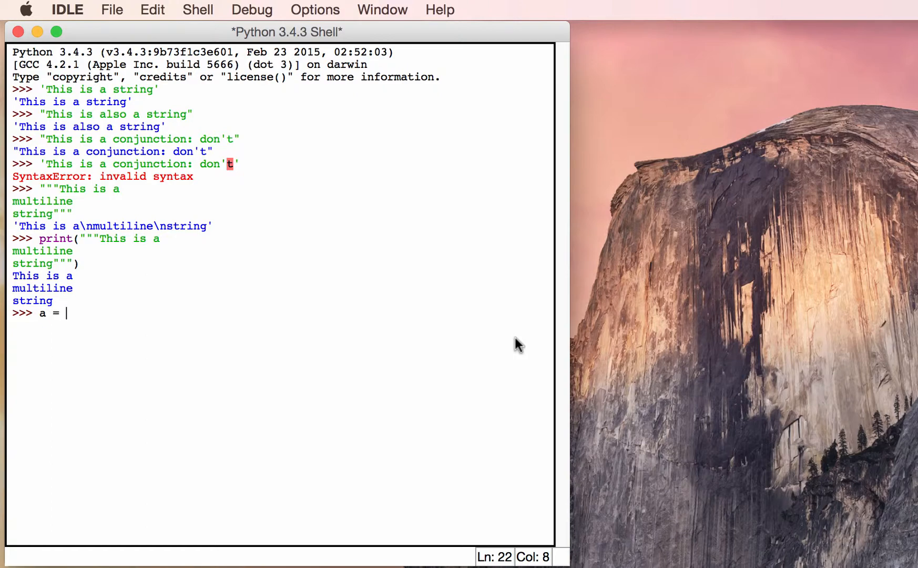
type("\"The")
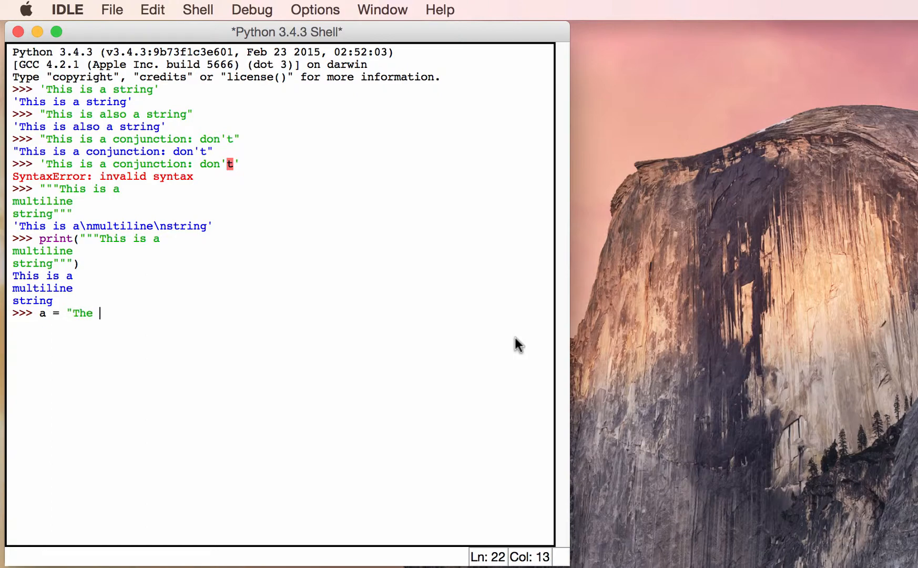
type("dog like")
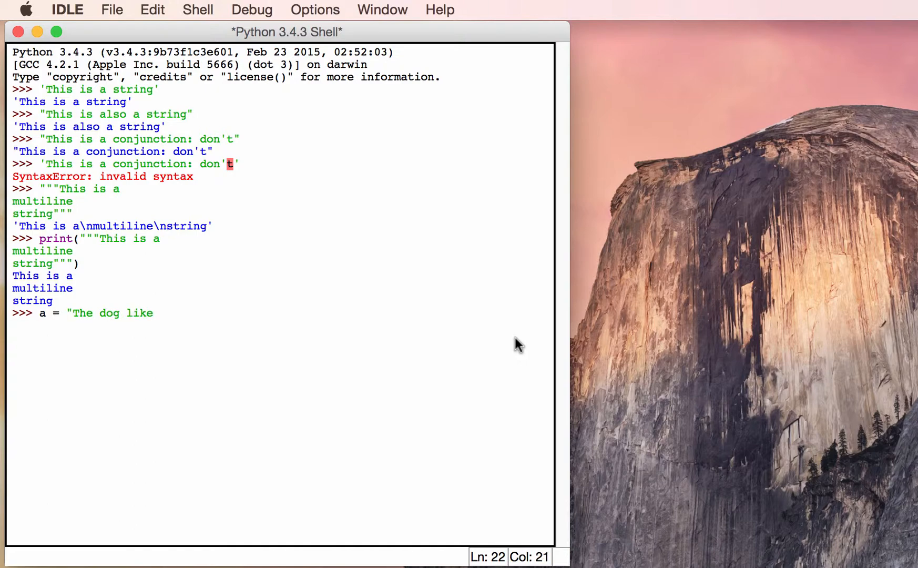
type("s \"")
type("b =")
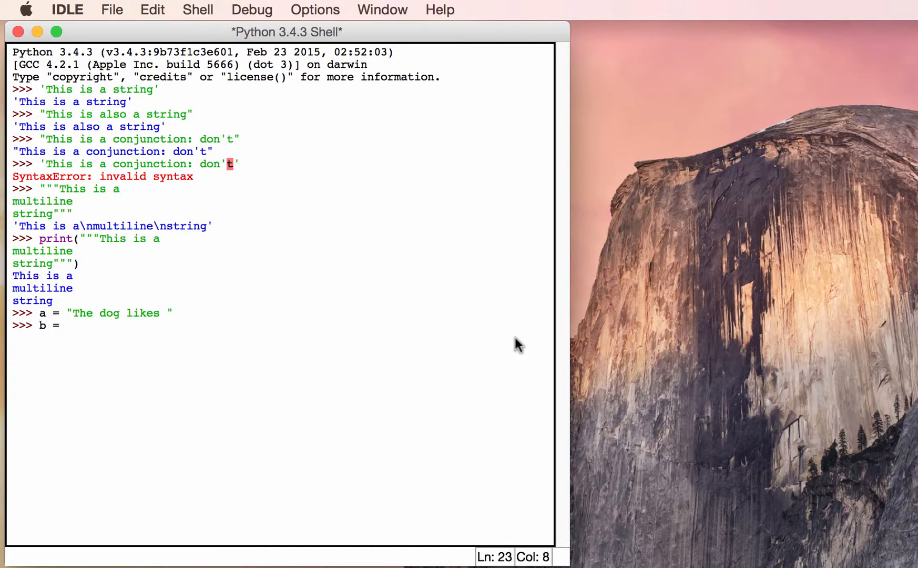
type("\"the cat")
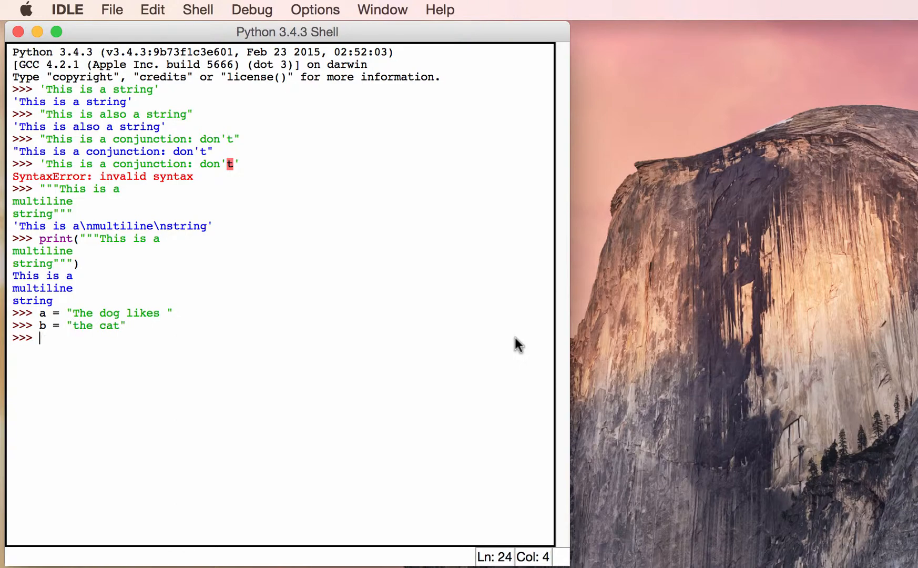
type("a + b")
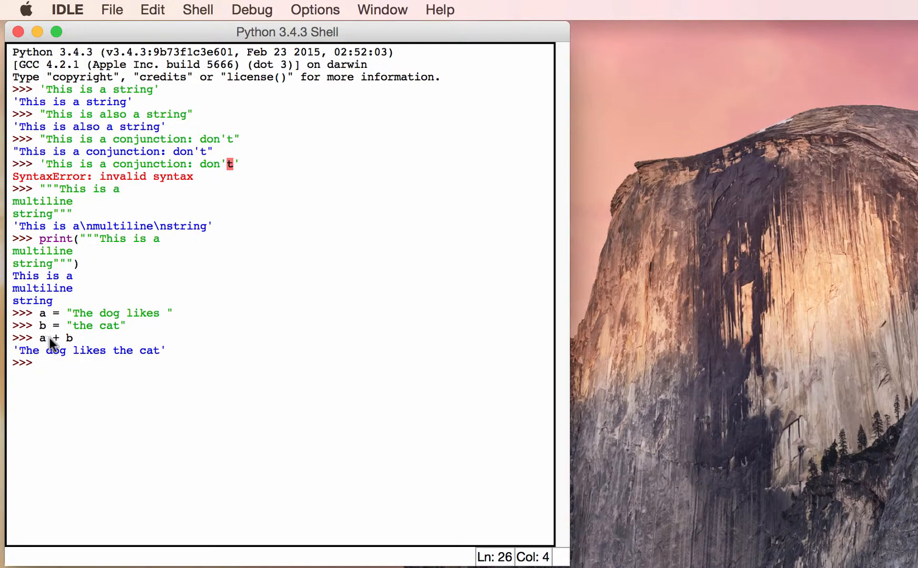
mouse_move(139, 313)
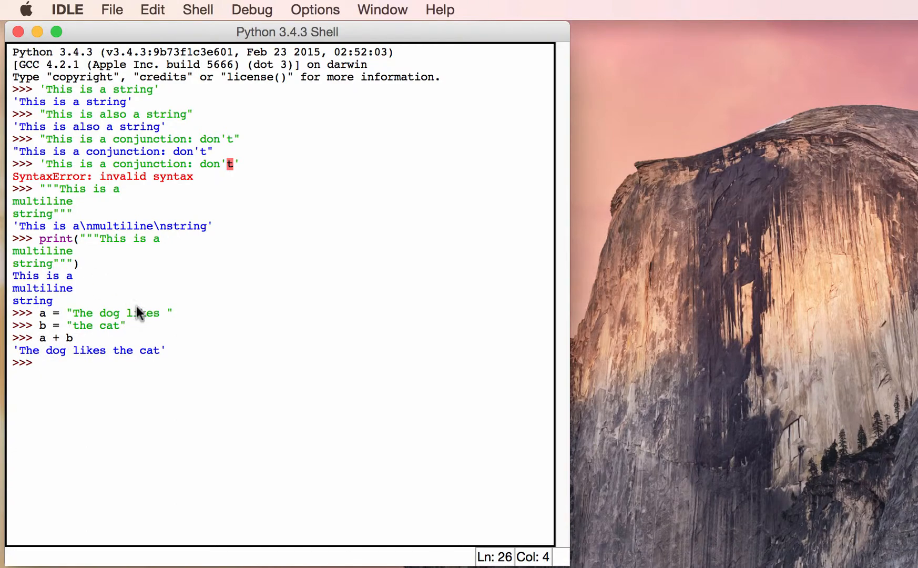
mouse_move(123, 378)
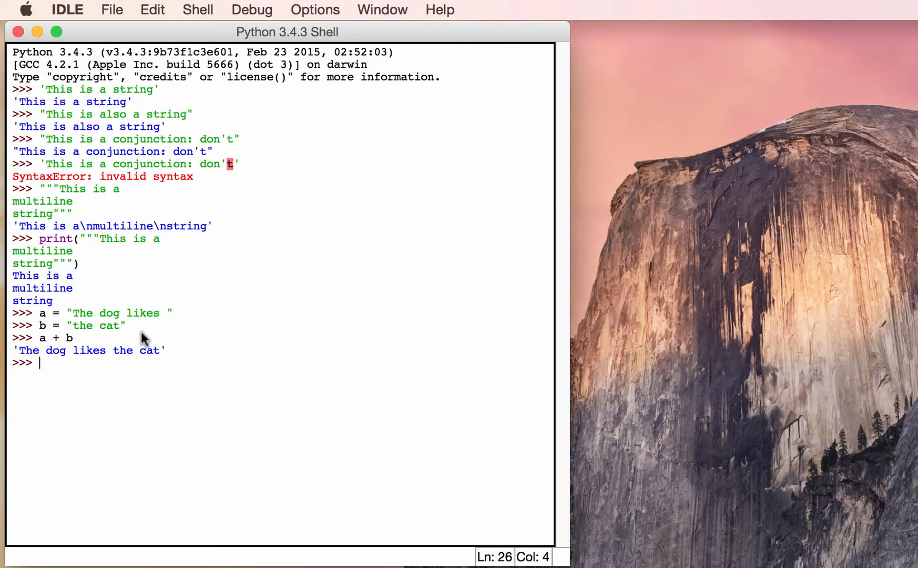
mouse_move(100, 331)
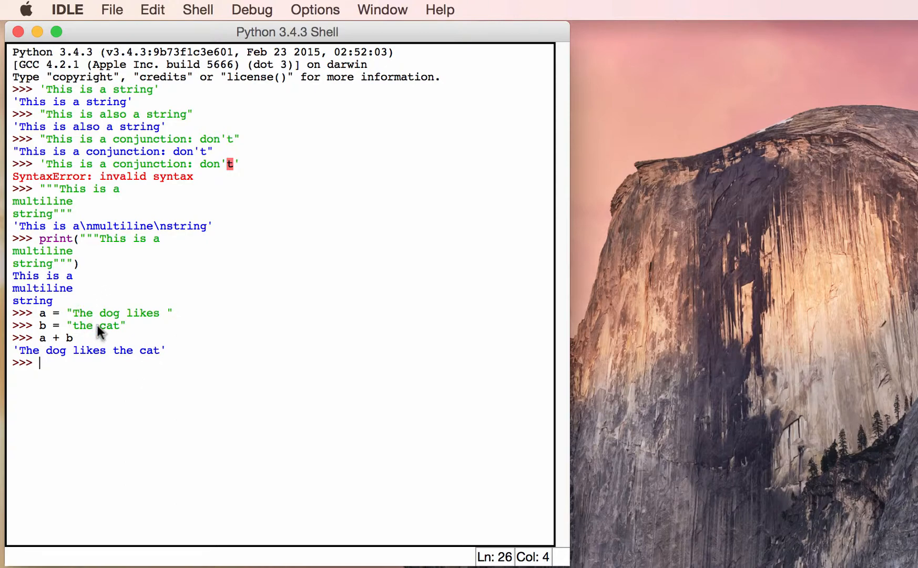
mouse_move(96, 363)
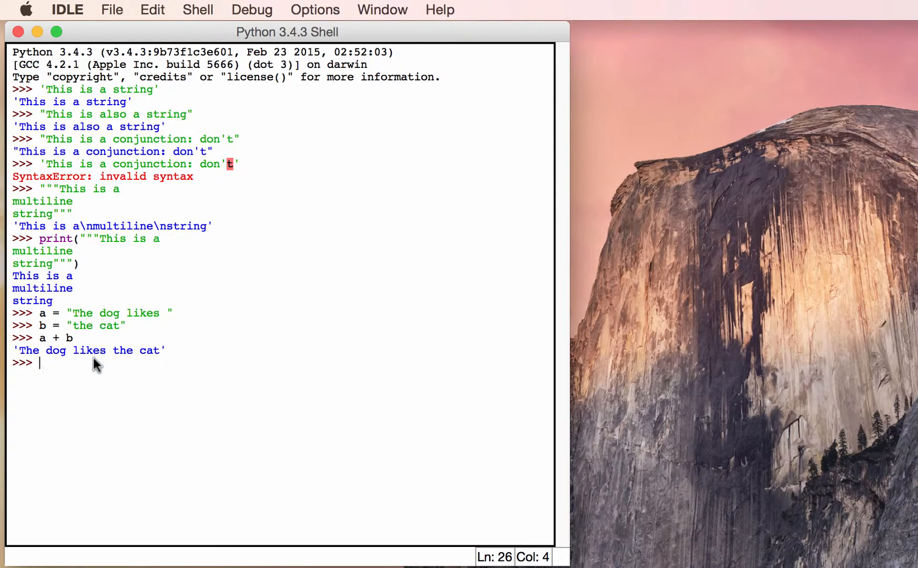
mouse_move(129, 389)
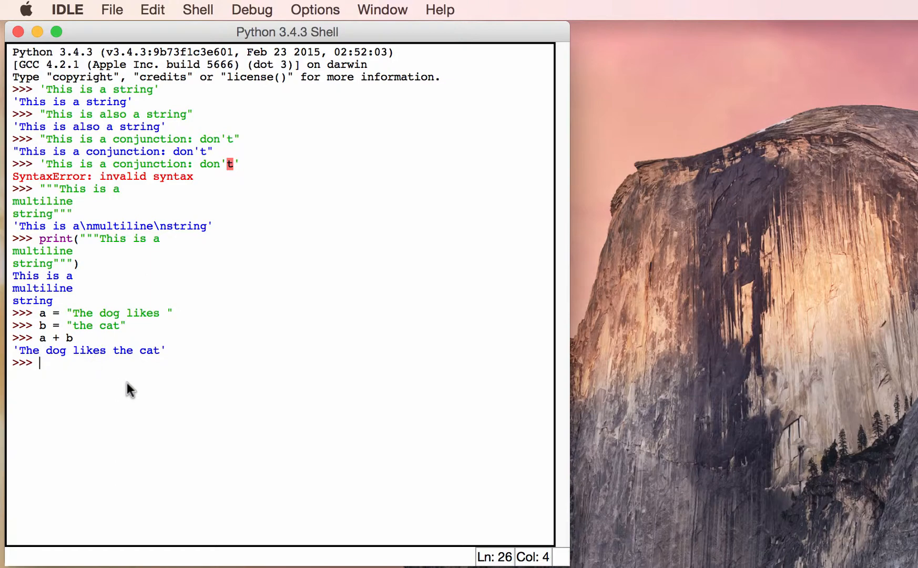
mouse_move(178, 455)
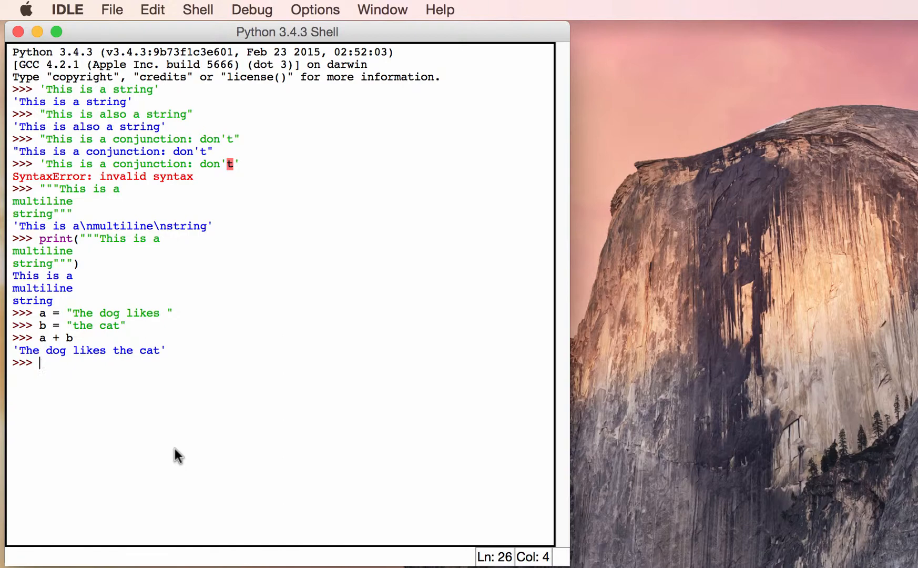
Step: Evaluate "".join([a, b]) to get 'The dog likes the cat'
type("\"\"")
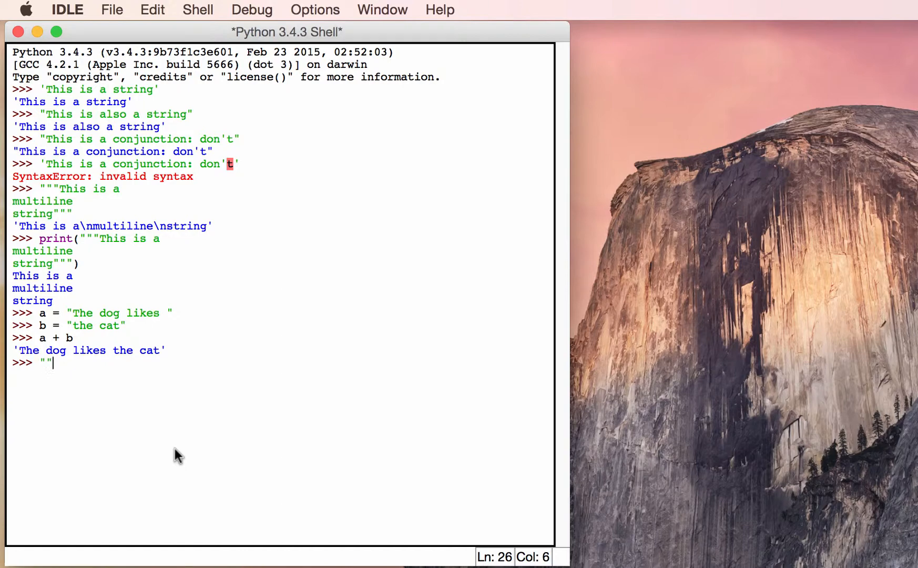
type(".")
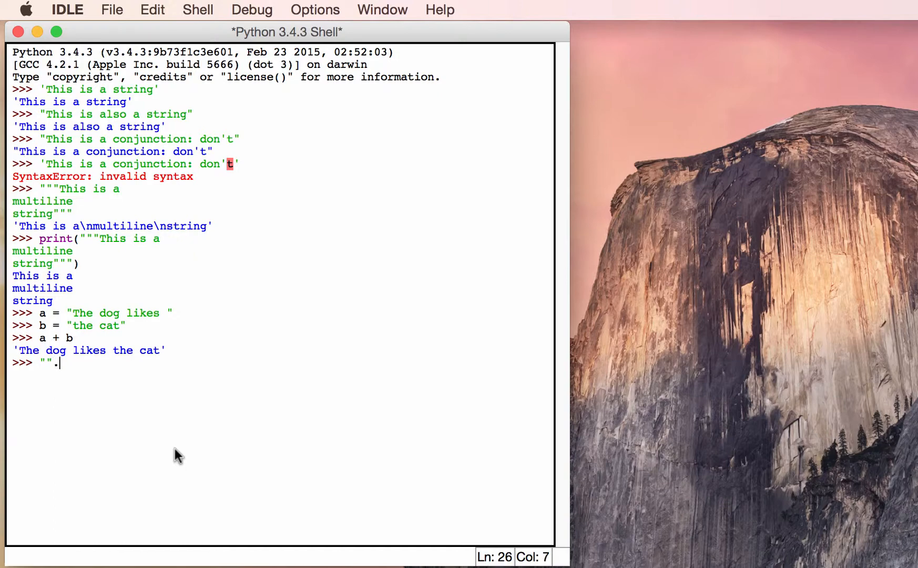
type("join")
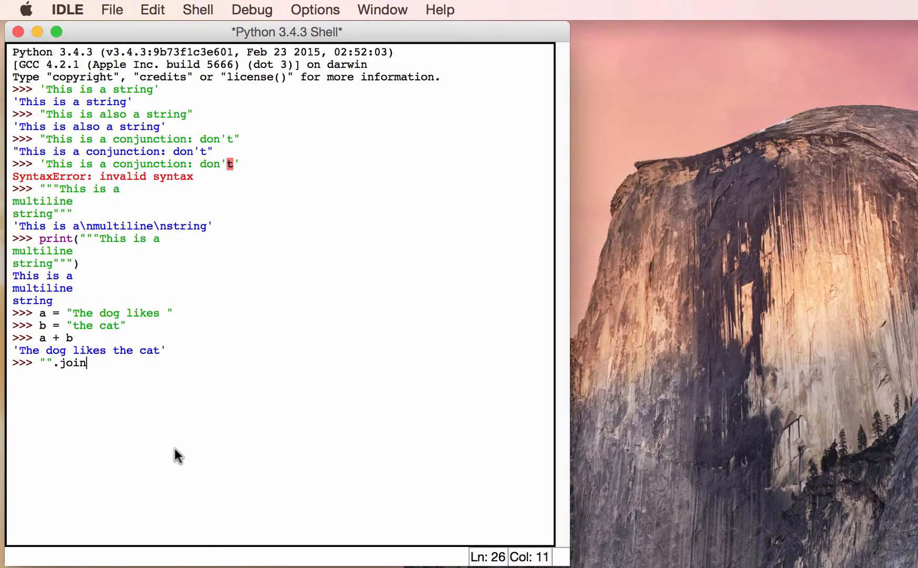
type("(")
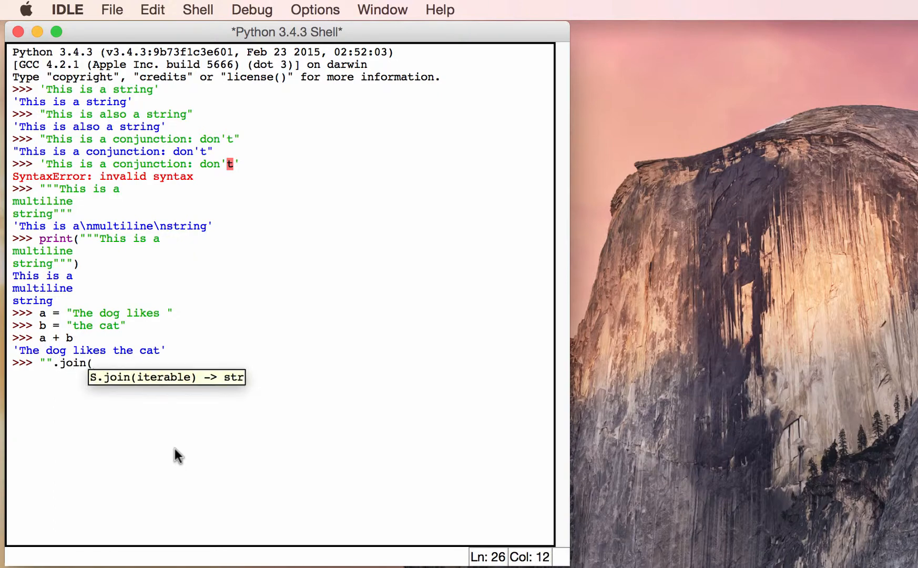
mouse_move(178, 451)
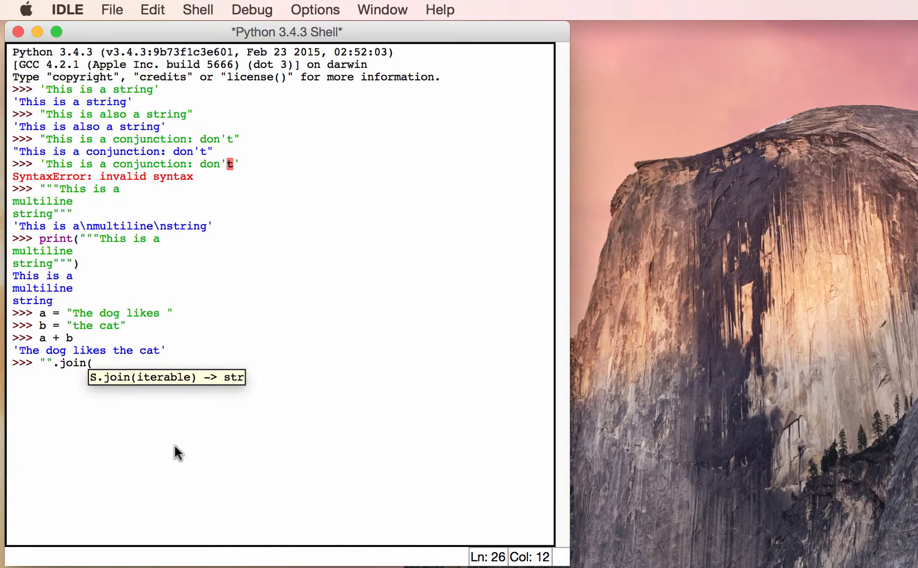
mouse_move(115, 377)
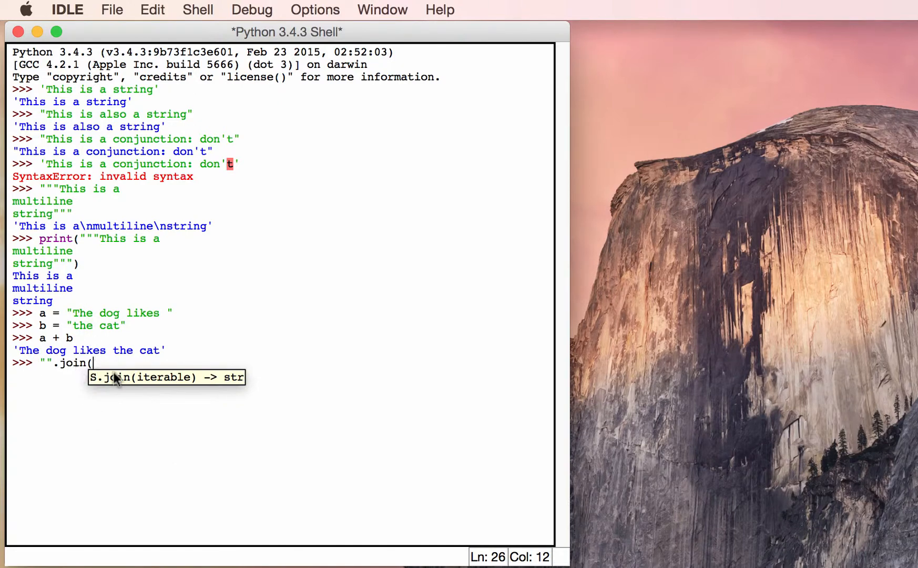
mouse_move(123, 445)
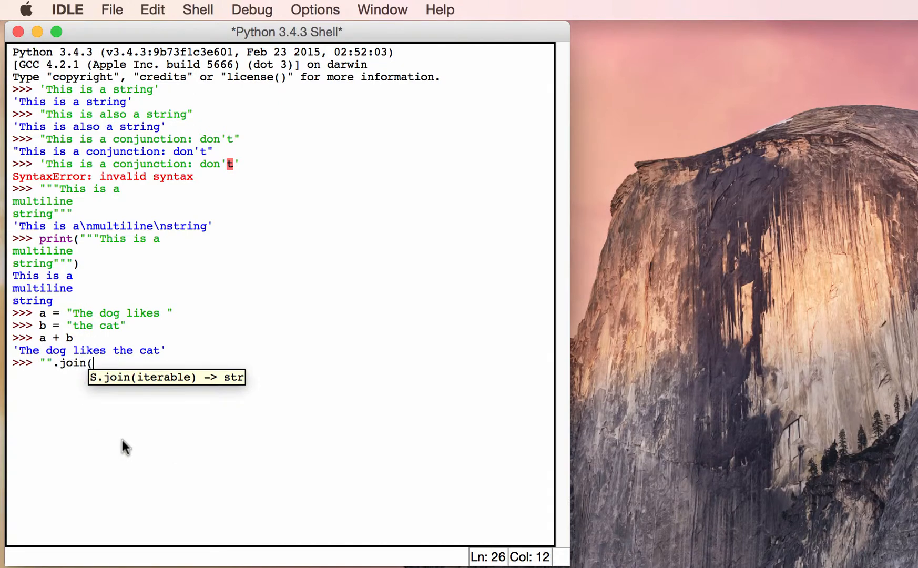
type("[")
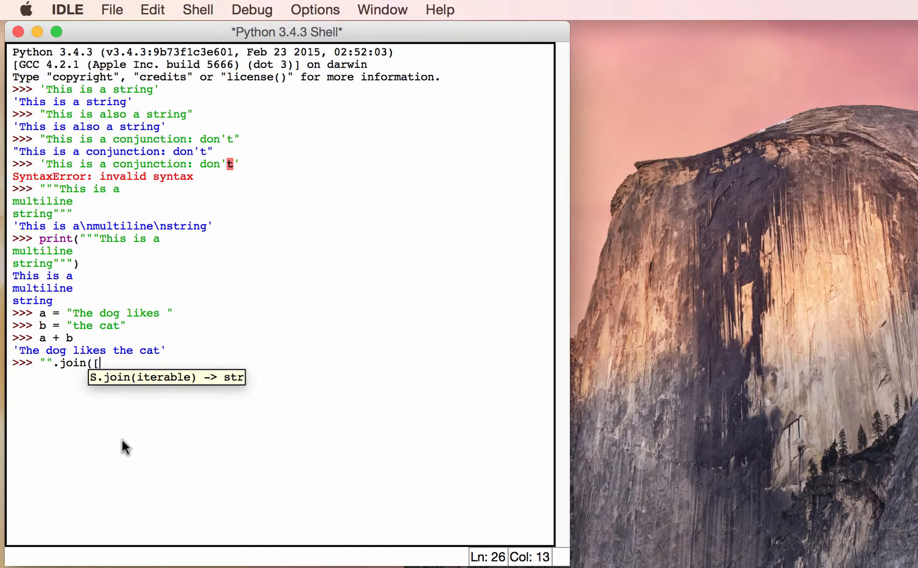
type("a,")
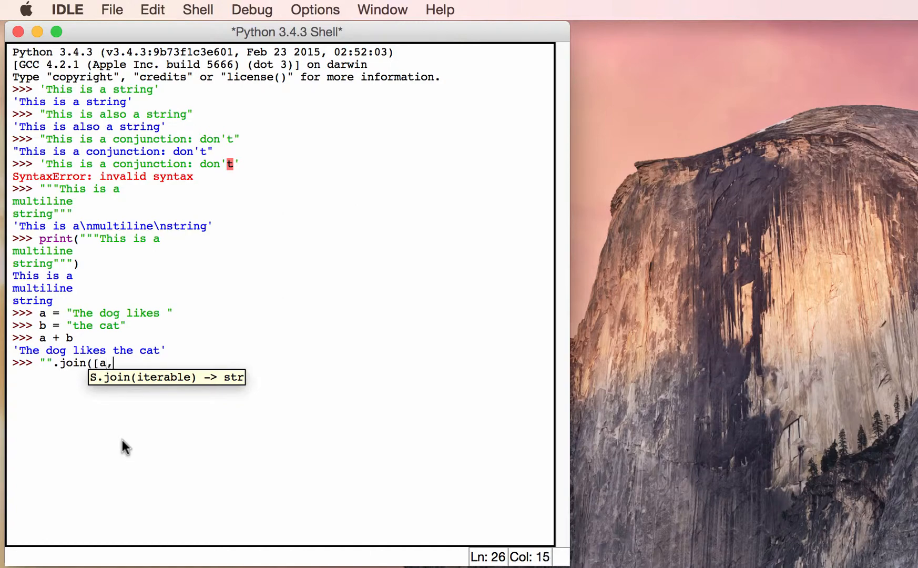
type("b])")
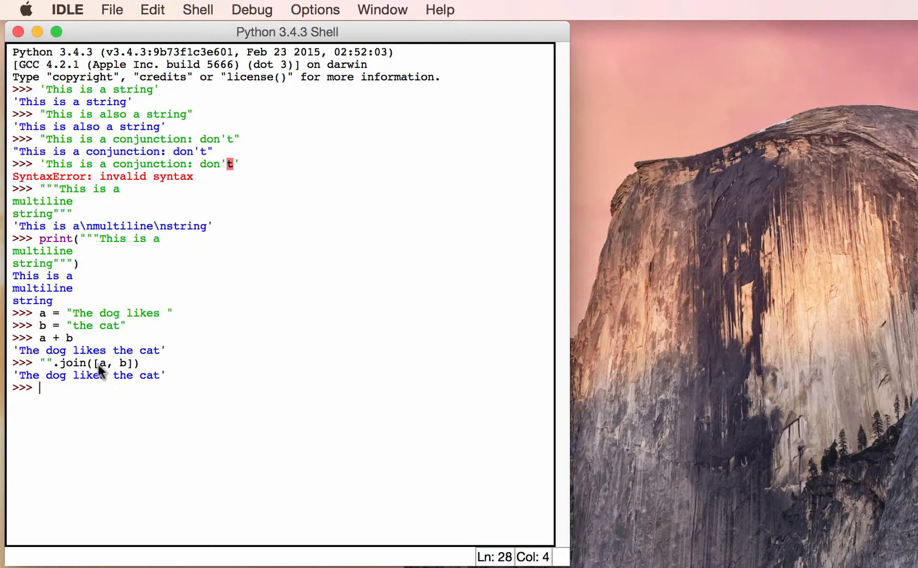
mouse_move(44, 366)
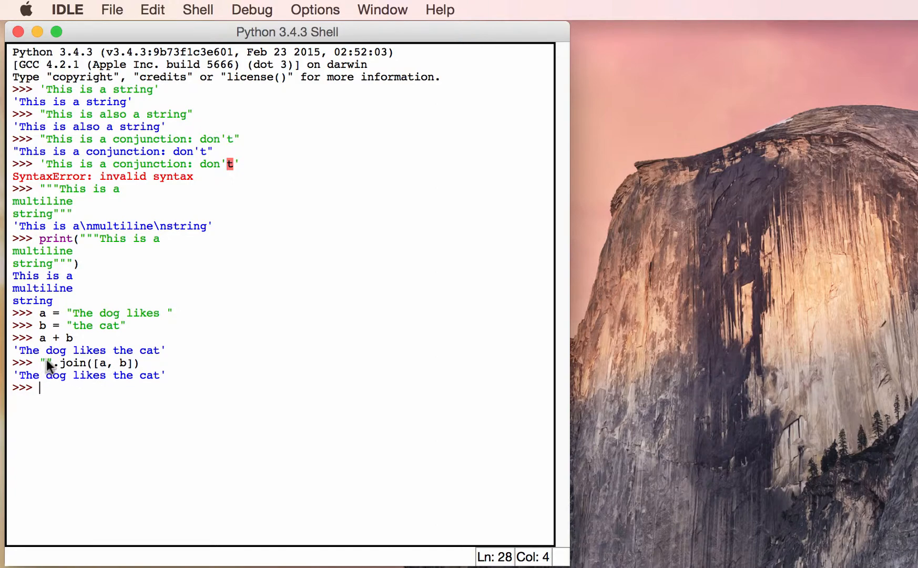
mouse_move(57, 373)
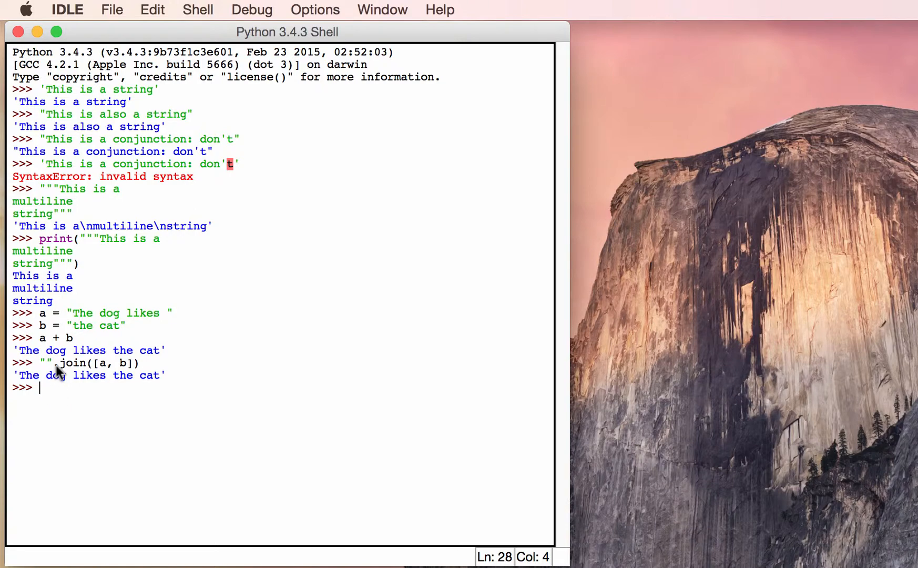
mouse_move(52, 395)
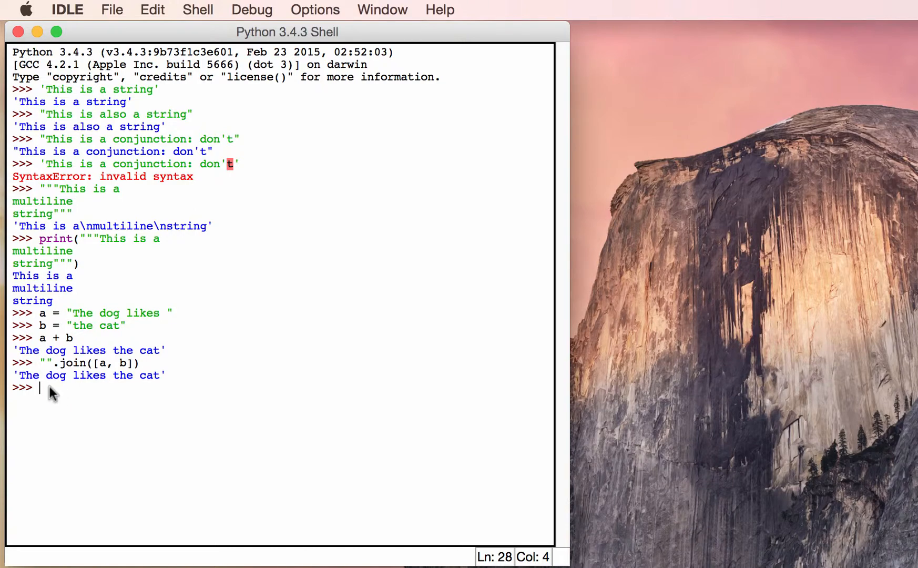
Step: Evaluate " ".join([a, b]) yielding 'The dog likes the cat' with a doubled space
type("\"\".join([a, b])")
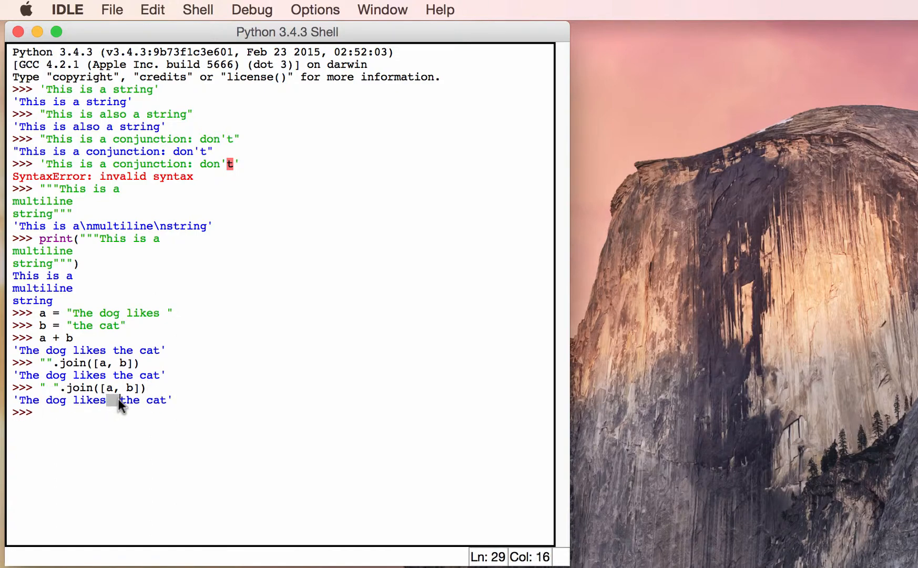
mouse_move(54, 392)
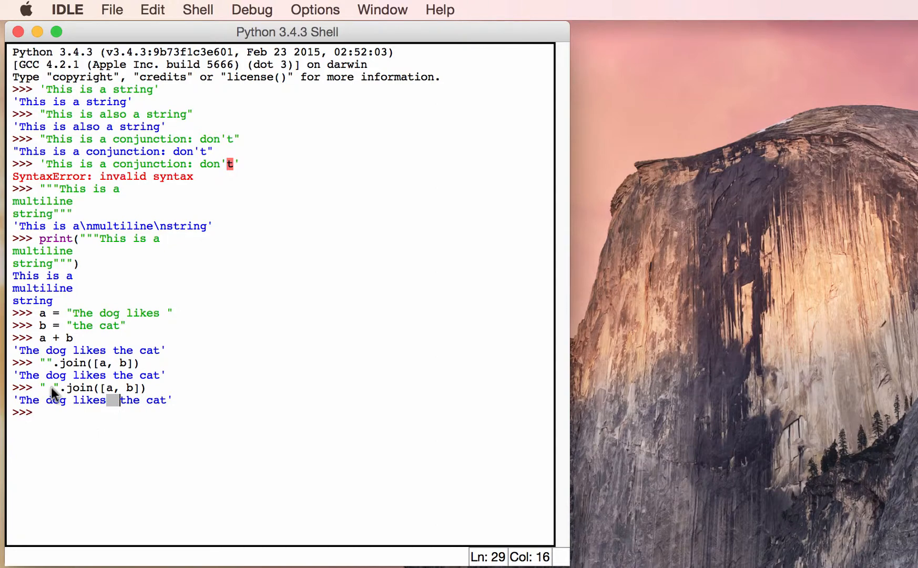
mouse_move(85, 316)
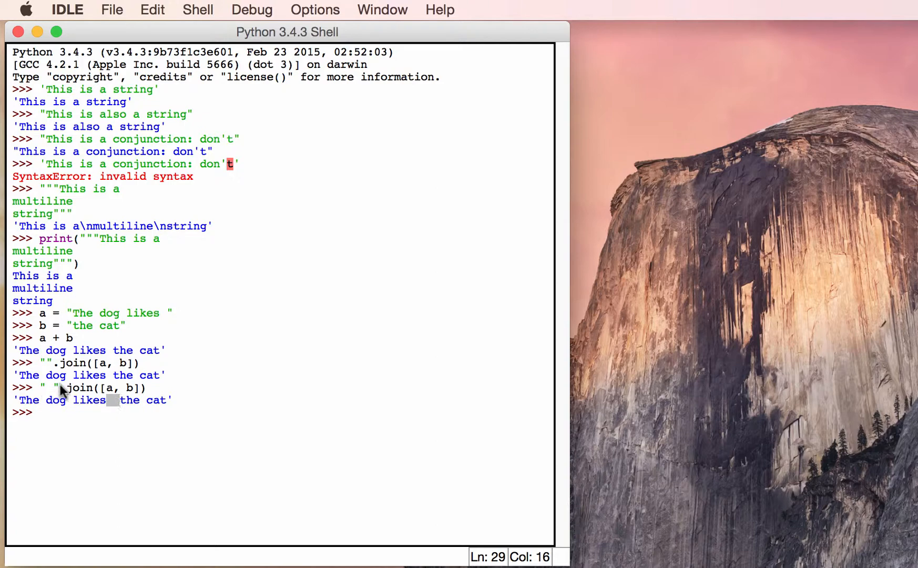
mouse_move(134, 394)
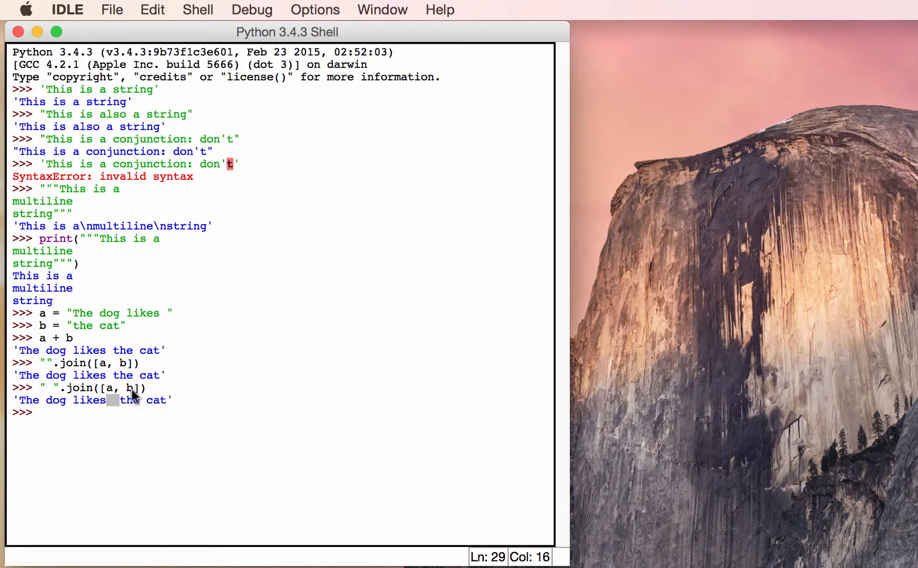
mouse_move(105, 405)
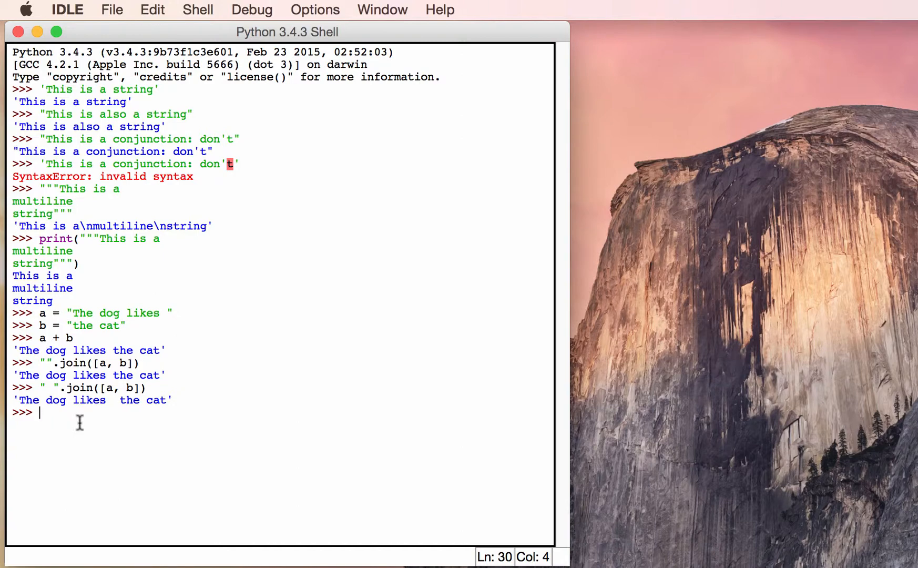
Step: Run dir("") to list every string attribute from __add__ through zfill
type("dir")
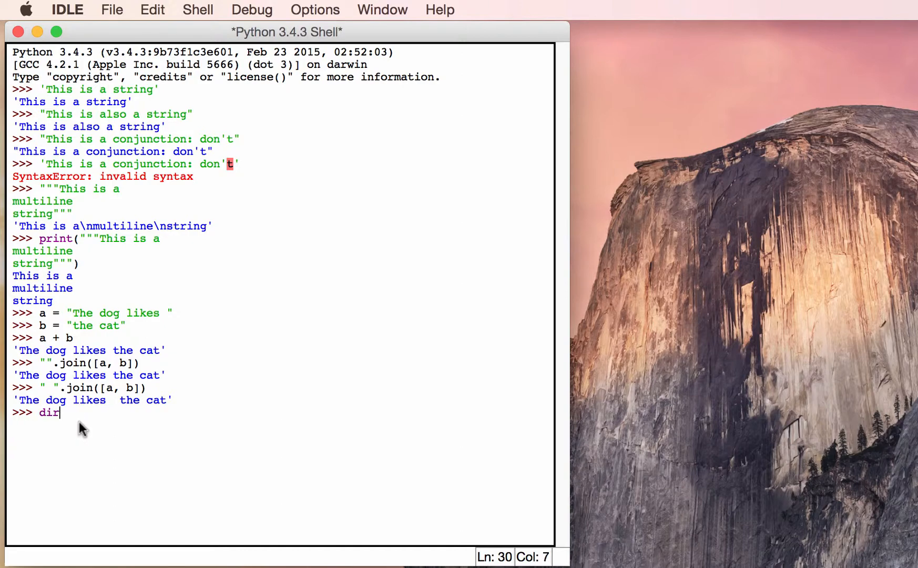
type("(\"\")")
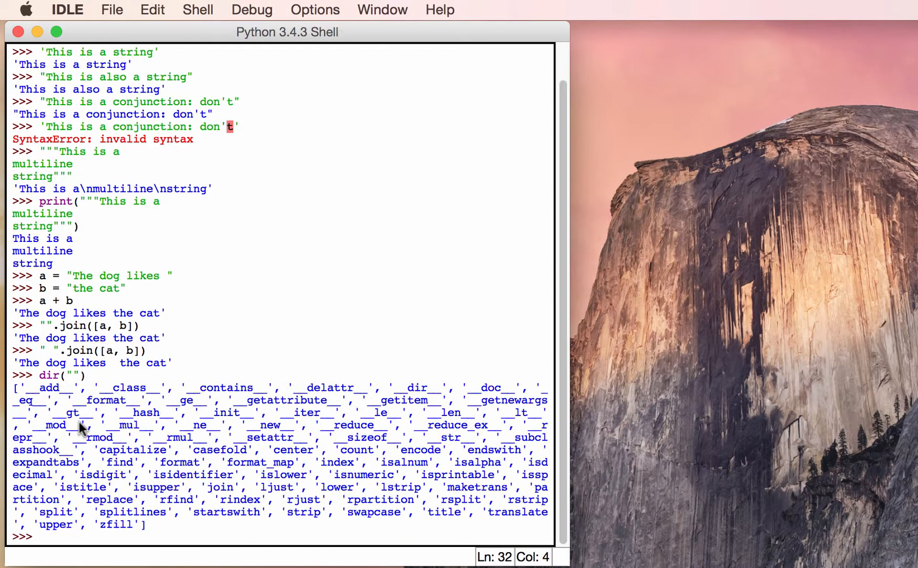
mouse_move(141, 439)
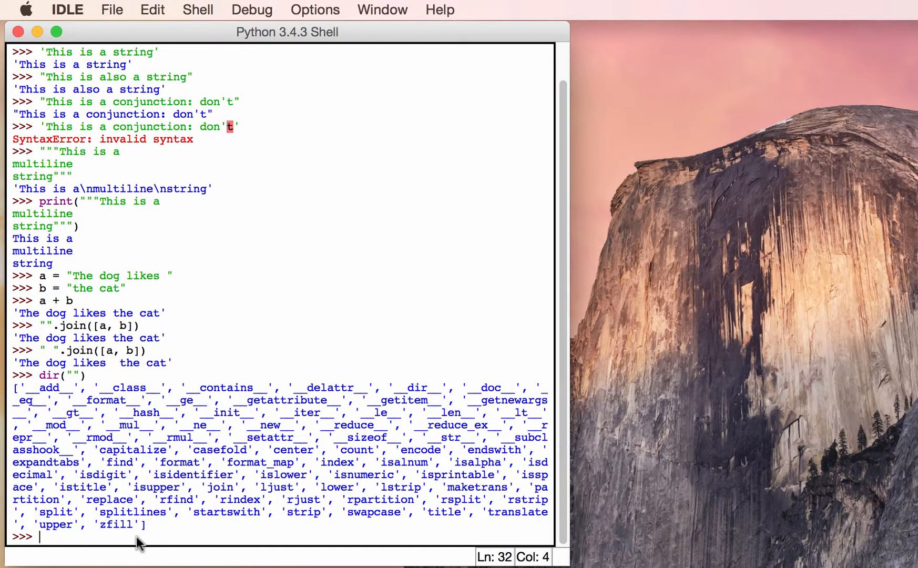
Step: Evaluate "mr president".capitalize() to get 'Mr president'
type("\"")
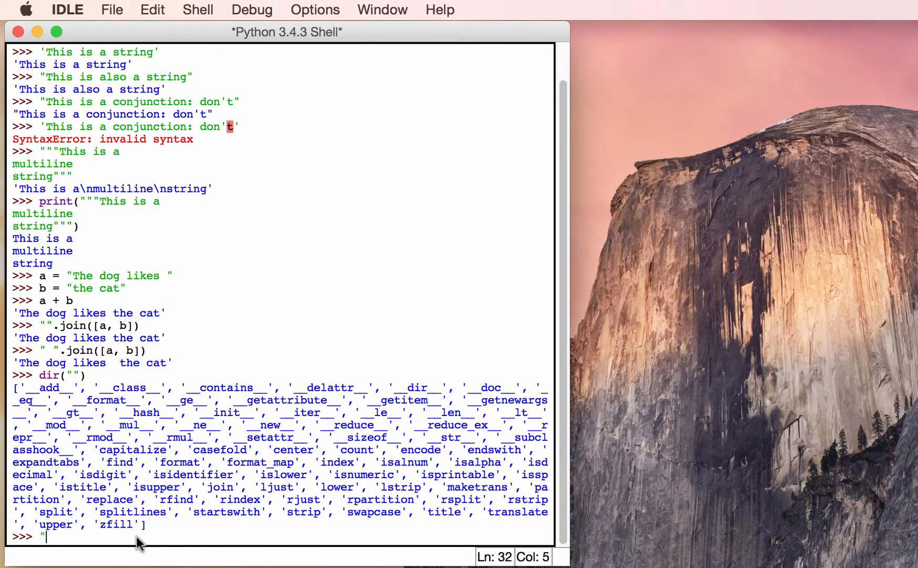
type("mr pr")
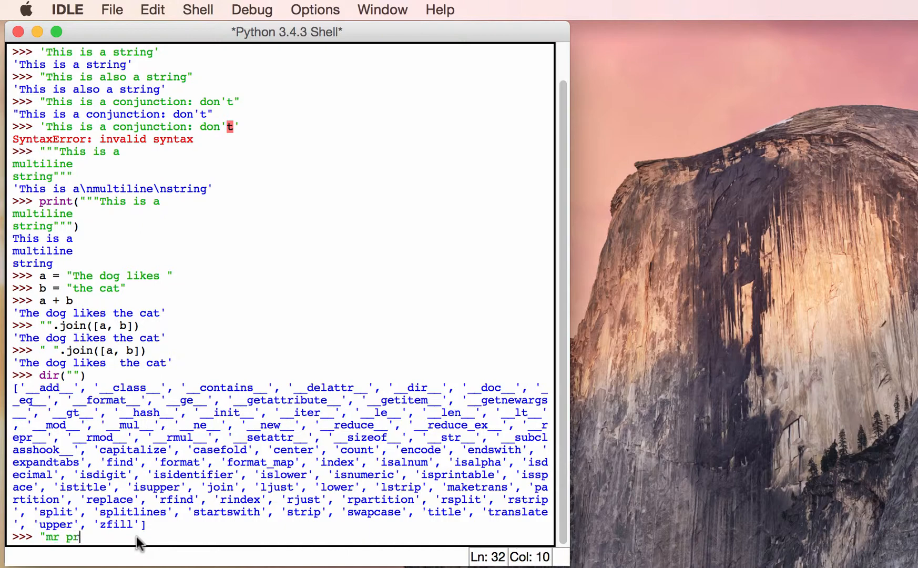
type("esident")
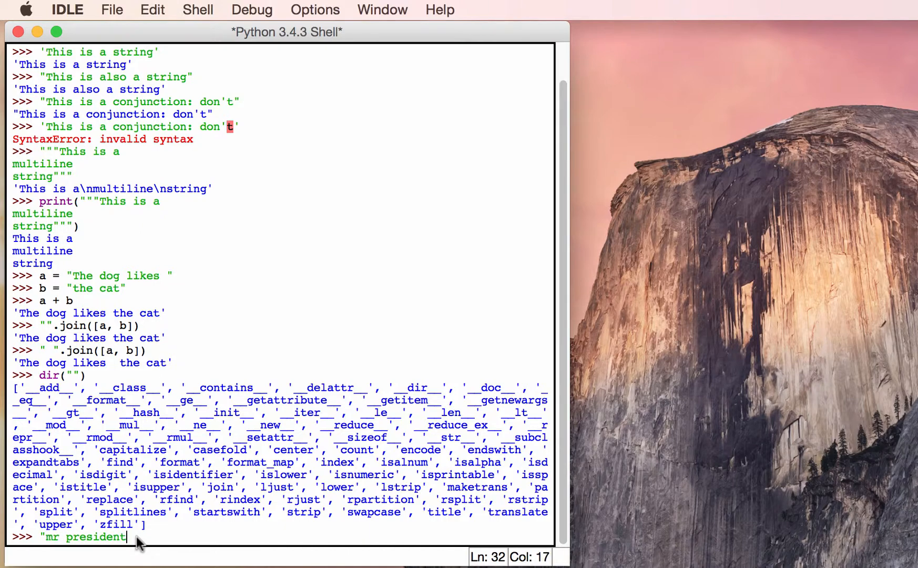
type(".cap")
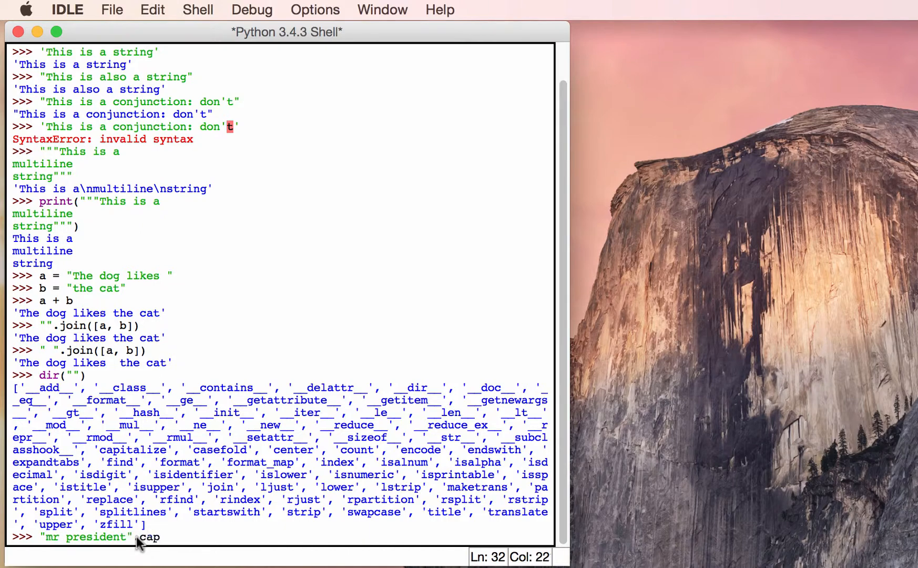
type("italize(")
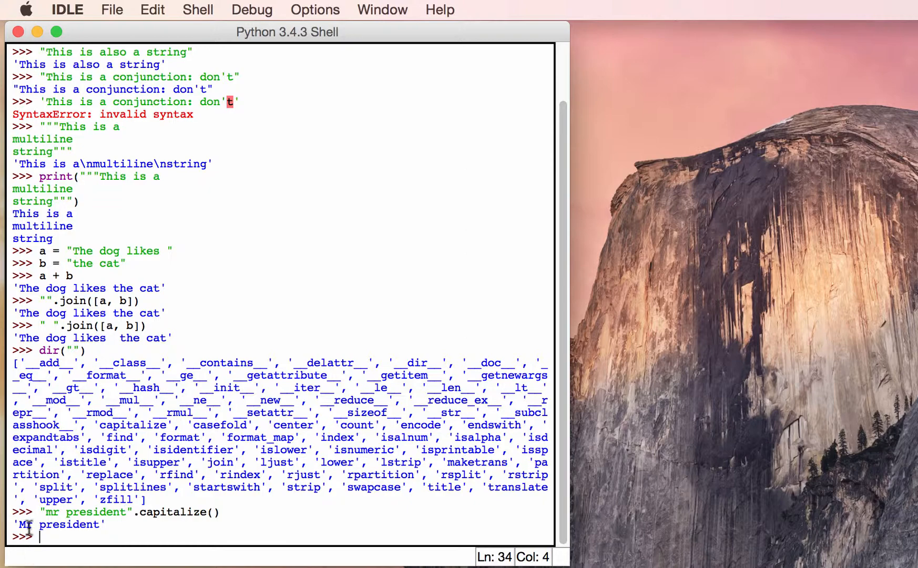
mouse_move(76, 541)
type("\"mr president\".capitalize(")
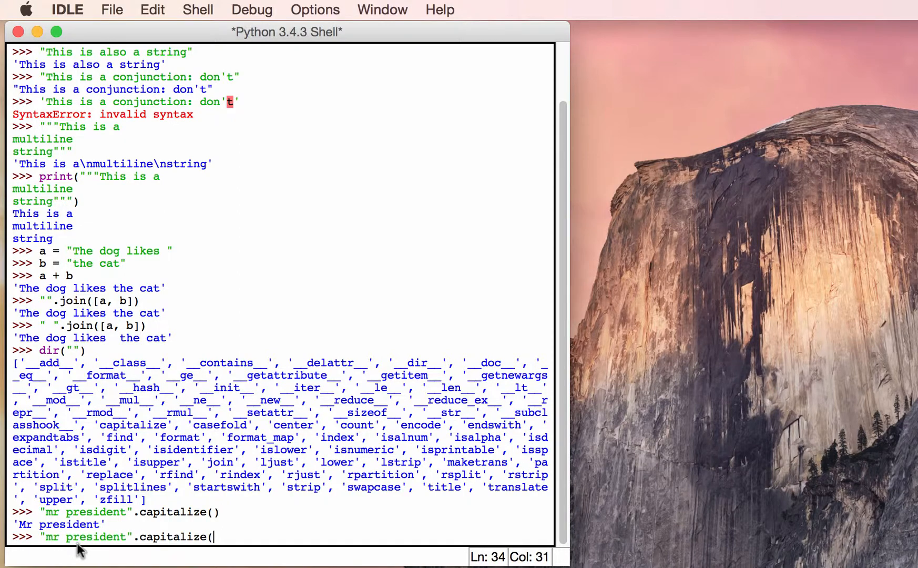
Step: Recall the line and swap capitalize() for upper(), returning 'MR PRESIDENT'
key("backspace")
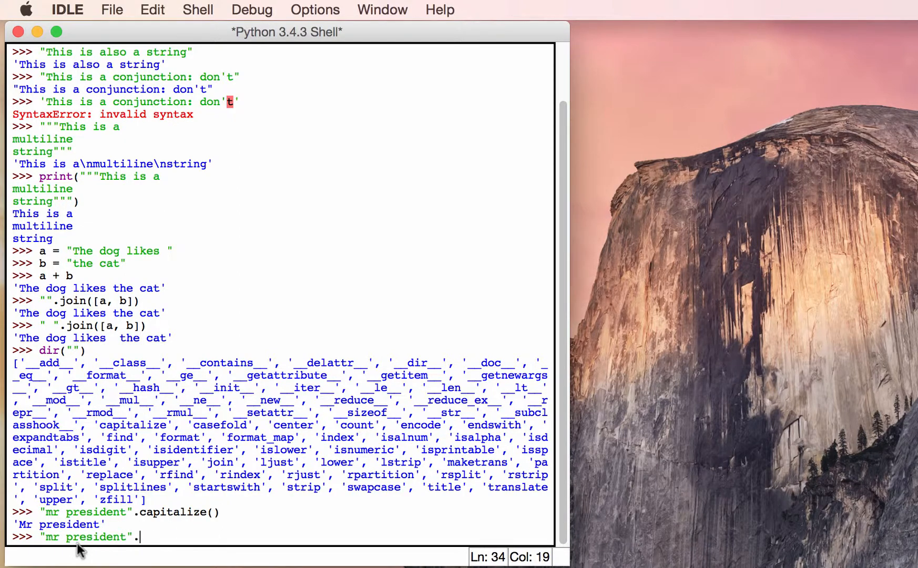
type("upper()")
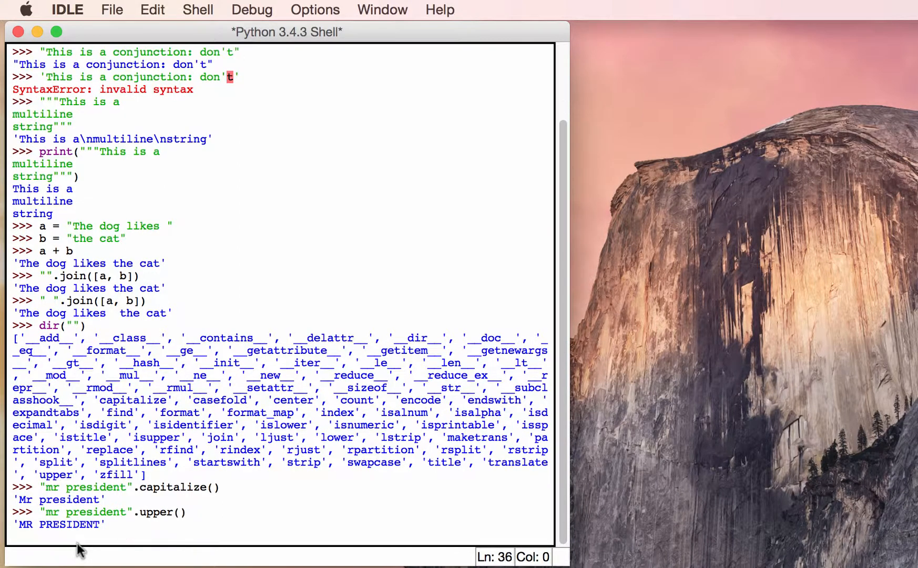
key("enter")
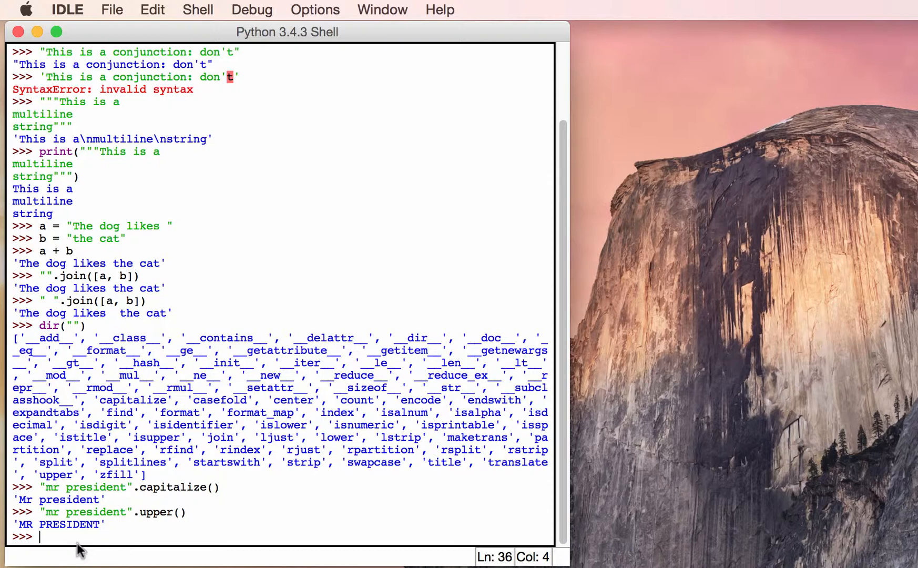
mouse_move(380, 456)
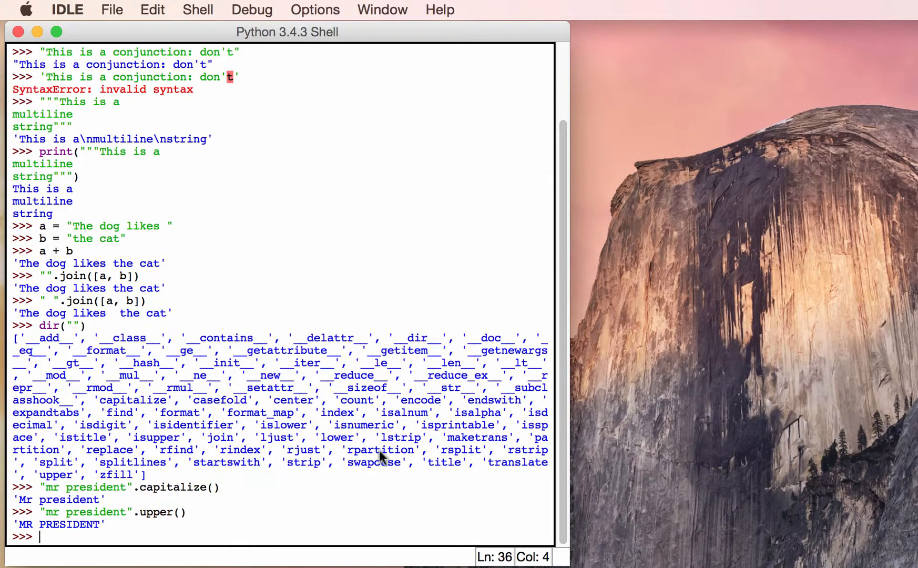
double_click(476, 413)
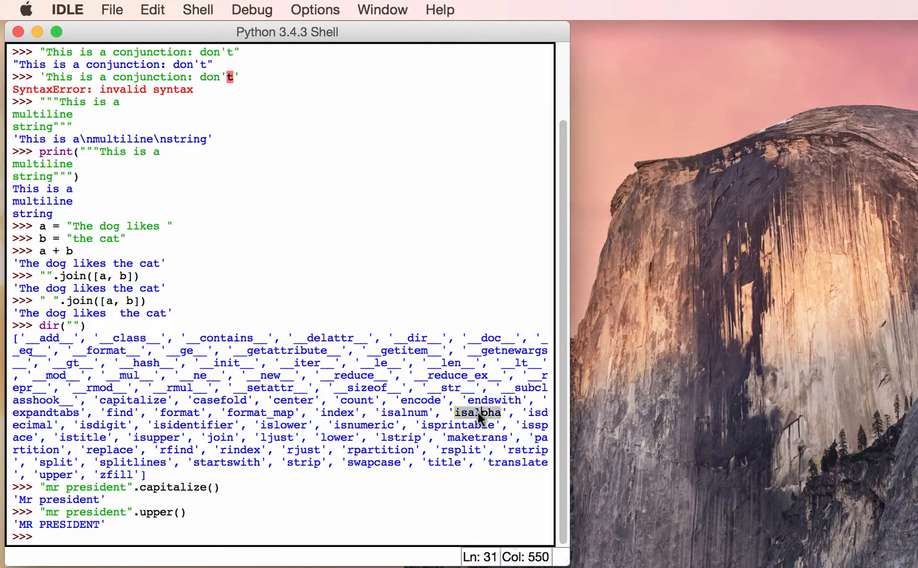
double_click(478, 412)
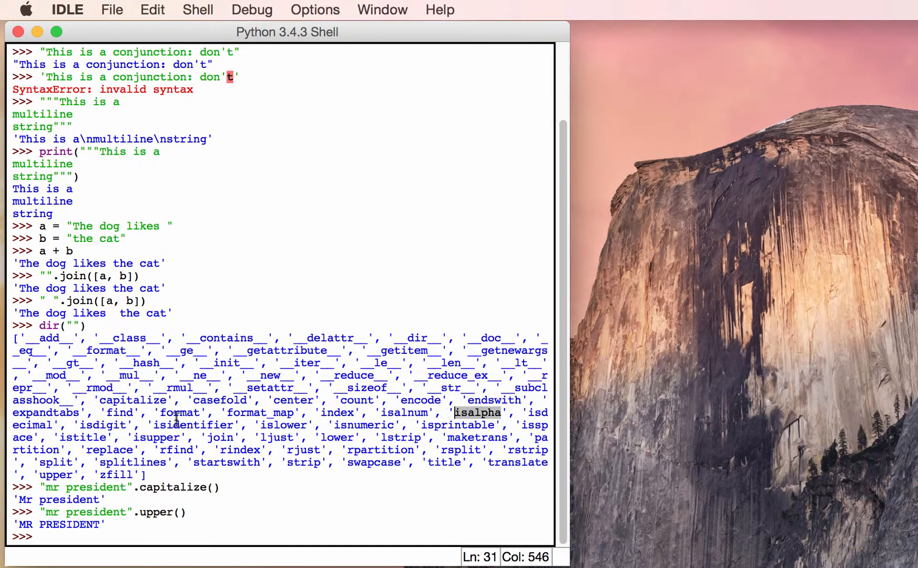
double_click(102, 425)
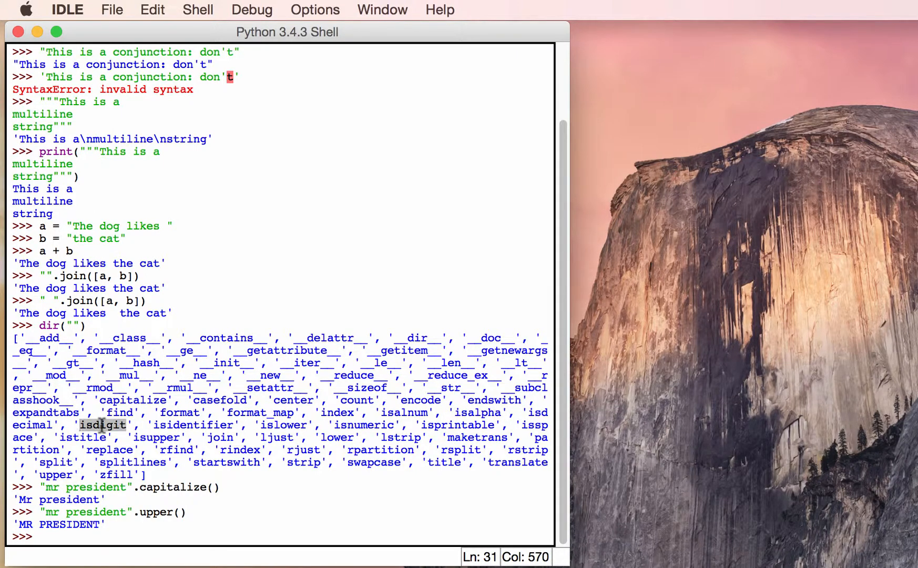
mouse_move(100, 425)
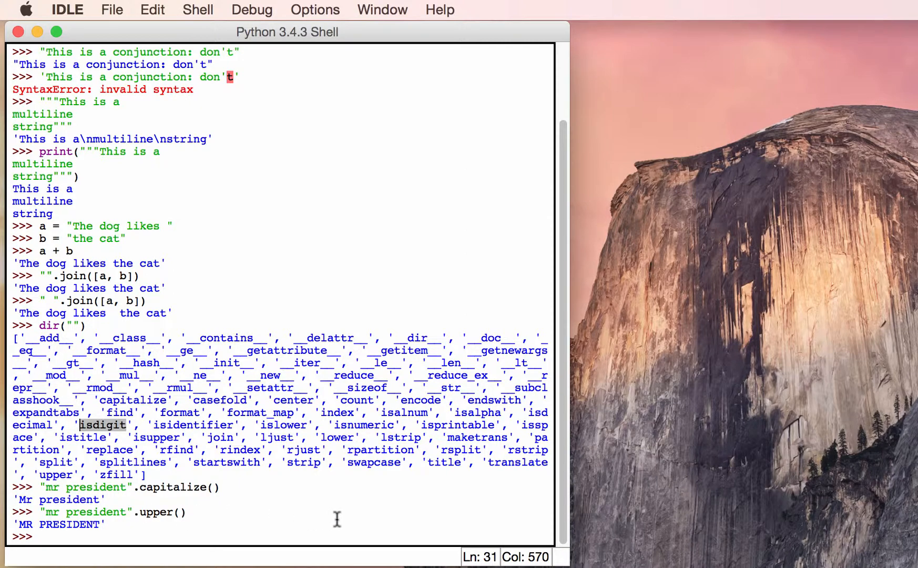
mouse_move(357, 494)
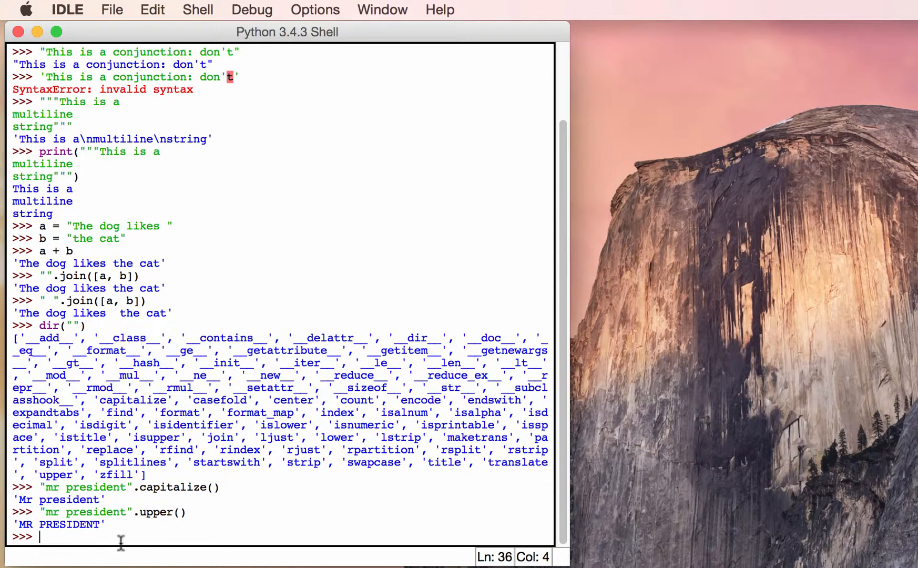
mouse_move(168, 553)
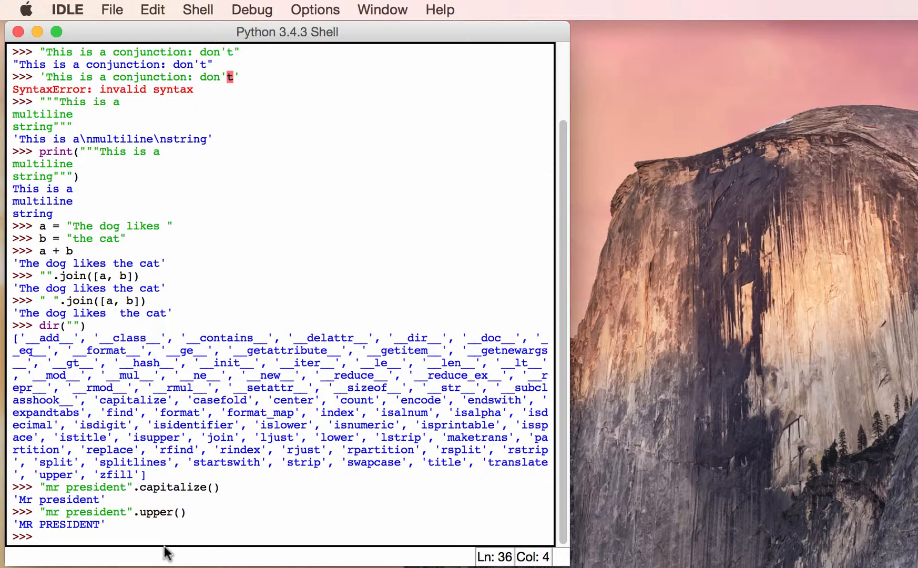
Step: Evaluate the blank-padded string " This string has some blanks " at the prompt
type("\"")
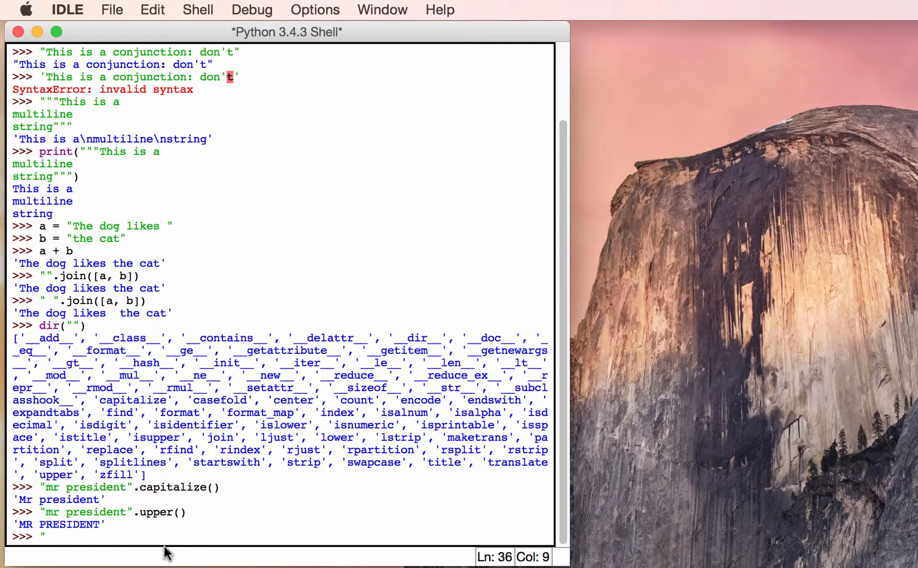
type("T")
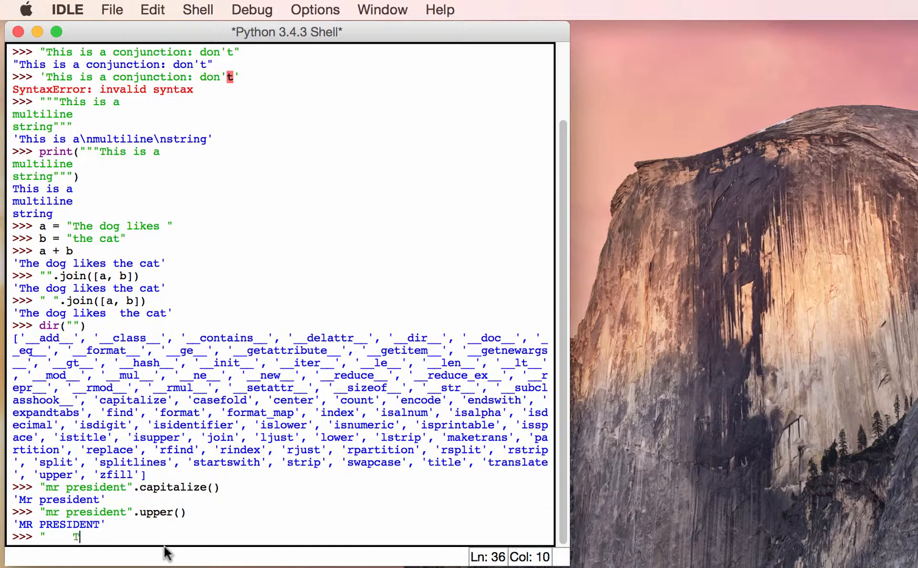
type("his string t")
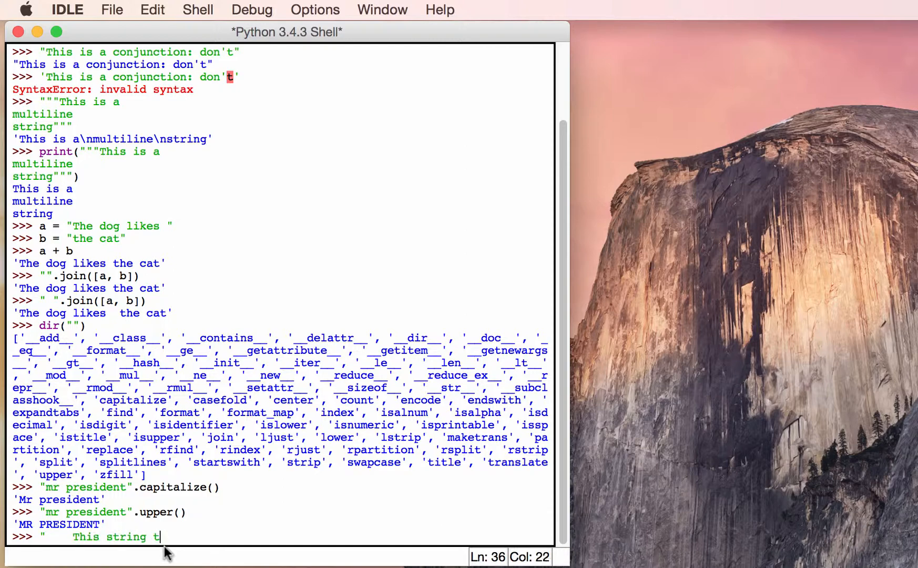
type("has some blank")
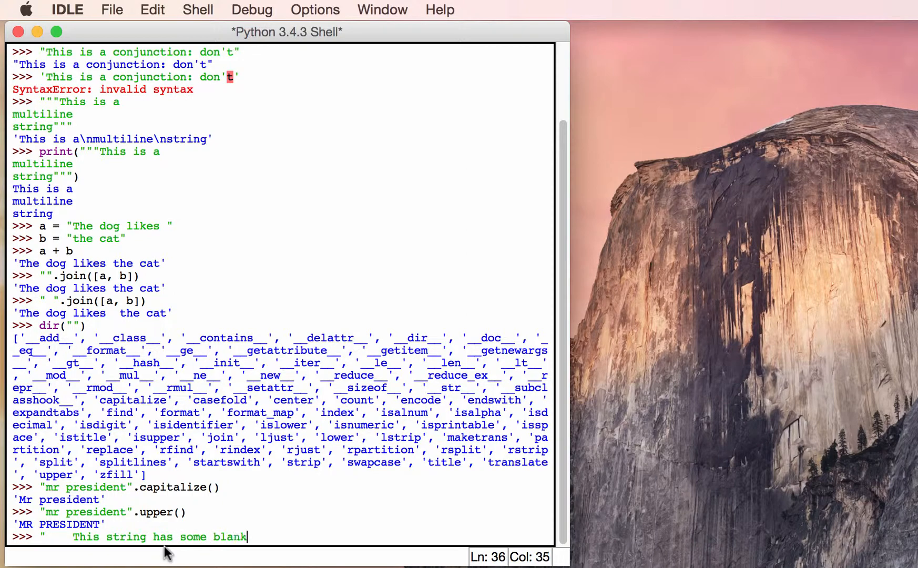
type("s")
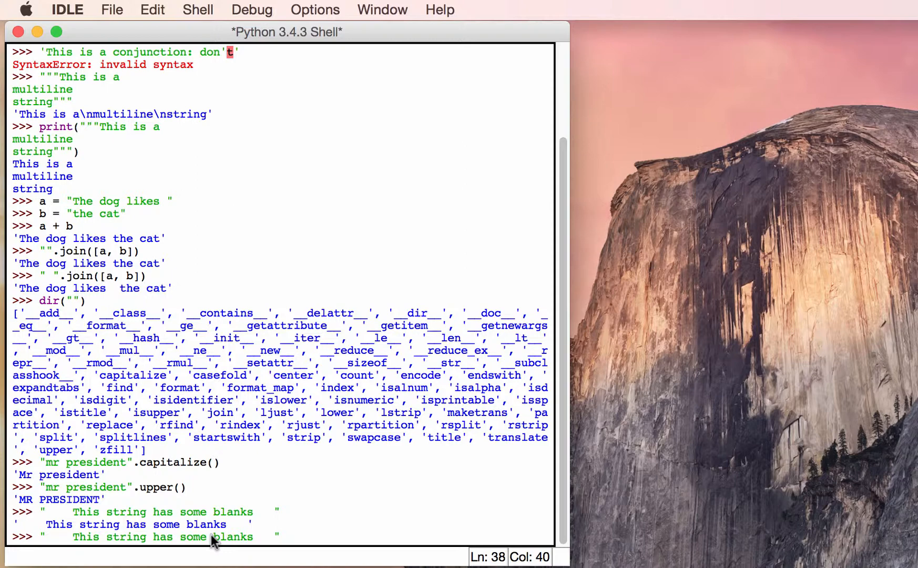
Step: Recall that padded-string line and start appending a method call with a dot
left_click(280, 536)
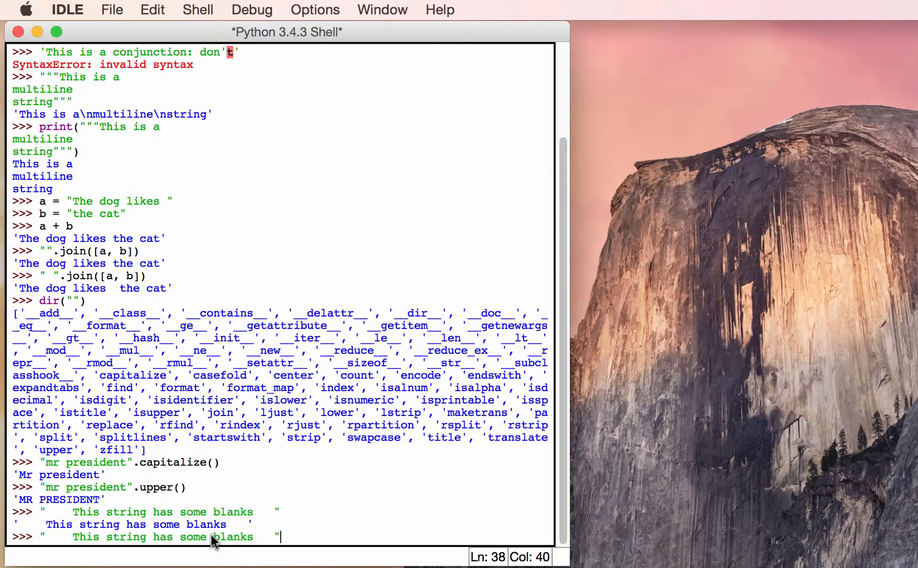
type(".strip(")
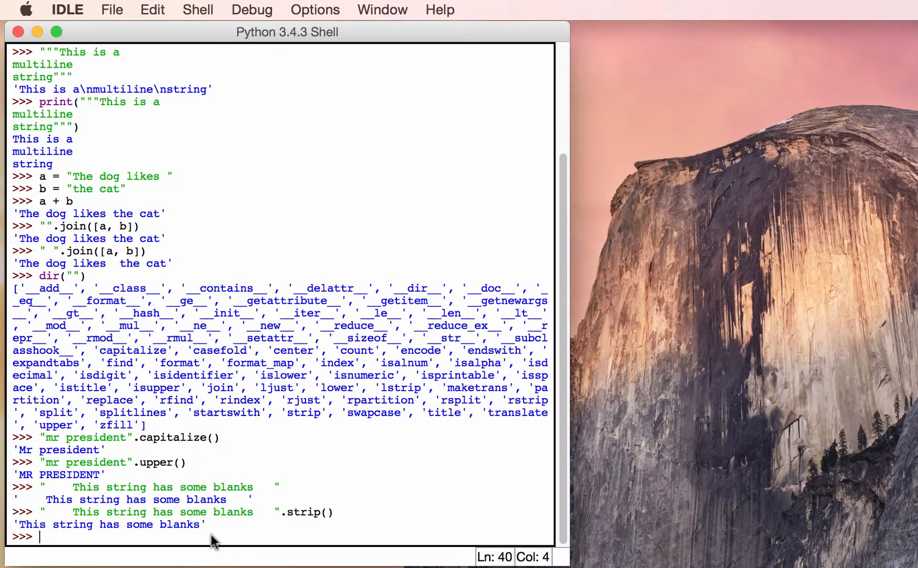
mouse_move(276, 517)
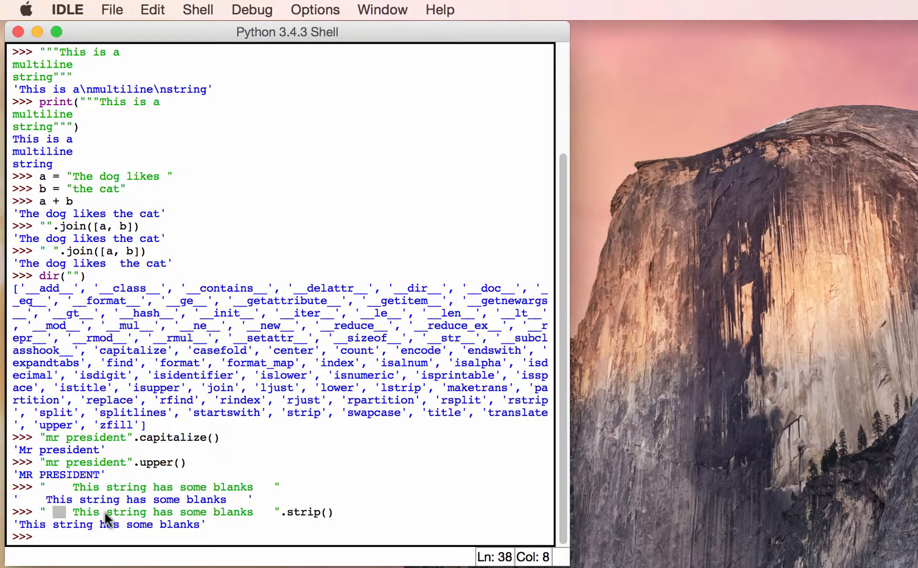
mouse_move(246, 527)
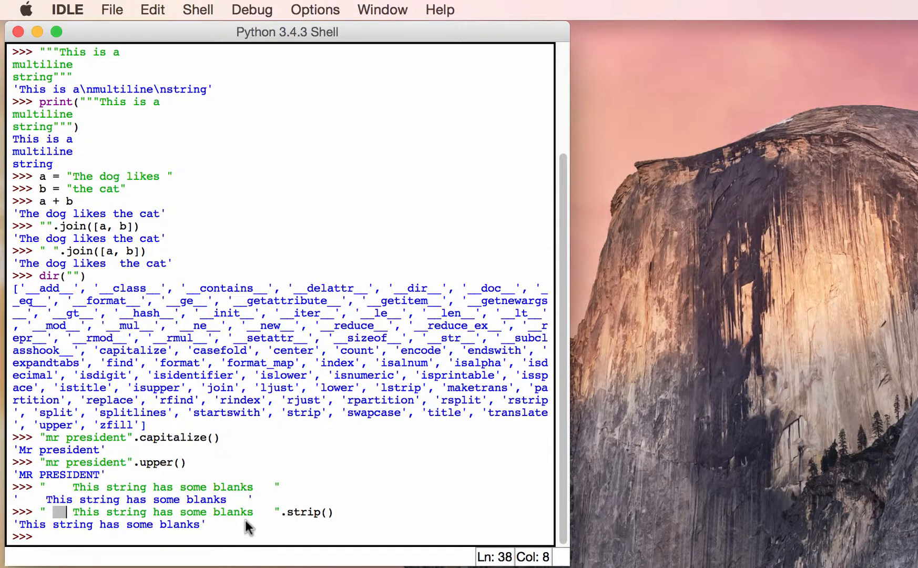
mouse_move(409, 392)
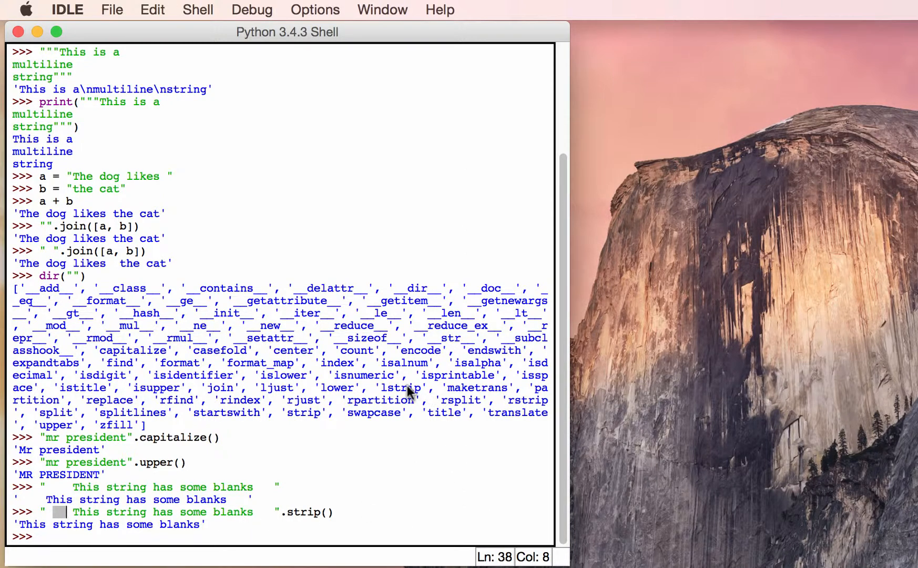
mouse_move(386, 392)
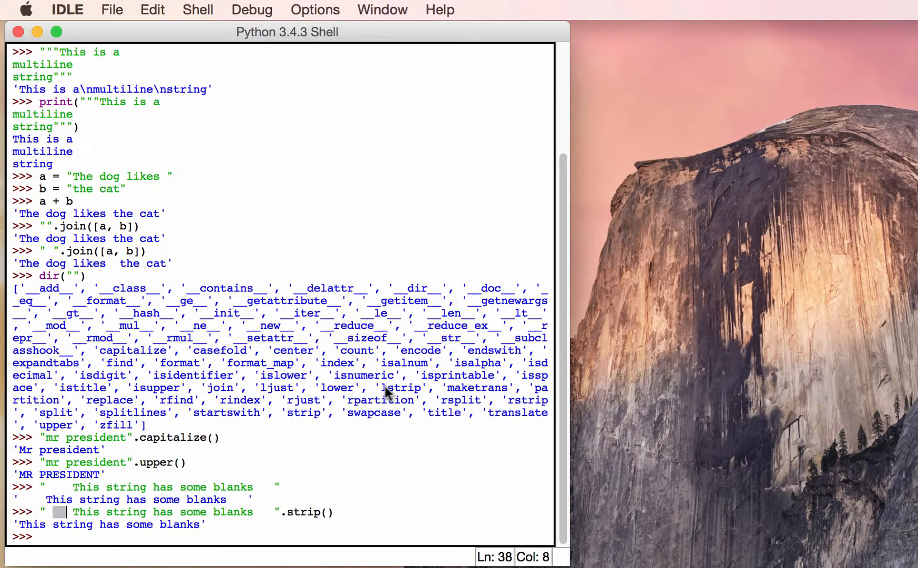
mouse_move(293, 538)
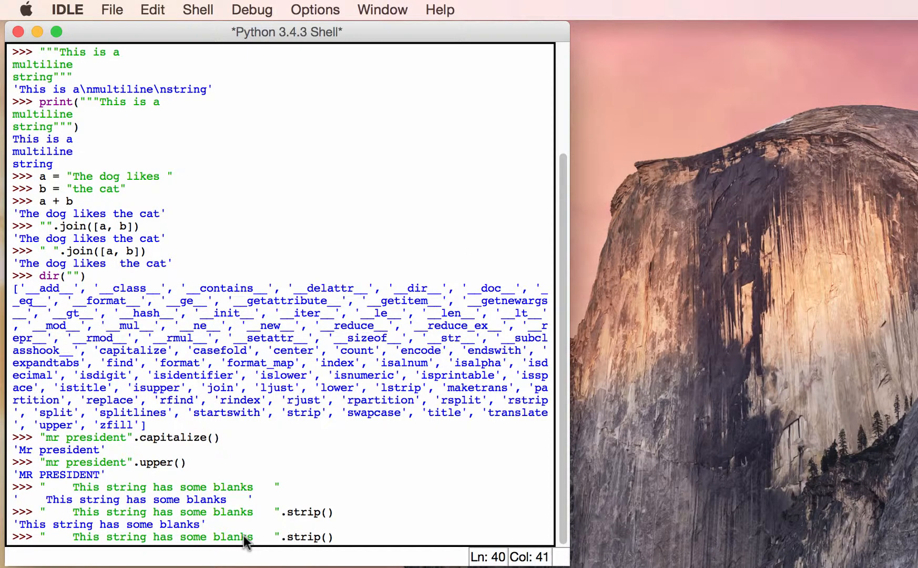
Step: Run .lstrip() on the padded string, leaving only the trailing blanks
type("l")
key("Return")
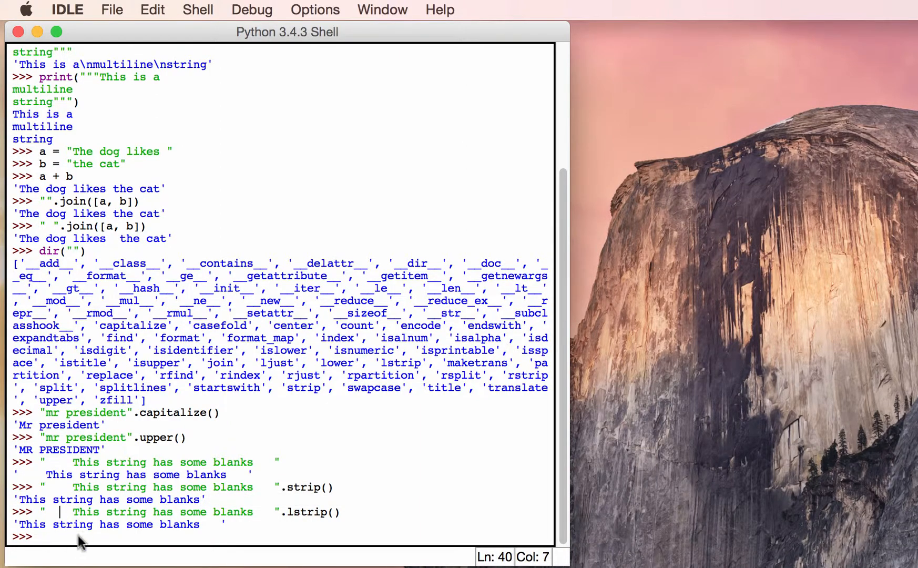
mouse_move(415, 502)
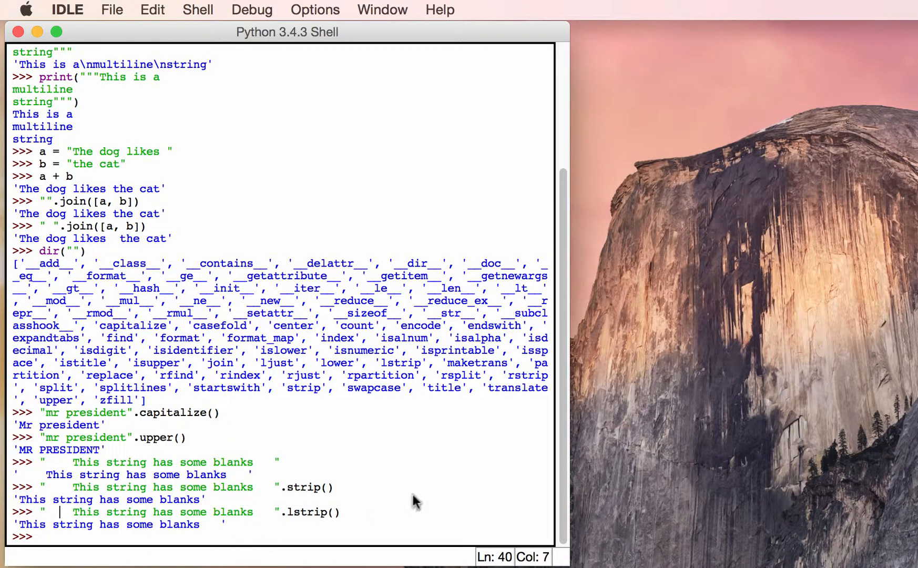
mouse_move(173, 317)
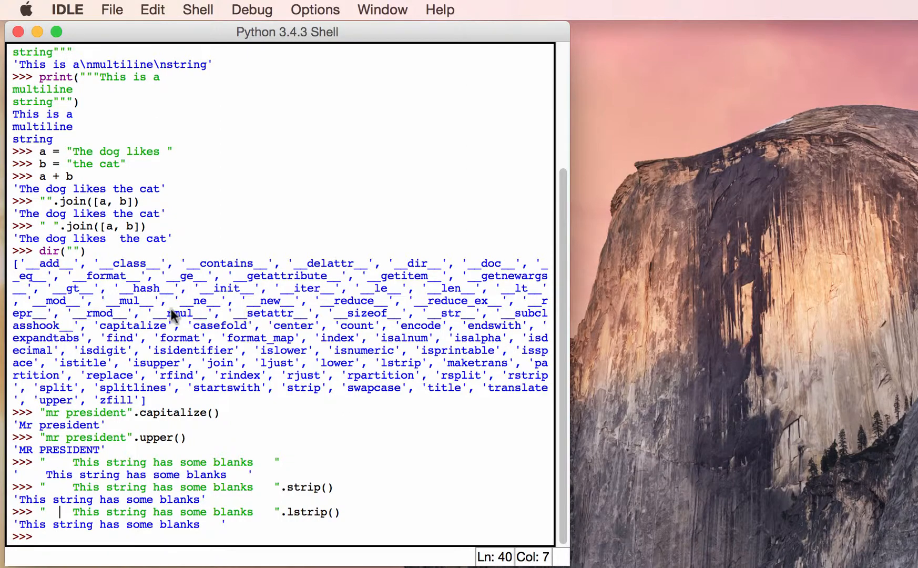
mouse_move(406, 391)
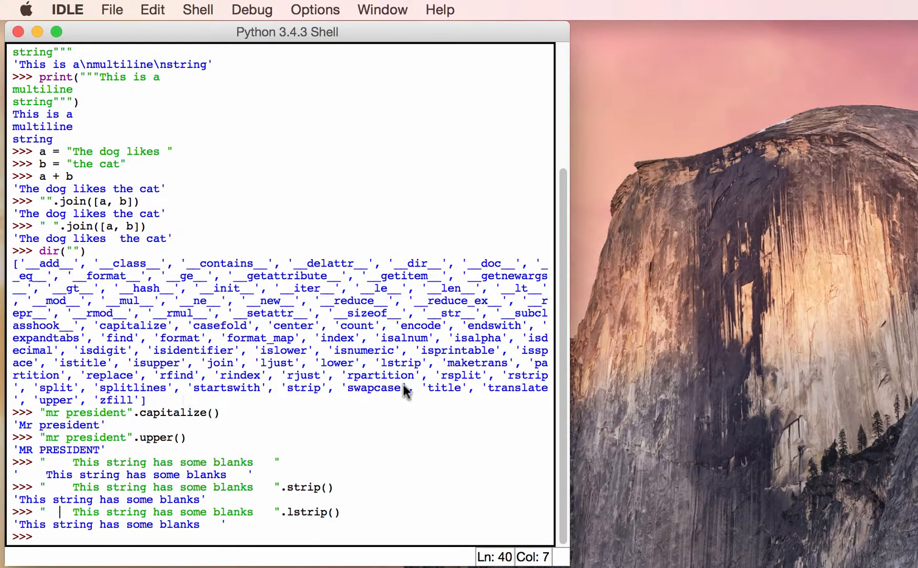
mouse_move(421, 416)
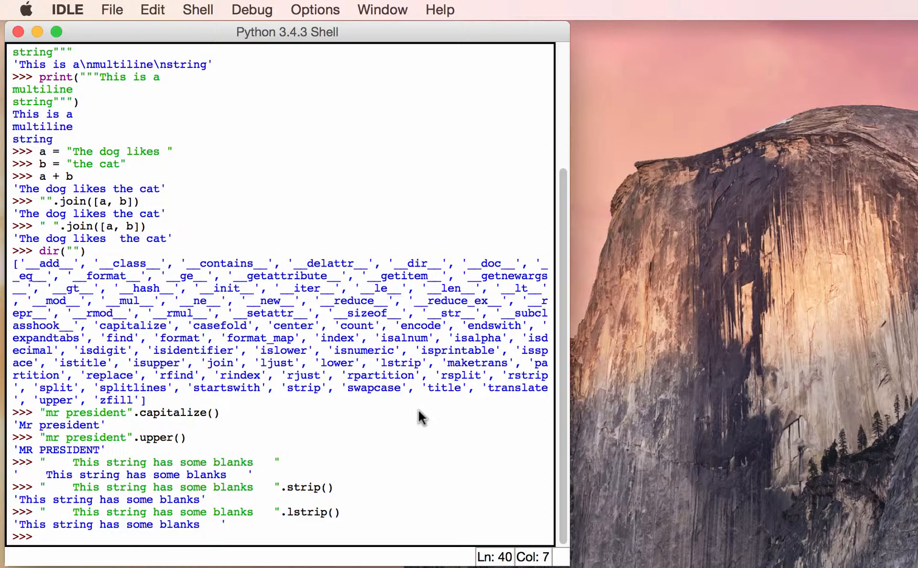
mouse_move(832, 432)
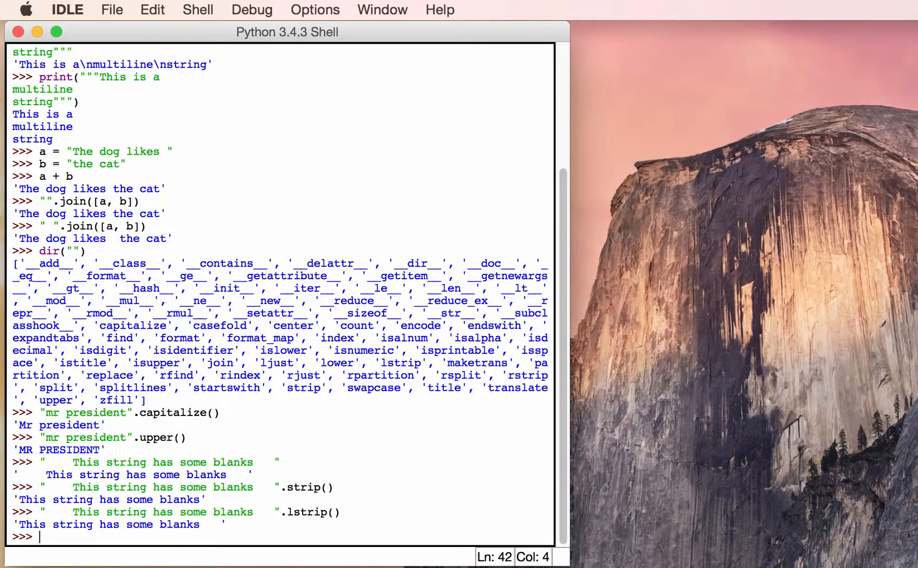
Step: Slice "The dog jumped over the moon"[0:4] to get 'The '
type("\"")
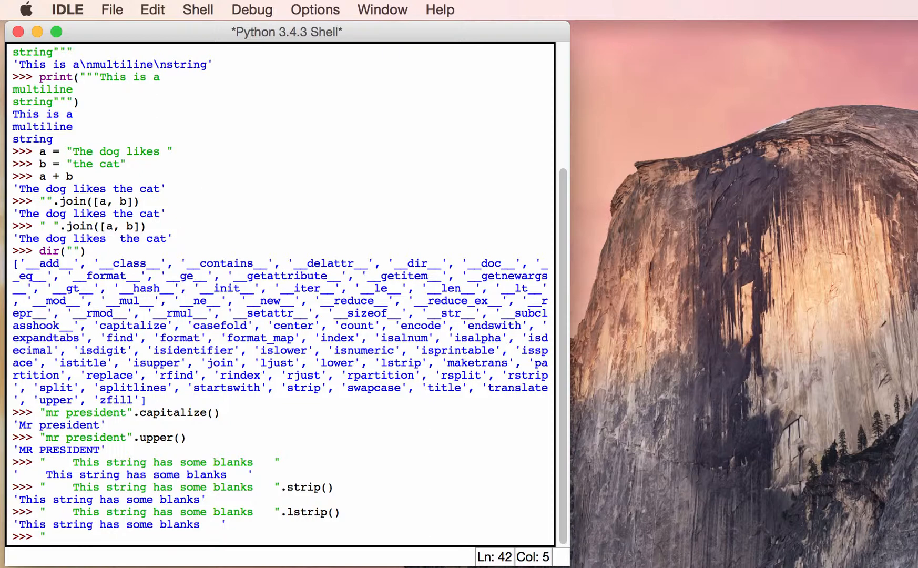
type("\"The dog jumped over the moon")
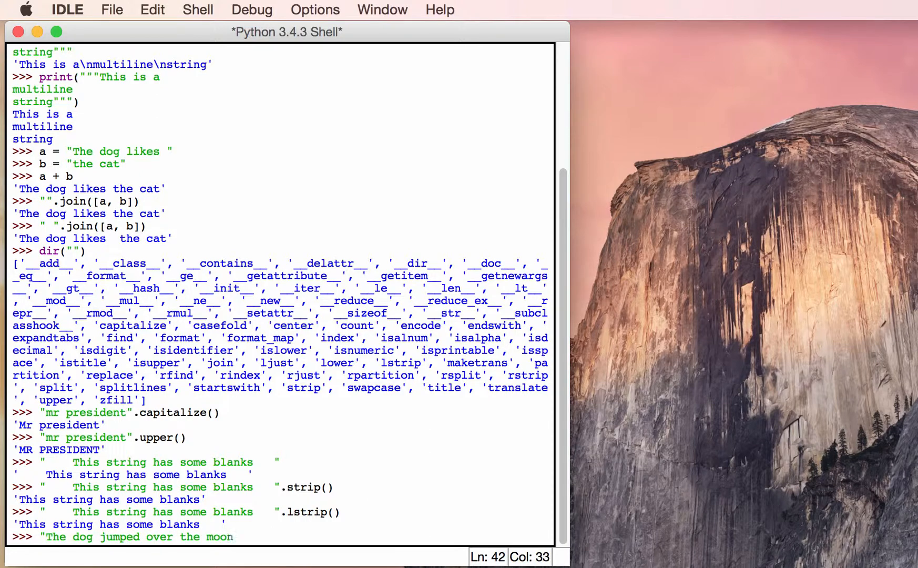
type("\"")
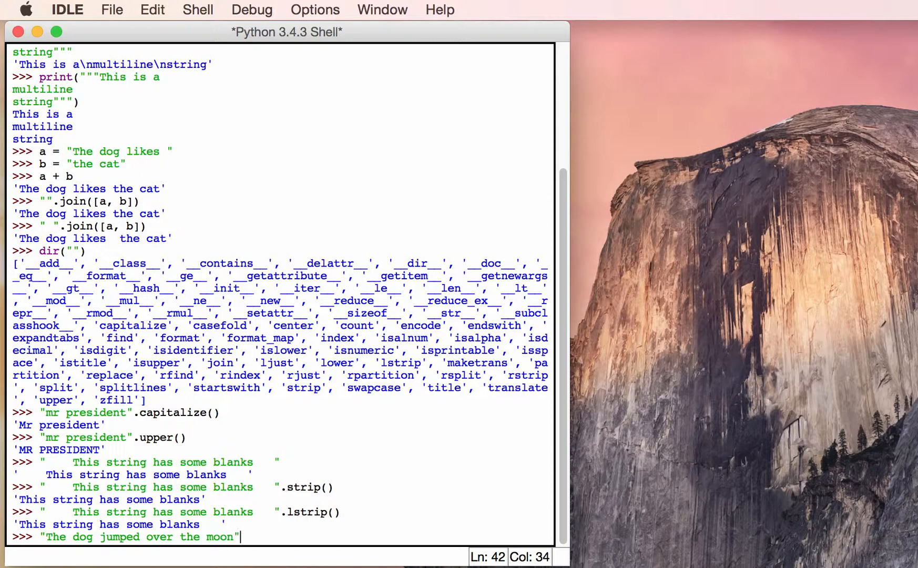
type("[")
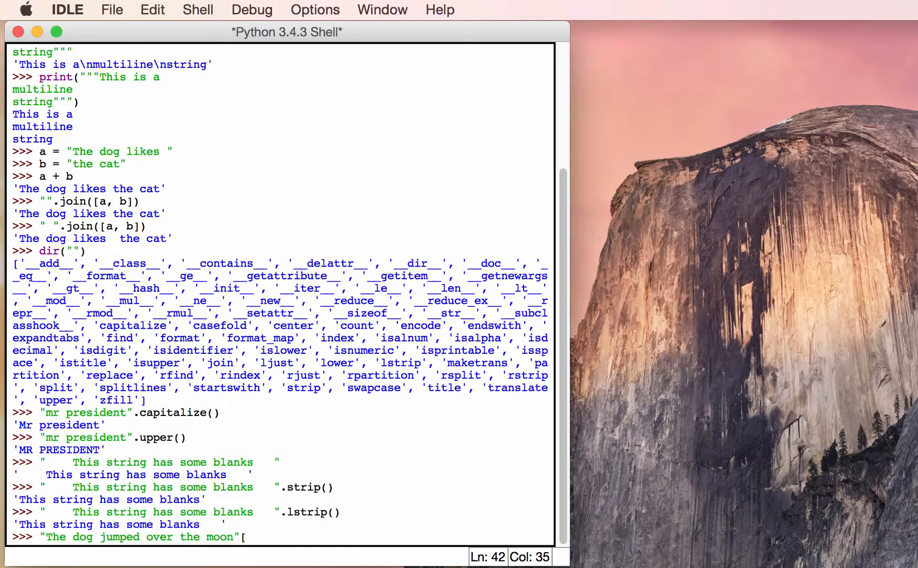
type("0")
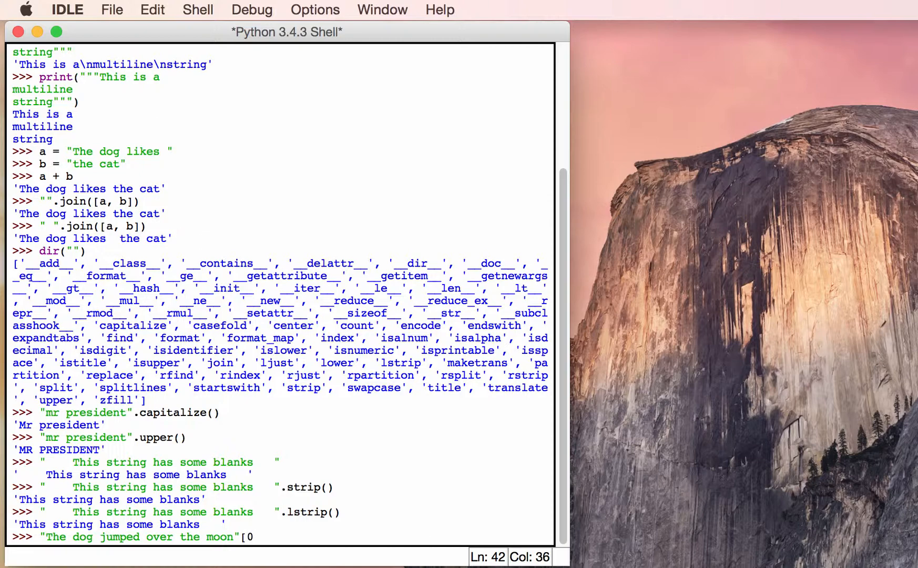
type(":")
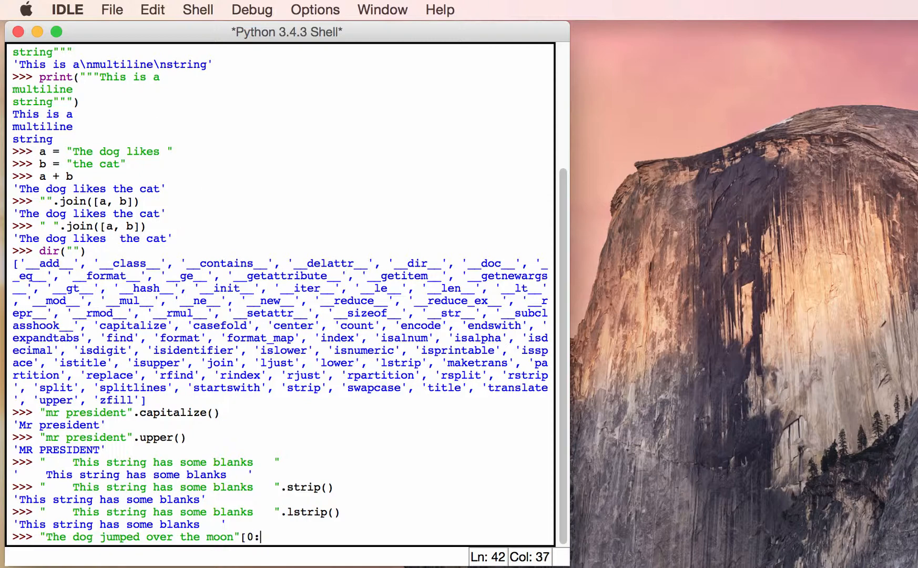
type("4")
type("\"The dog jumped over the moon\"[:-4]")
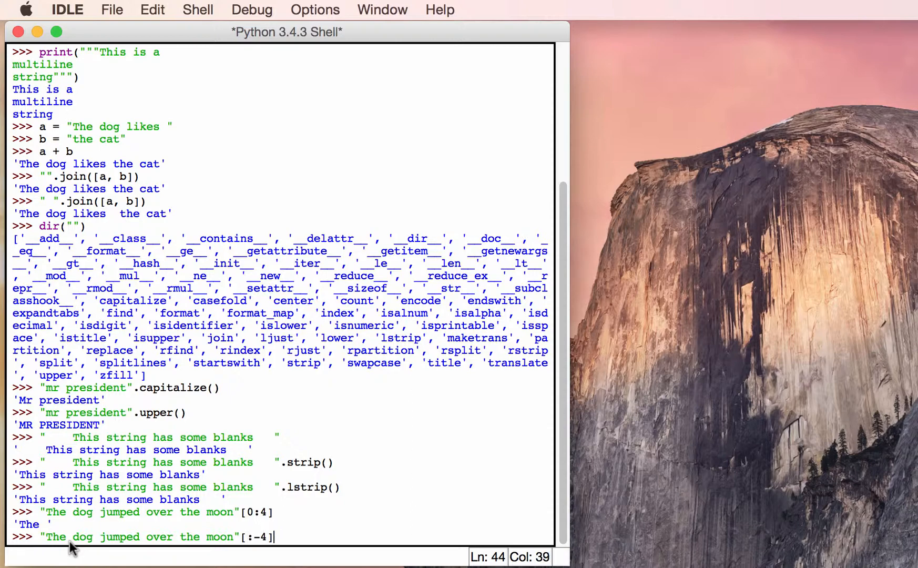
Step: Run the [:-4] slice giving 'The dog jumped over the ' and return to the prompt
key("Return")
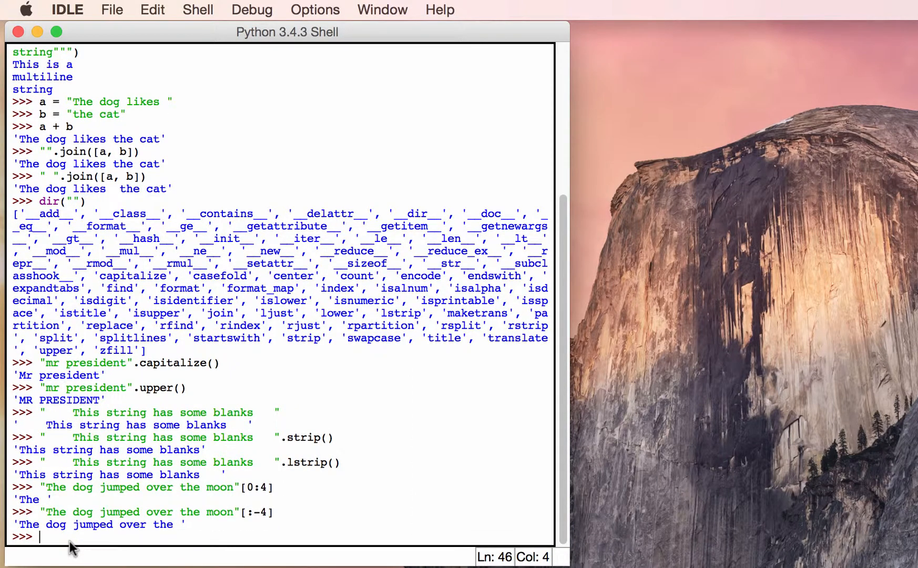
mouse_move(171, 539)
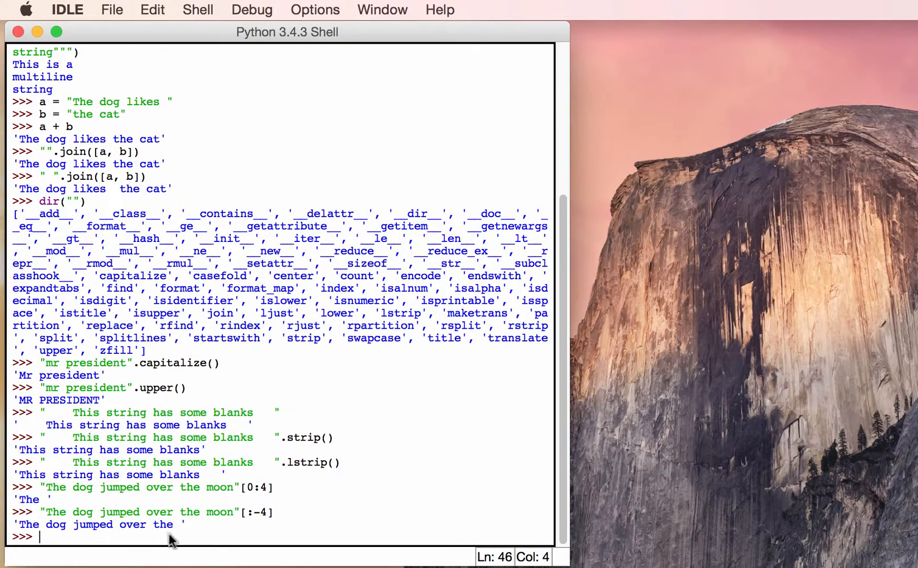
mouse_move(249, 521)
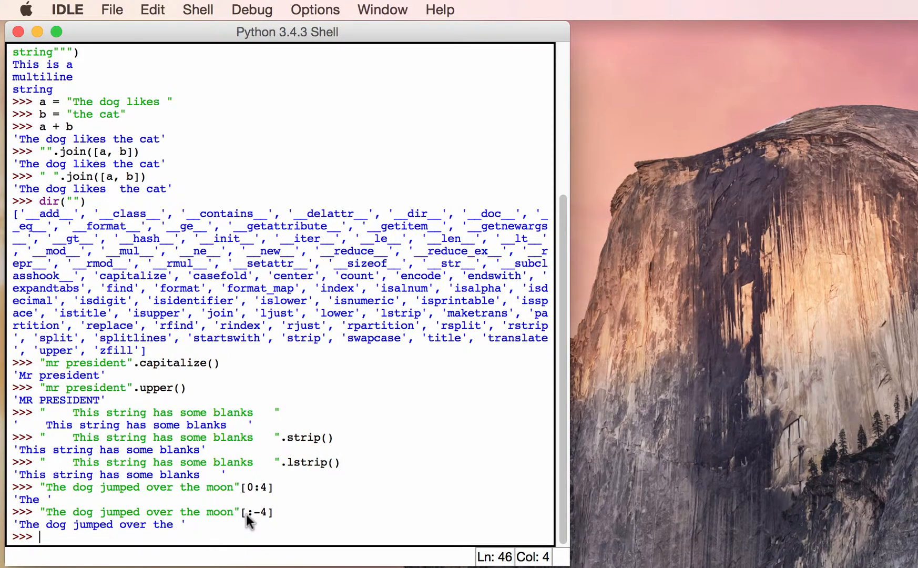
mouse_move(260, 519)
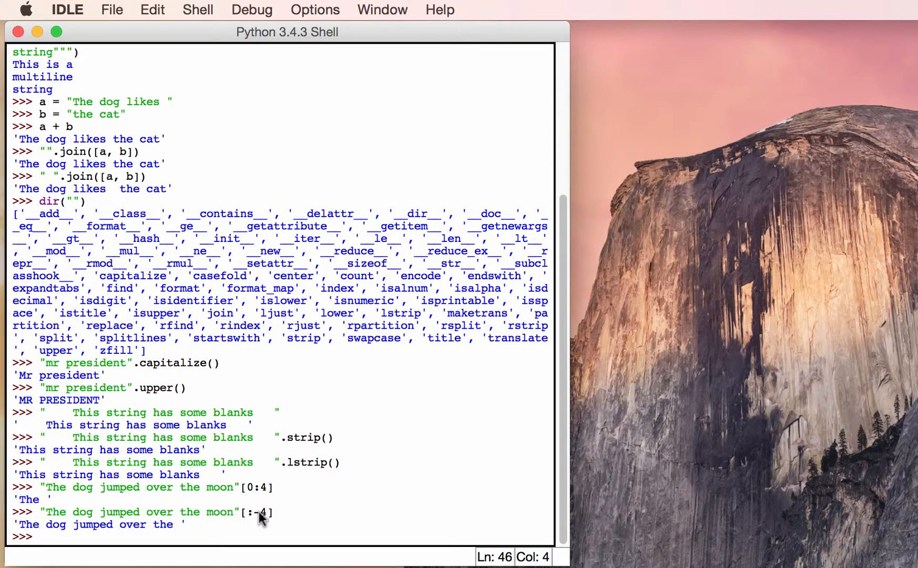
mouse_move(234, 518)
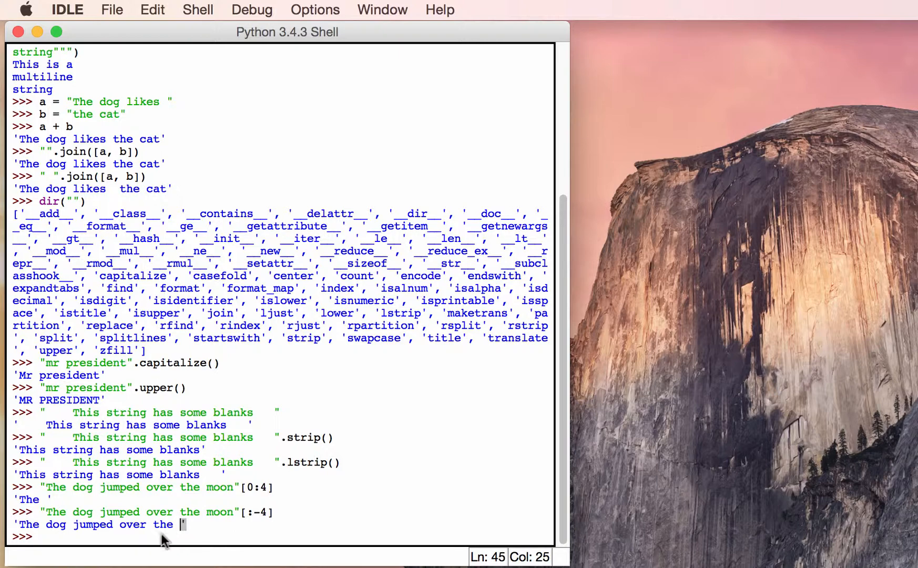
key("enter")
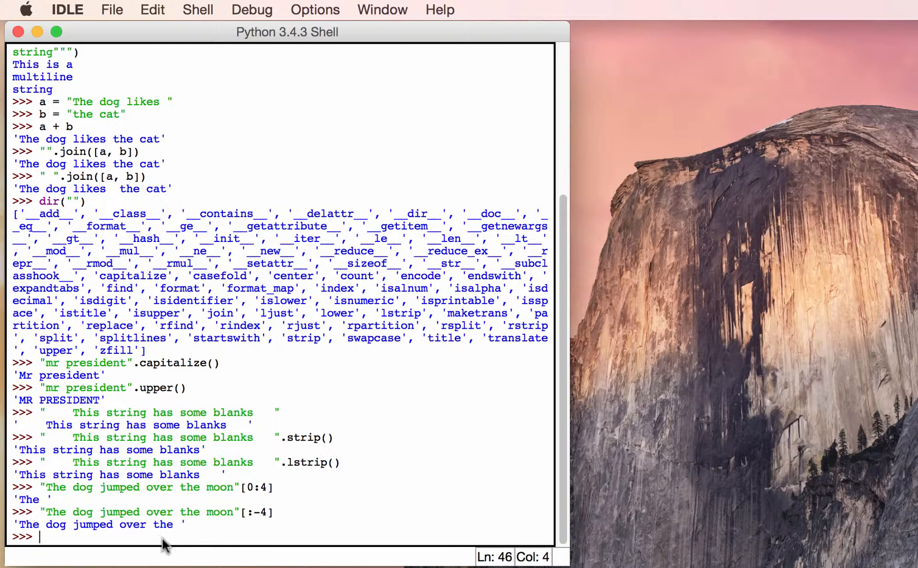
mouse_move(269, 515)
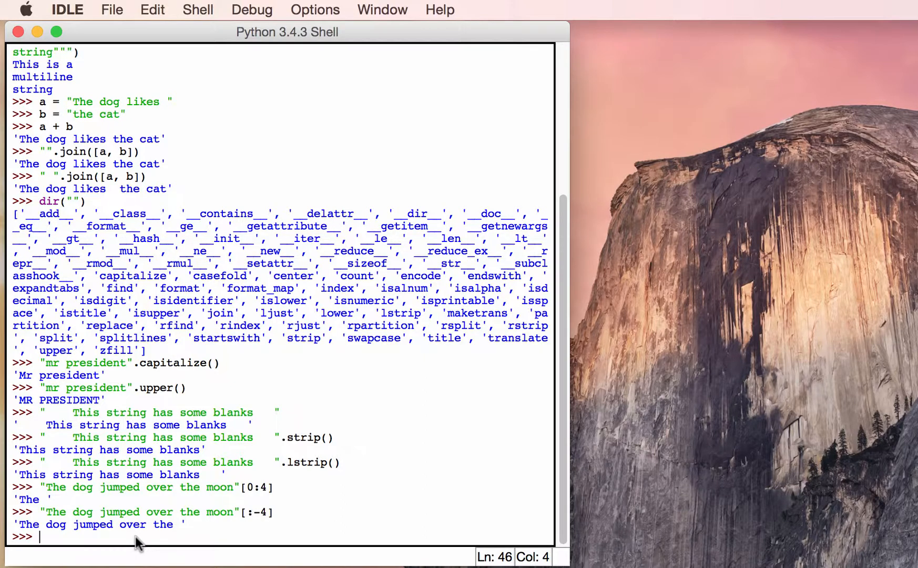
Step: Assign name = "Mike" in the shell
type("\"")
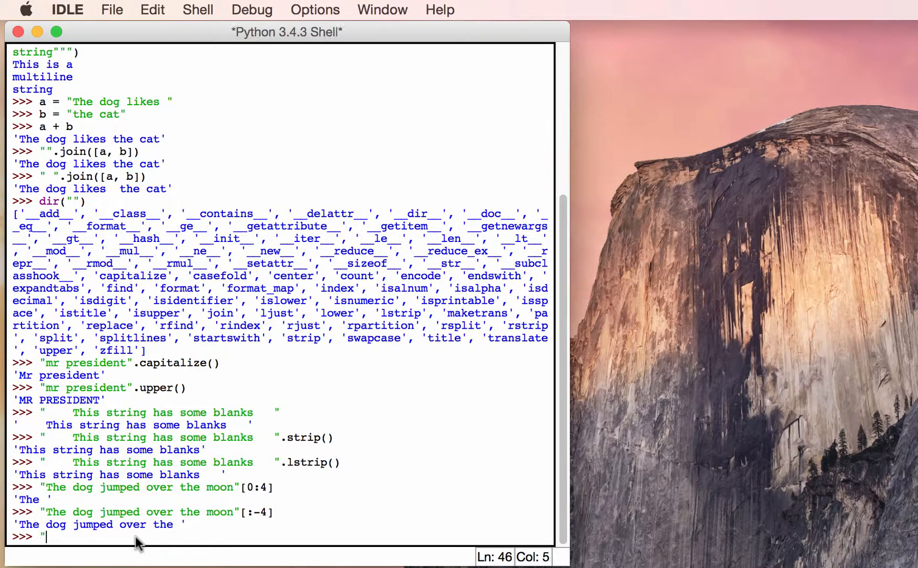
key("Backspace")
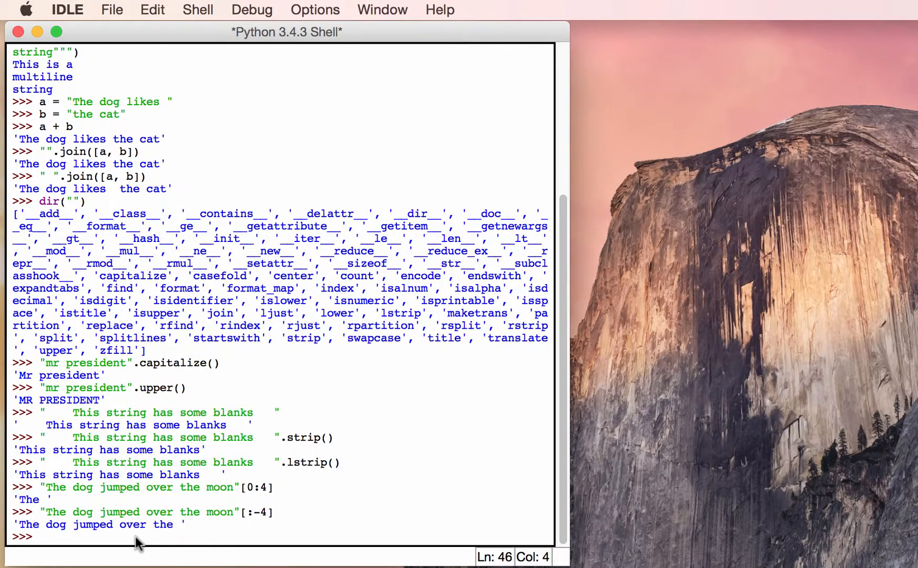
type("name =")
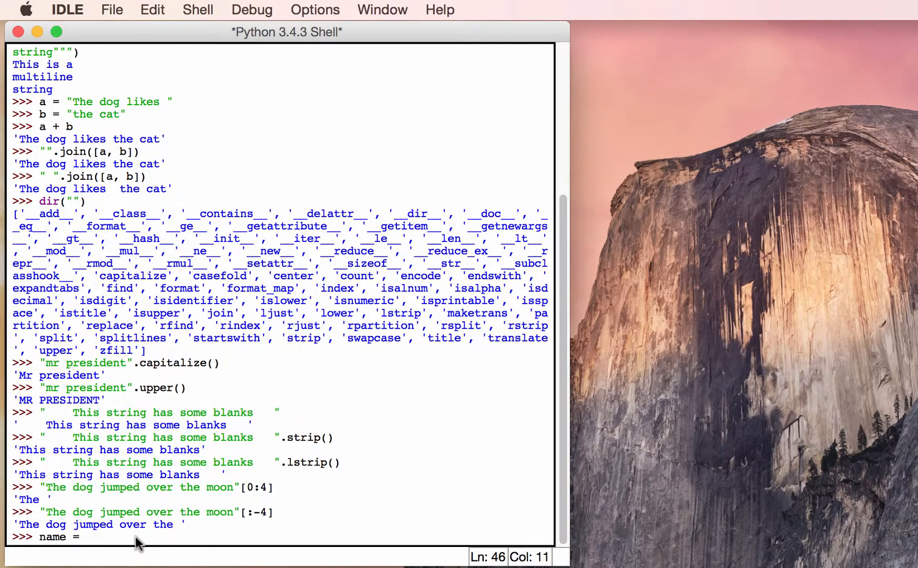
type("\"Mike\"")
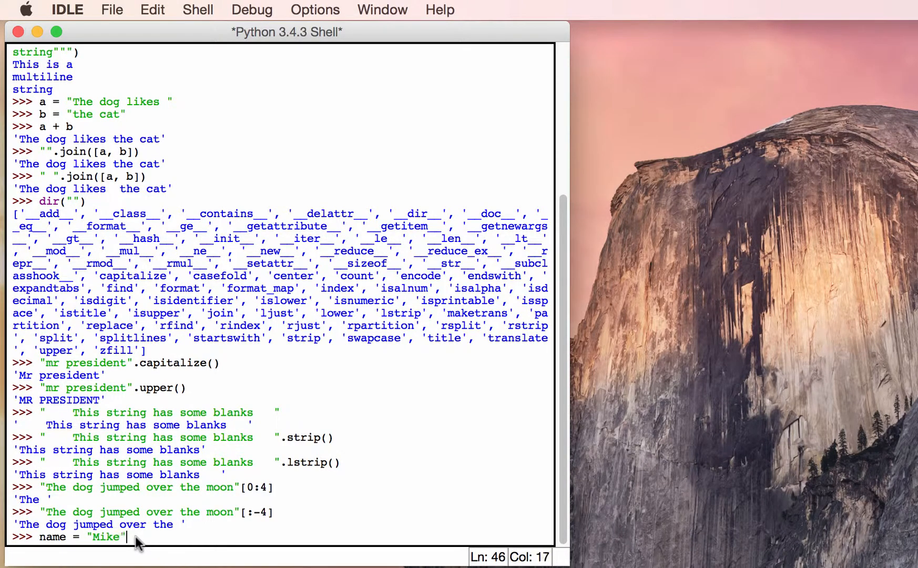
key("enter")
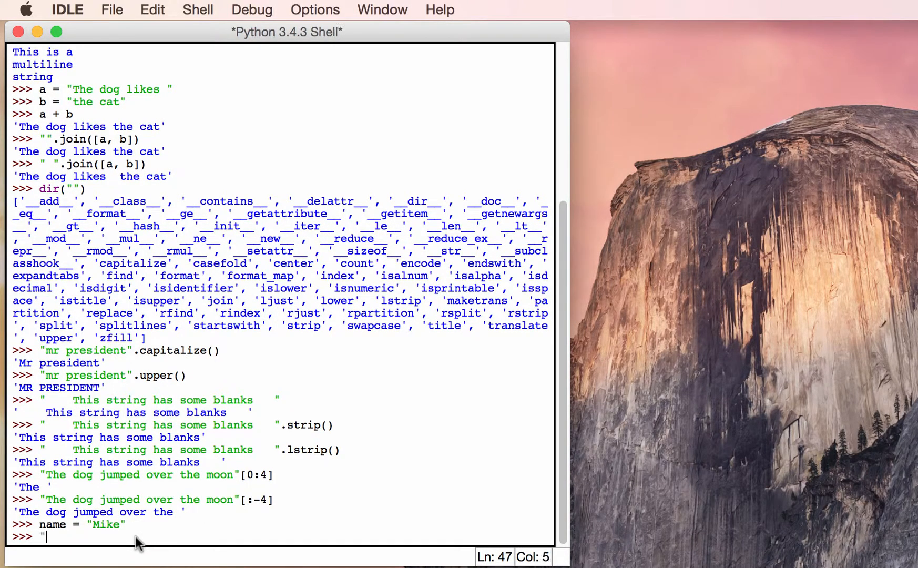
Step: Evaluate "hello %s" % name to get 'hello Mike', then begin name = input
type("hel")
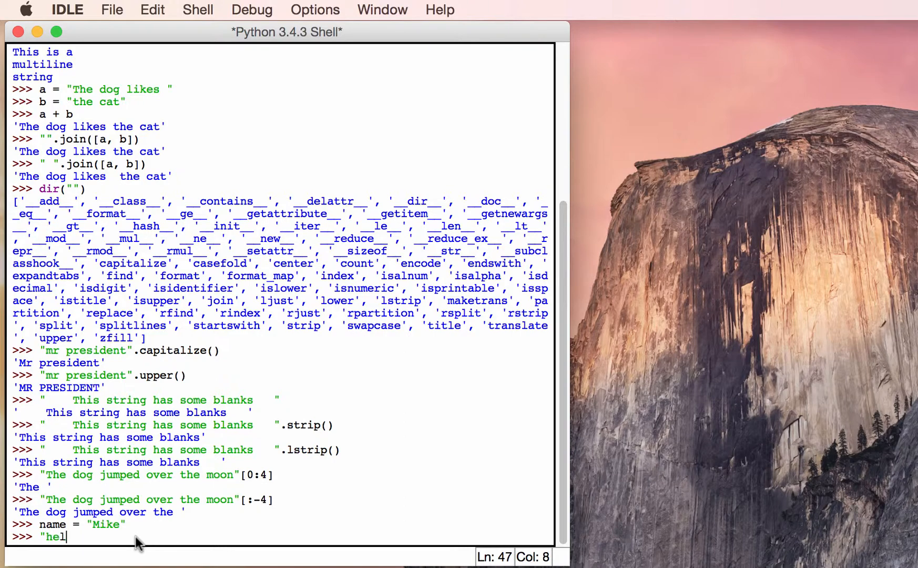
type("lo %s\"")
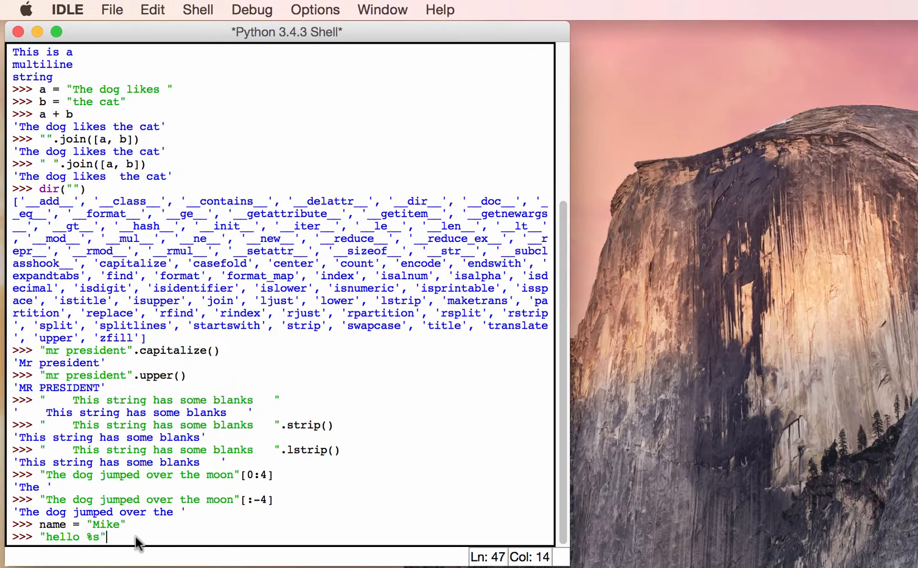
type("% name")
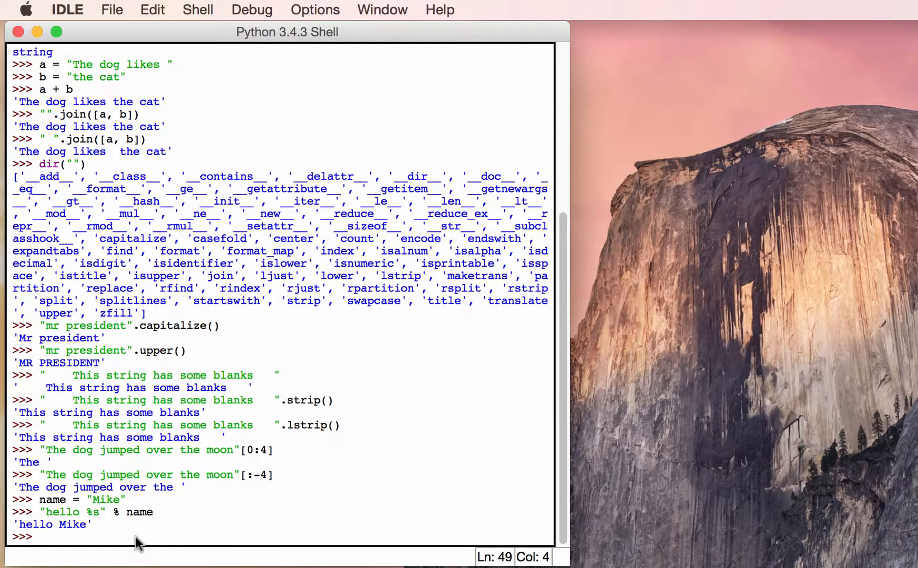
type("name =")
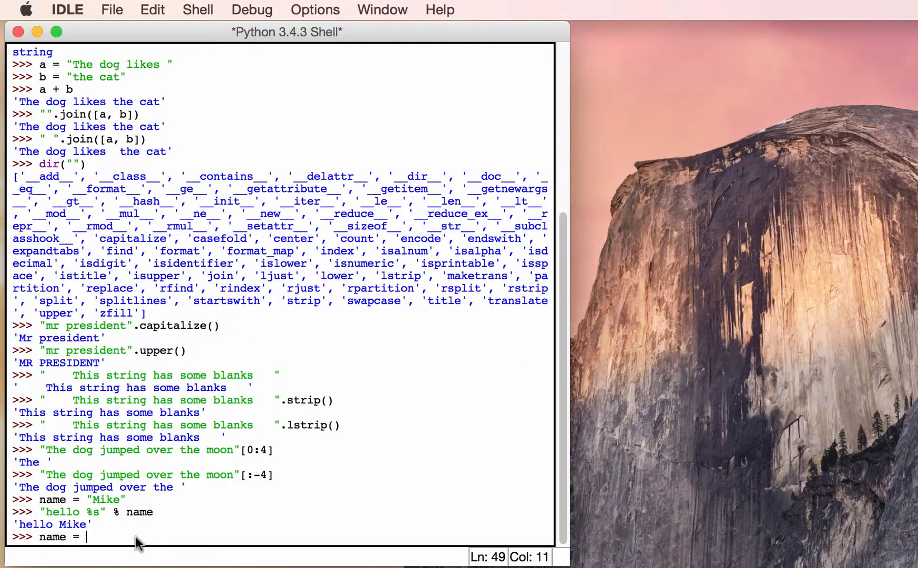
key("Backspace")
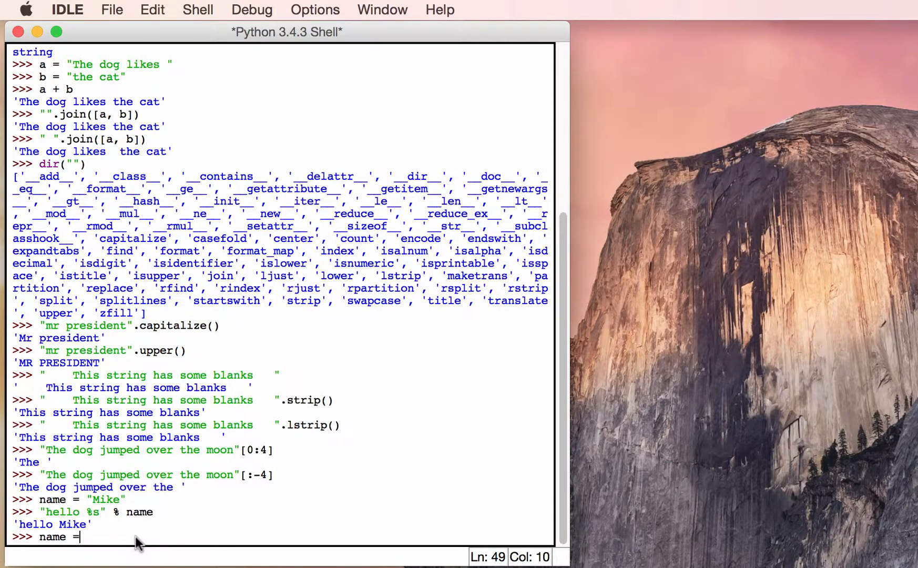
type("input")
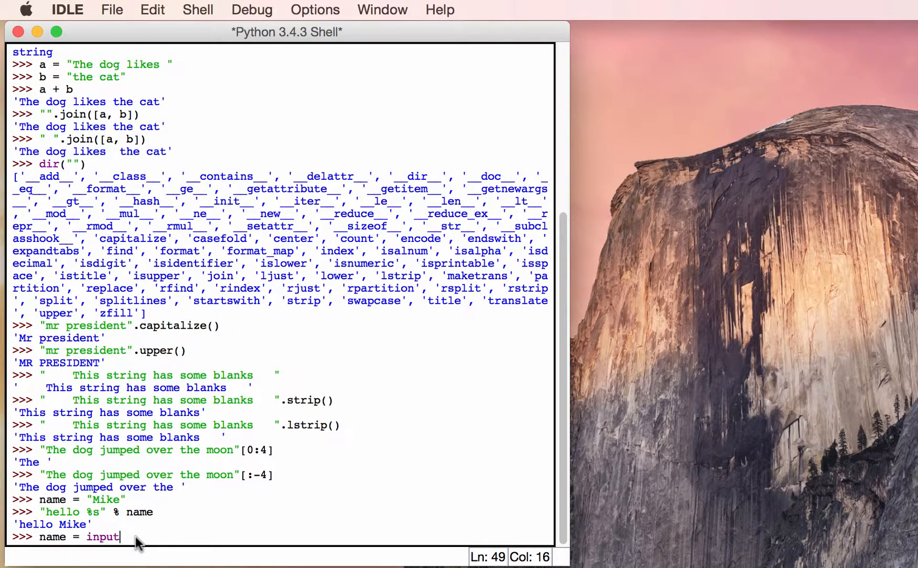
Step: Run name = input("What is your name?"), answer Bruce, and show name's value
type("(\"What is")
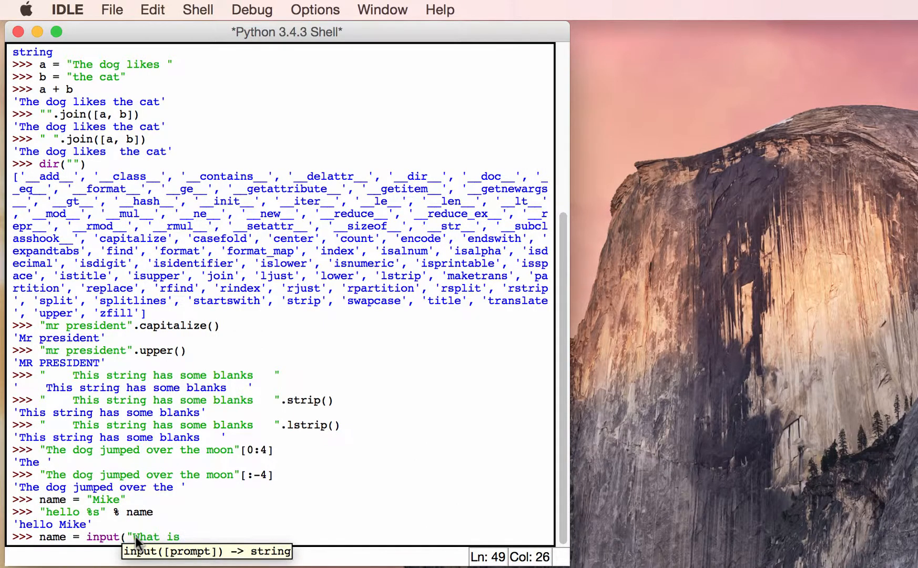
type("your name?")
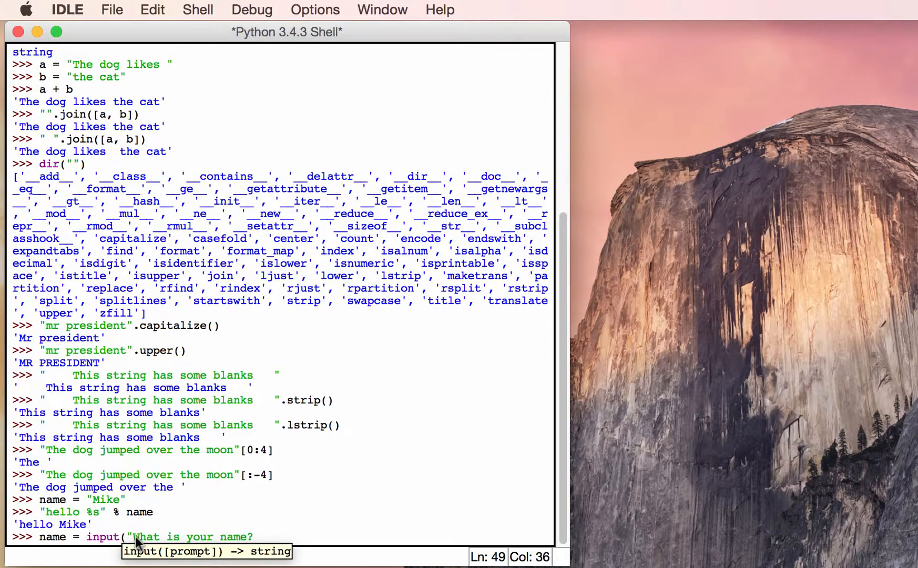
type("\")")
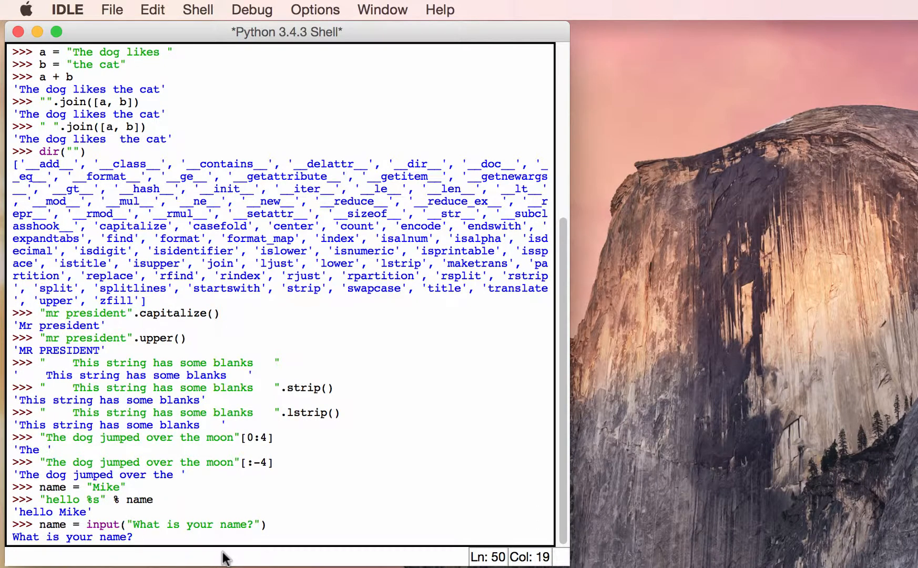
type("Bruce")
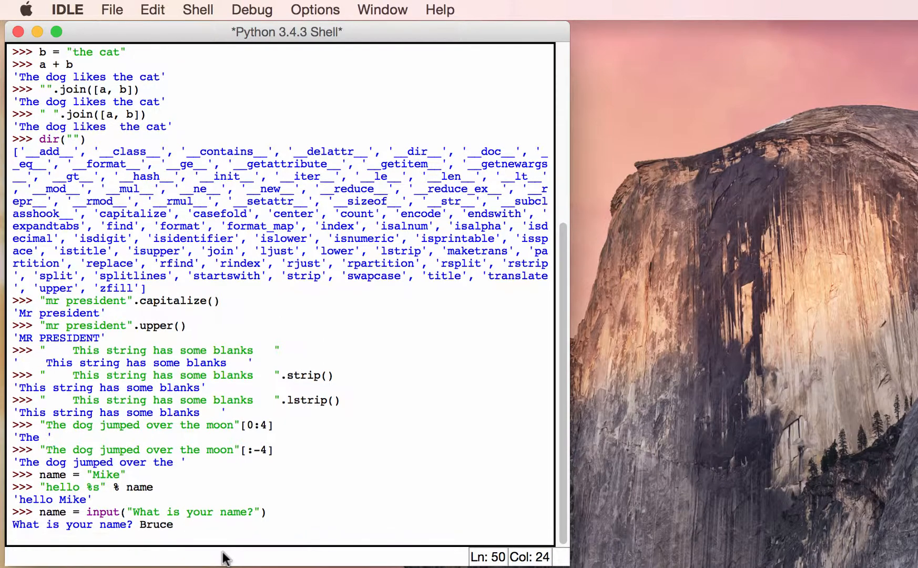
type("name")
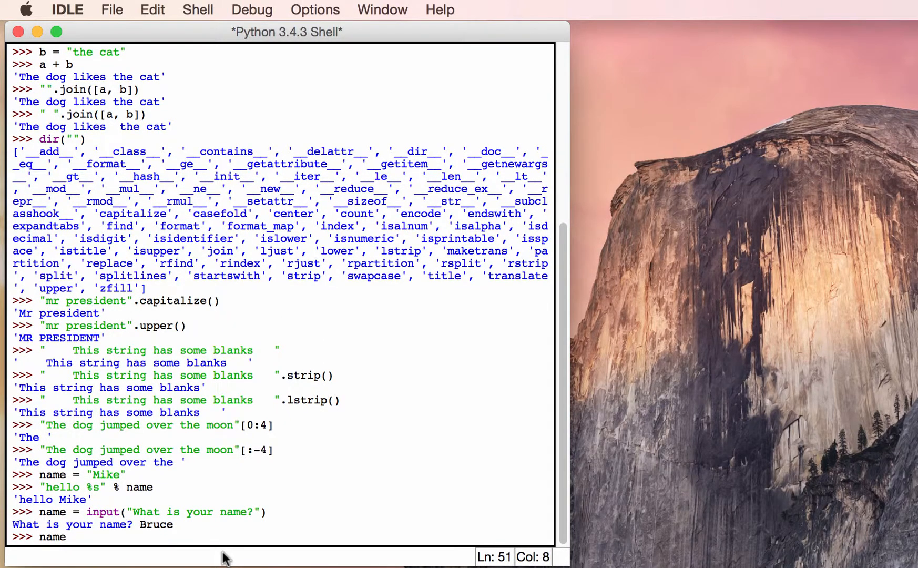
key("Return")
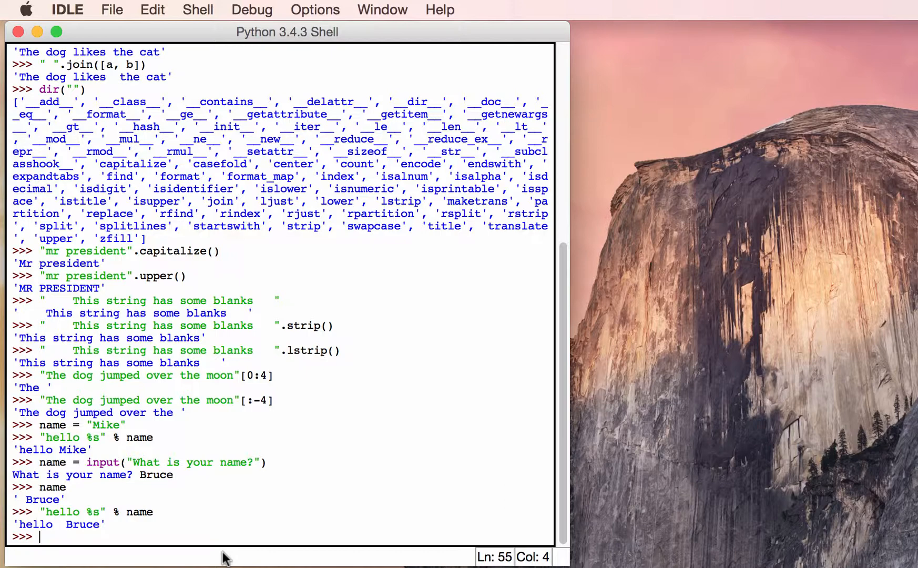
Step: Fill "hello %s %s" first with name alone (TypeError), then with (name, "Mike")
type("\"hello %s\" % name")
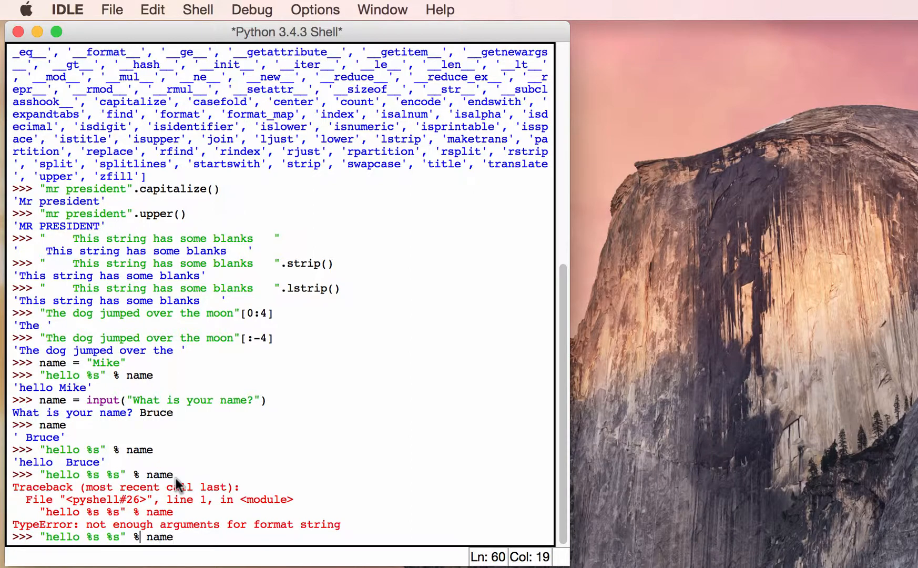
type("(name")
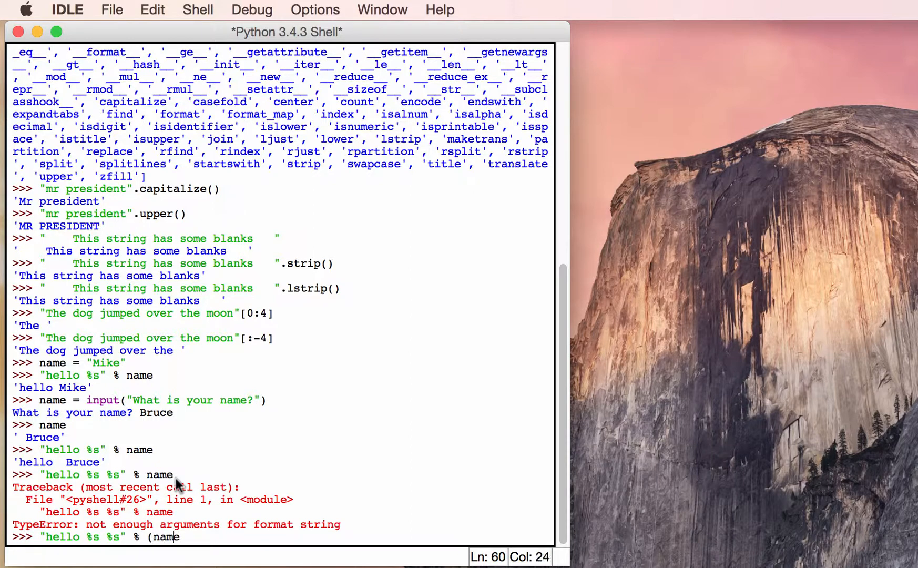
type(",")
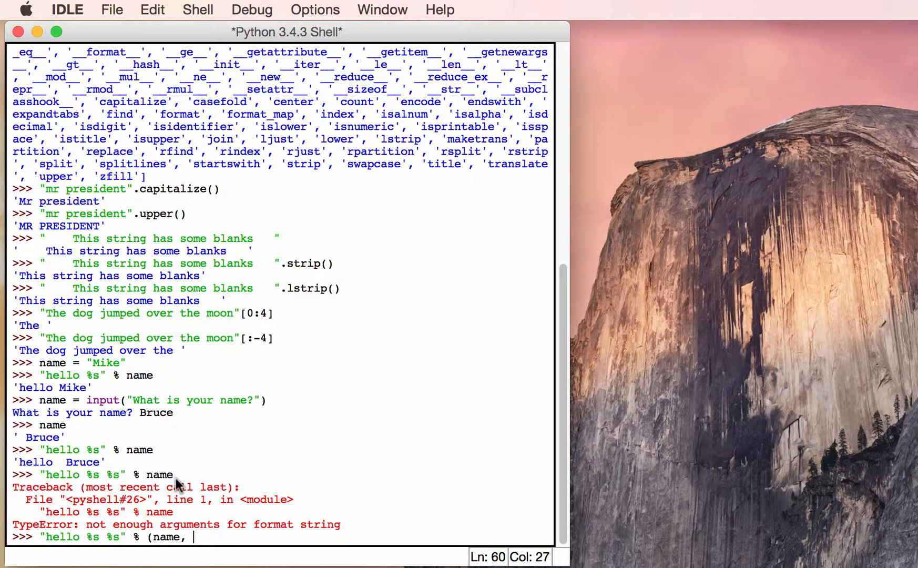
mouse_move(163, 544)
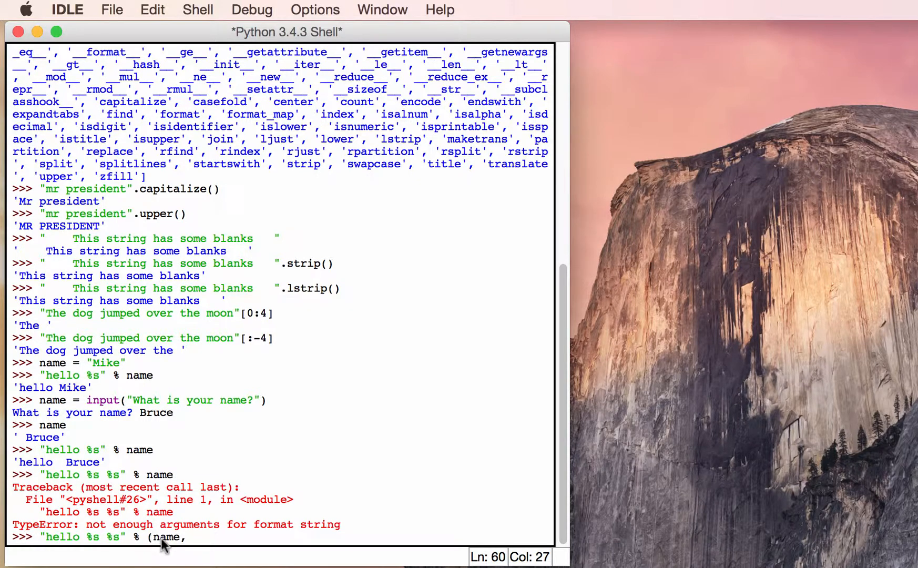
type("\"Mike\")")
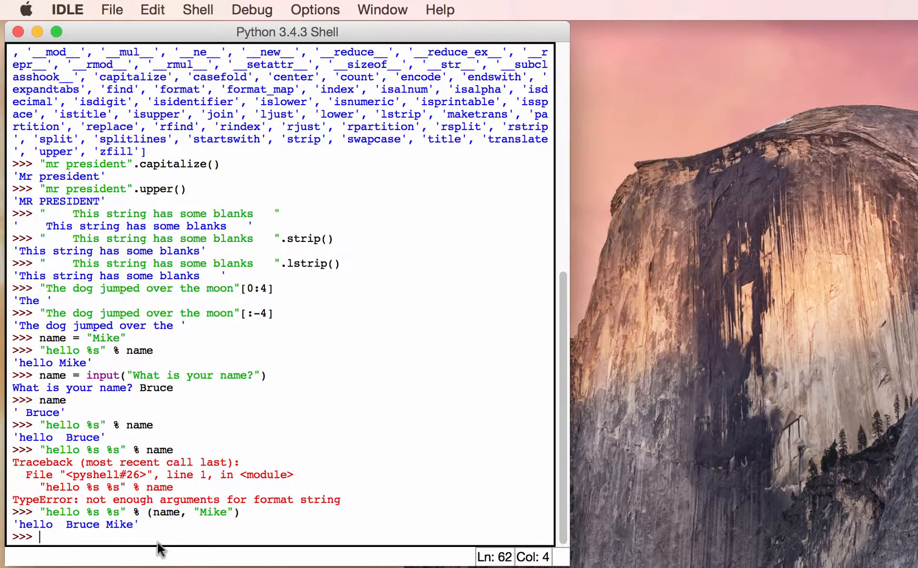
mouse_move(155, 546)
type("\"Hello")
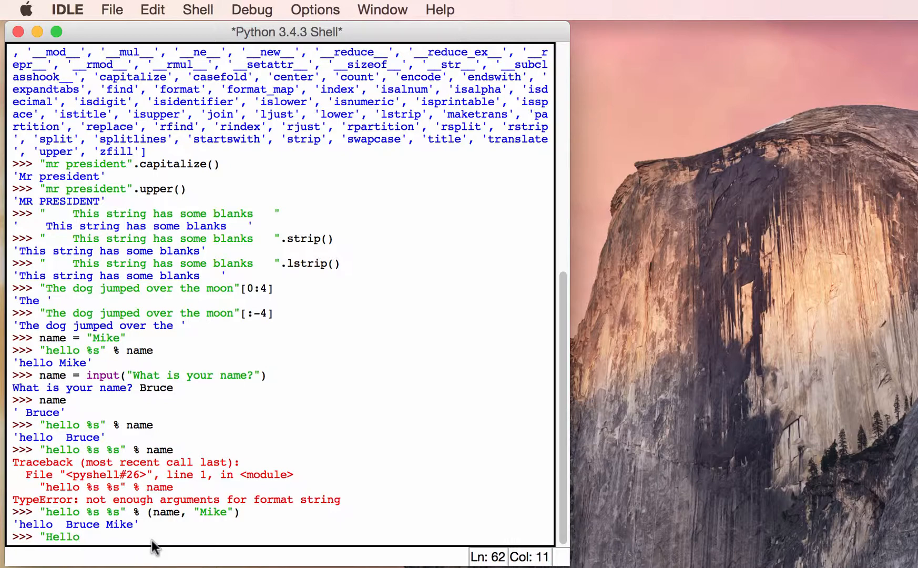
Step: Evaluate "Hello {0} {1}".format(name, name) to get 'Hello Bruce Bruce'
type("{")
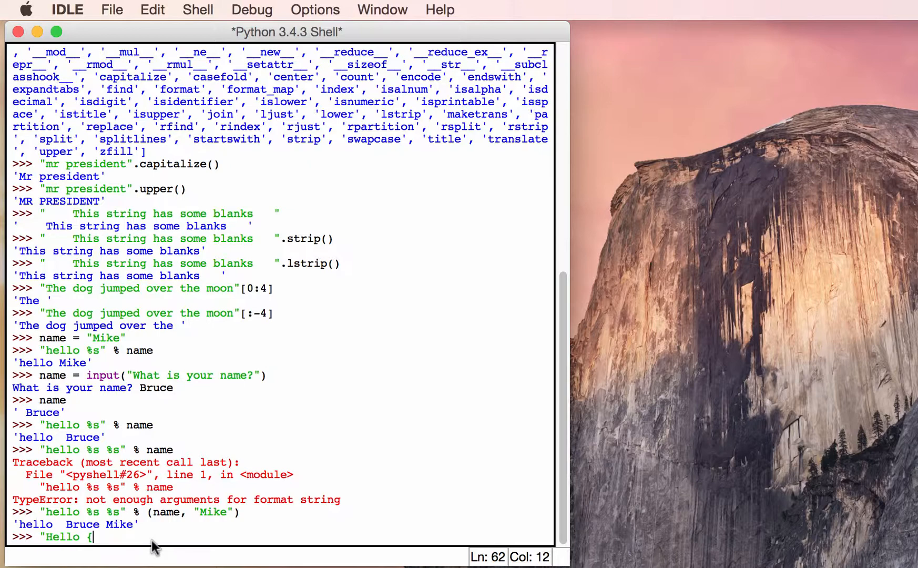
type("0")
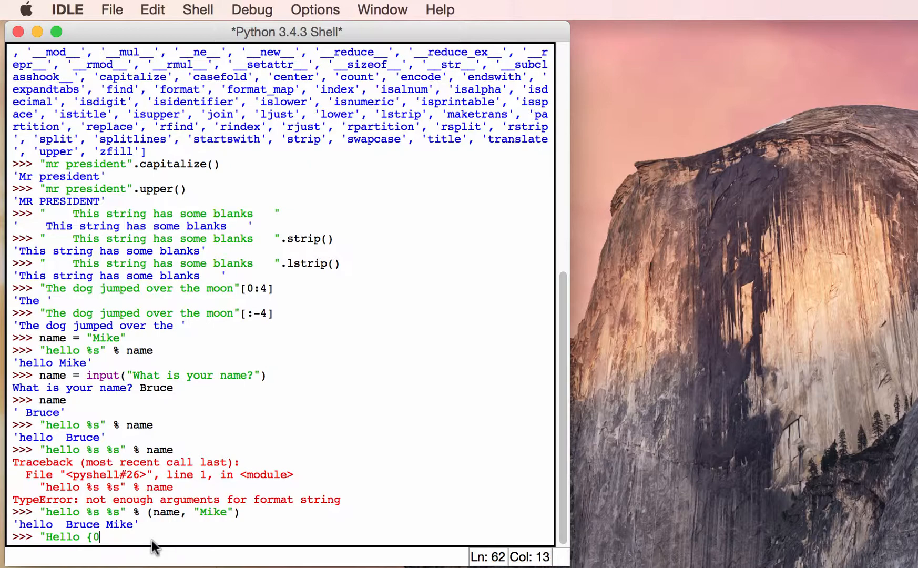
type("} {")
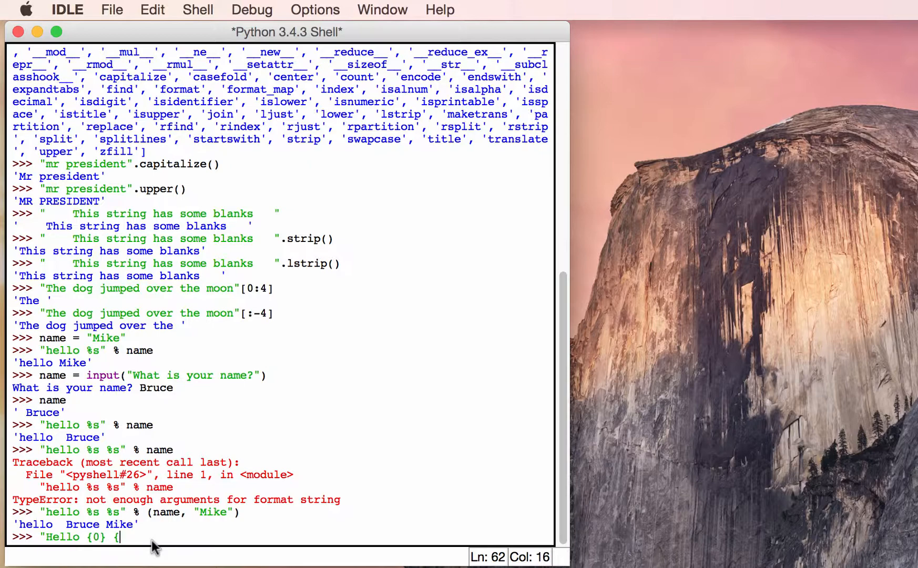
type("{1}.f")
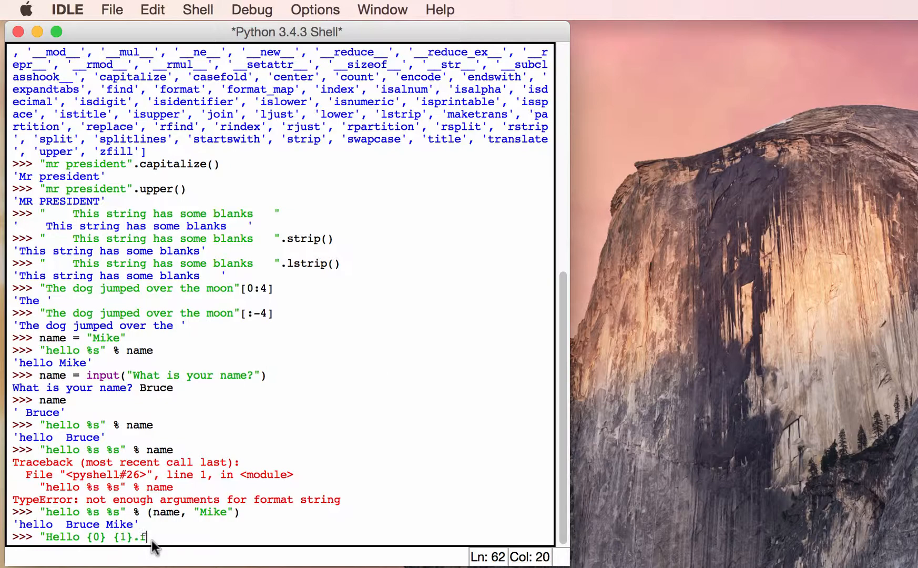
type("ormat")
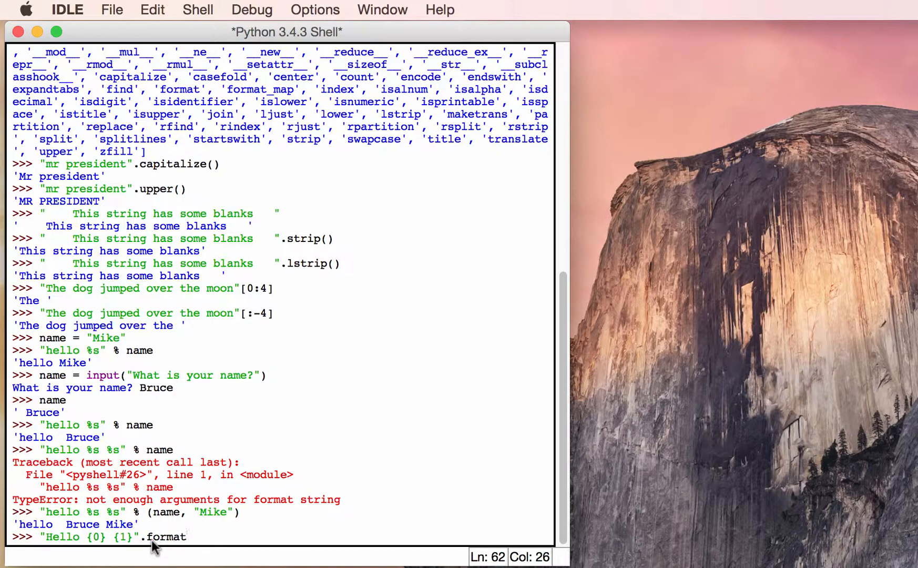
type("(")
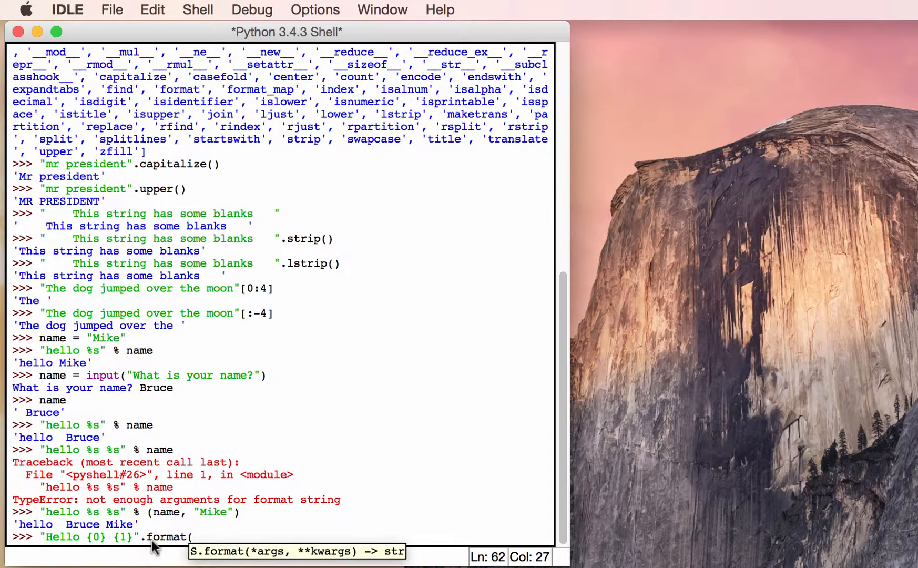
type("name, name")
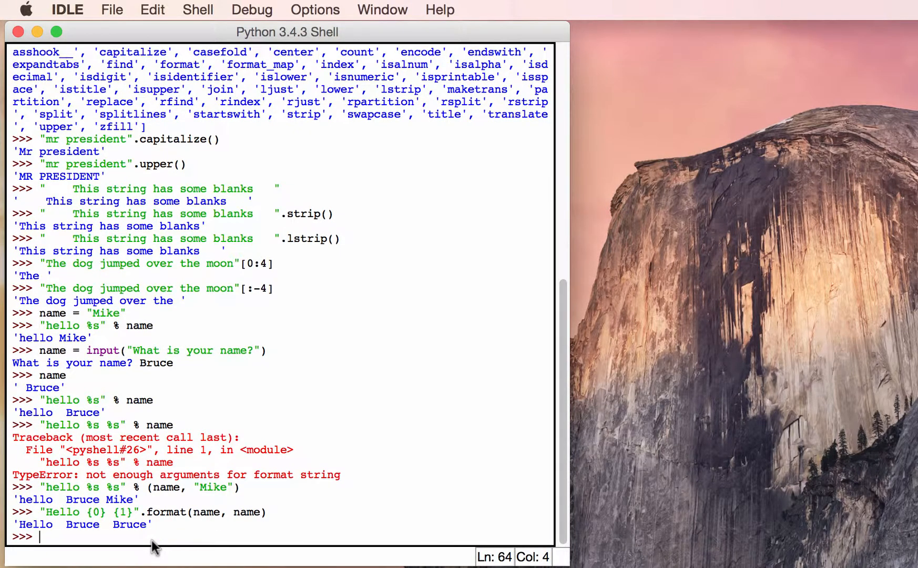
mouse_move(148, 520)
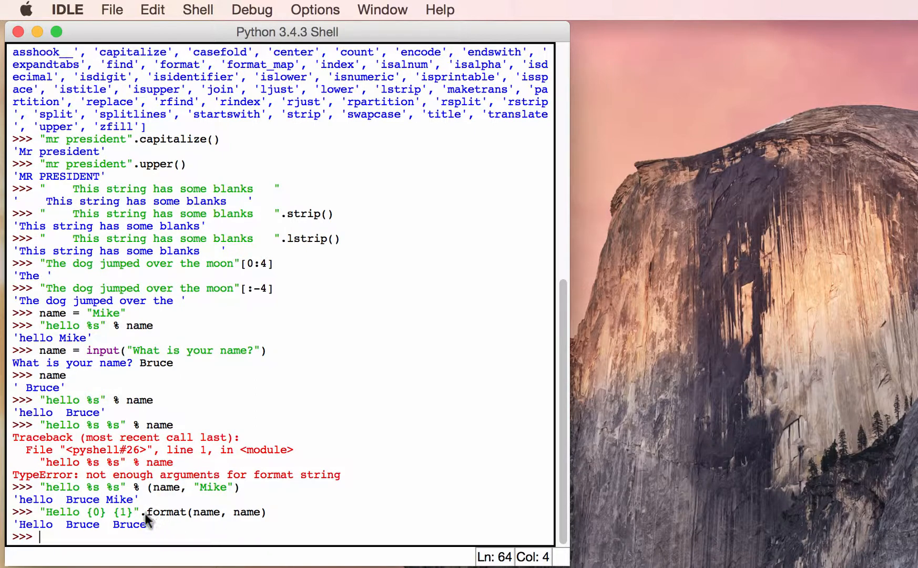
mouse_move(96, 522)
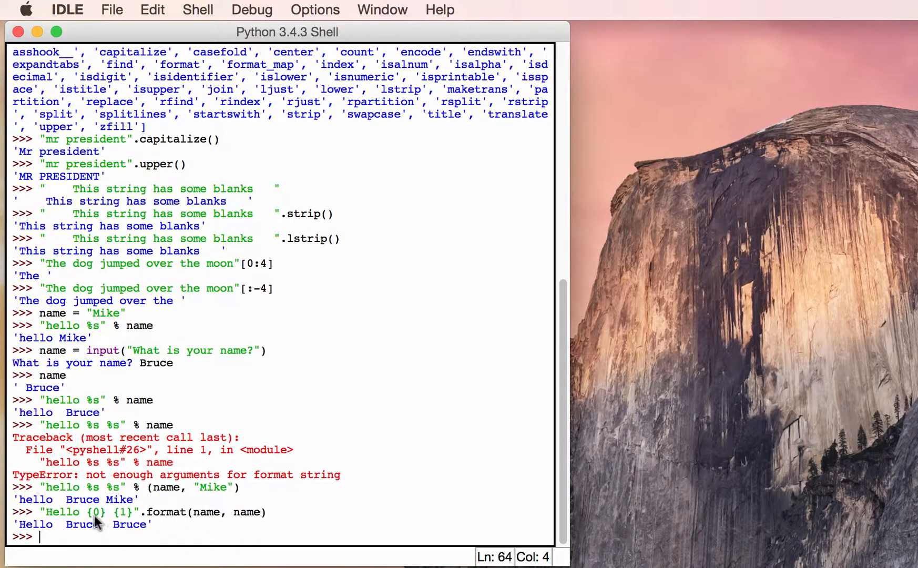
mouse_move(92, 543)
type("\"Hello {0} {1}\".format(name, name)")
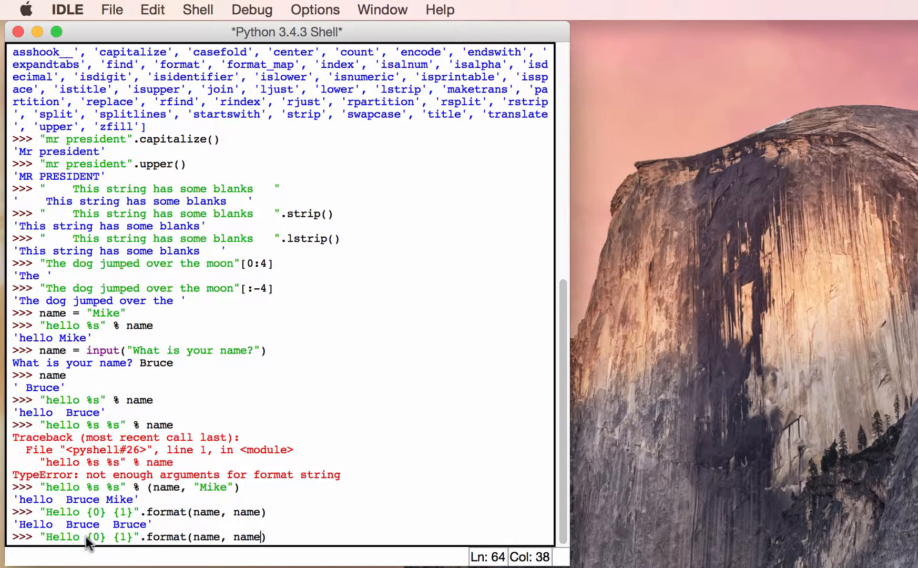
Step: Trim the call to "Hello {0} {0}".format(name) and run it for the same result
key("BackSpace")
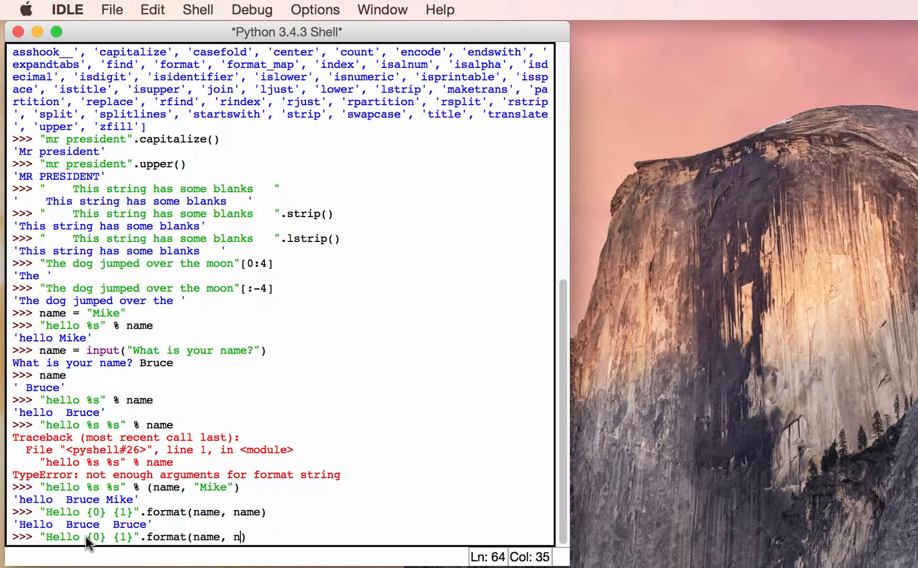
key("backspace")
type("0")
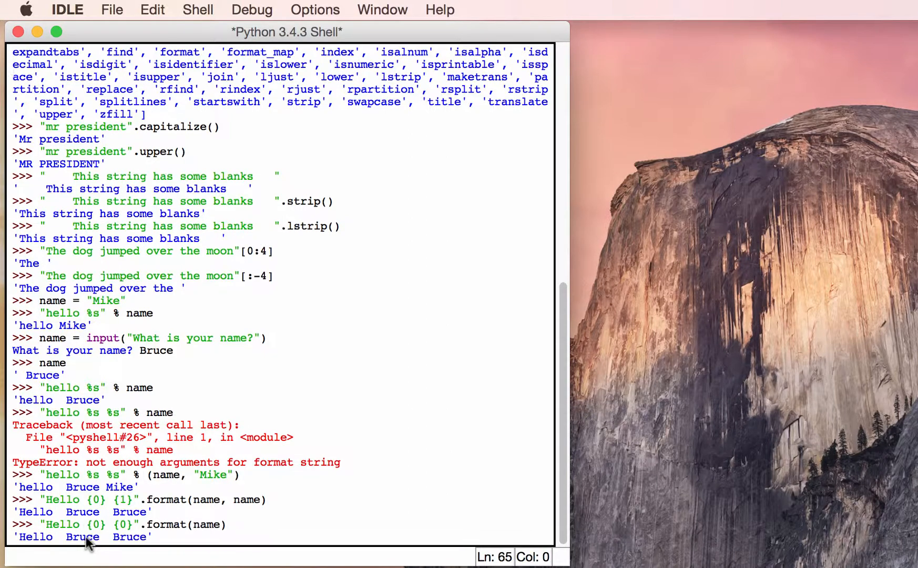
key("Return")
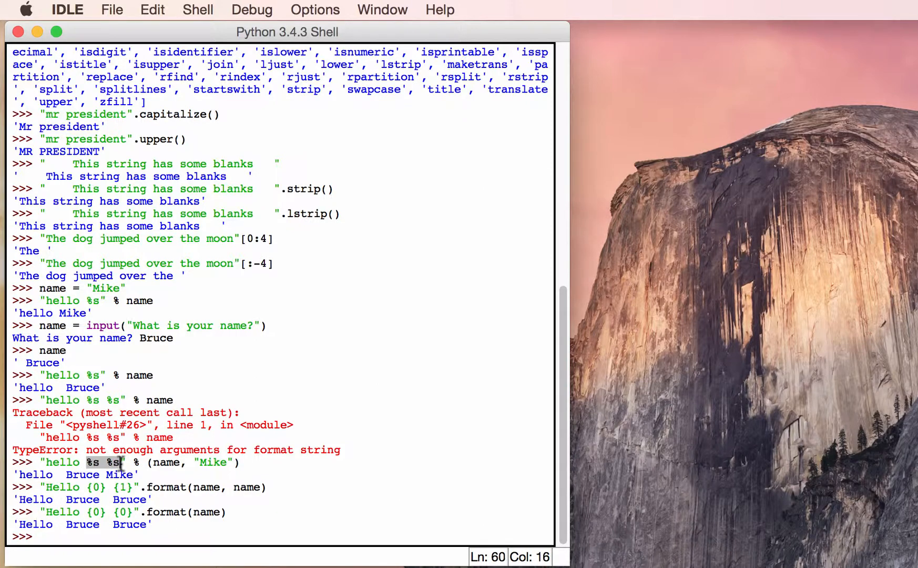
mouse_move(196, 475)
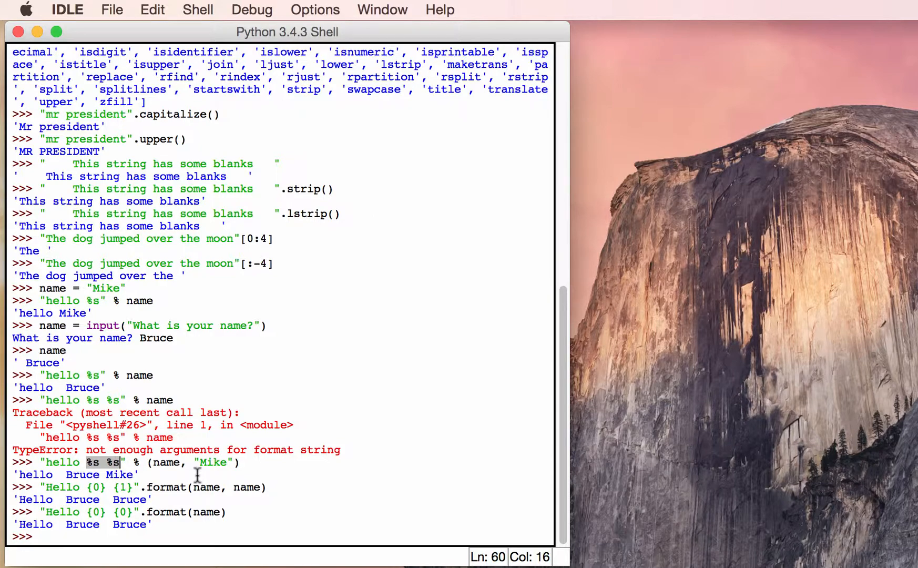
mouse_move(133, 474)
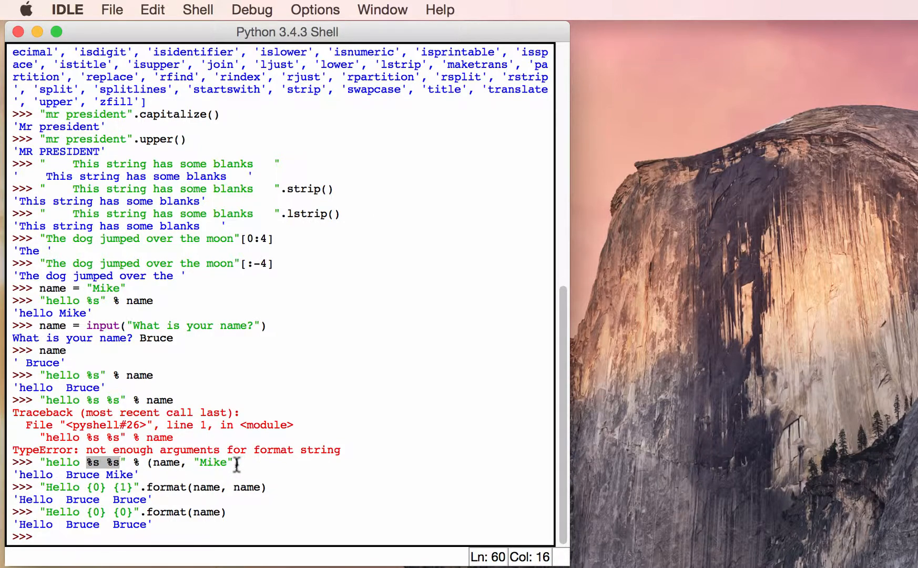
mouse_move(223, 479)
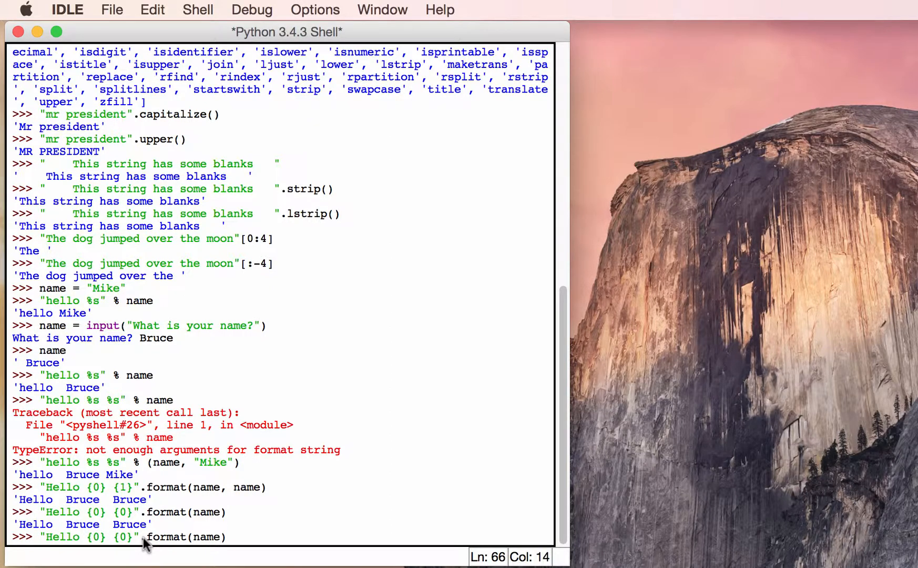
Step: Run "Hello {name1} {name2}".format(name1="Bruce", name2="Mike") giving 'Hello Bruce Mike'
type("bruce")
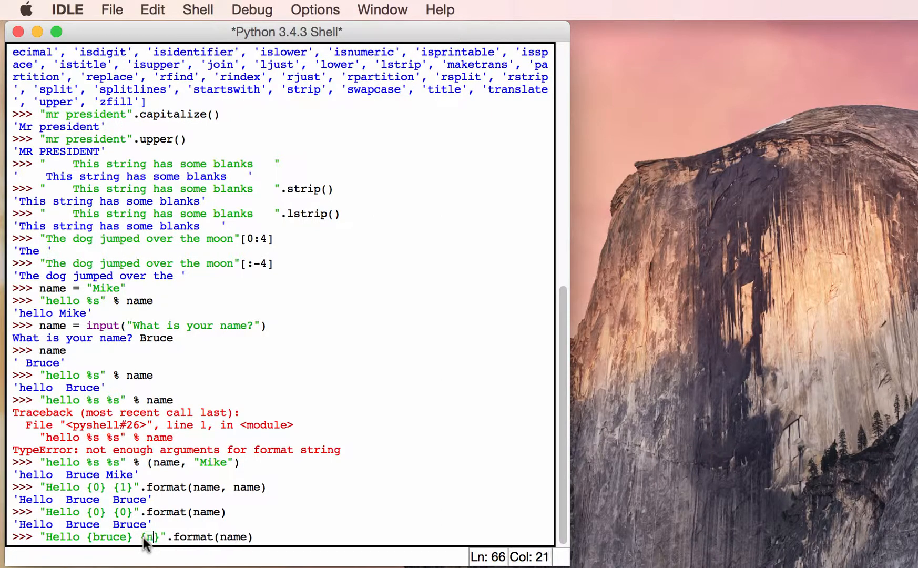
type("name2")
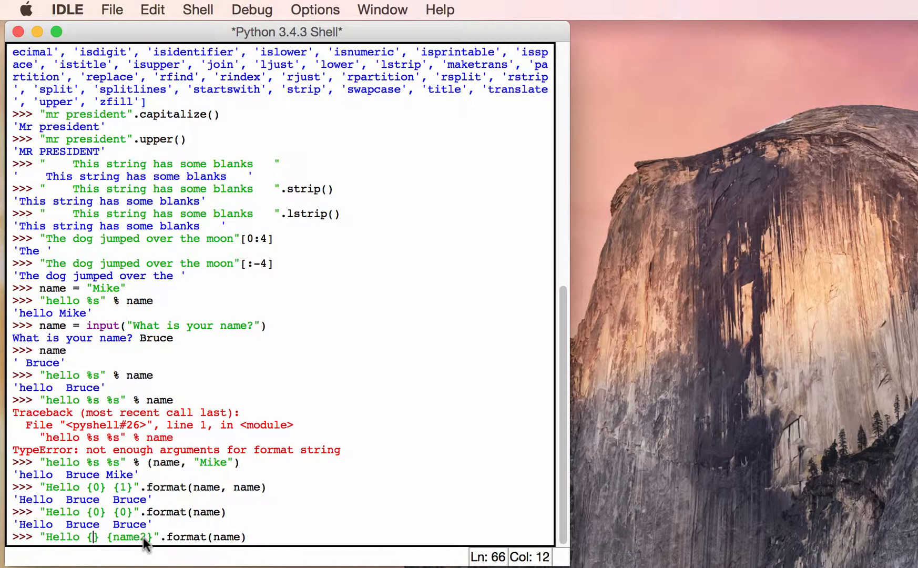
type("name1")
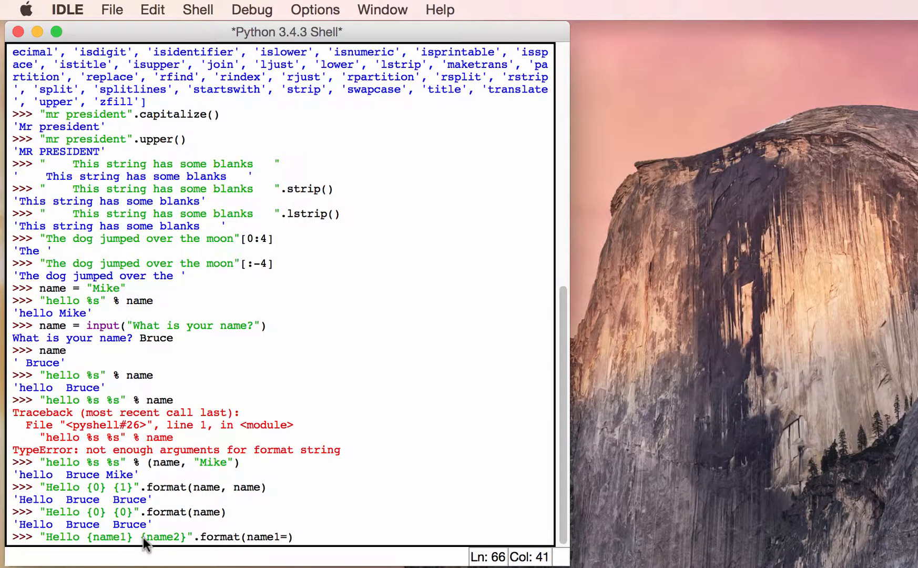
type("\"Bruce\"")
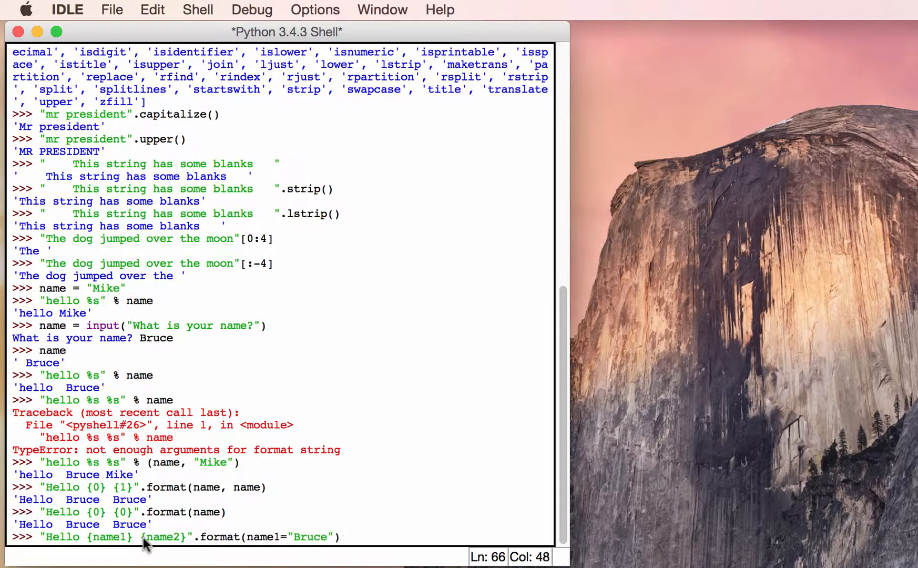
type(", name2=\"Mike")
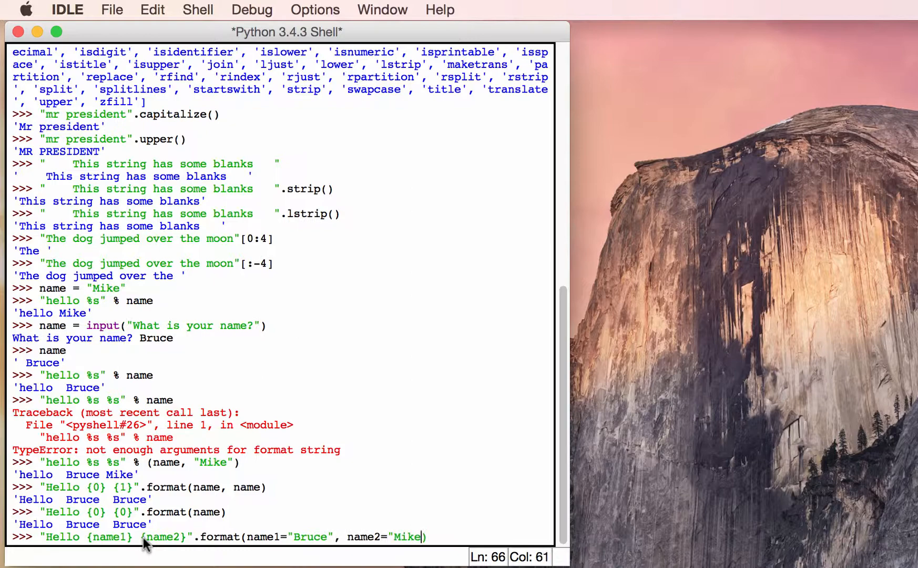
type(")")
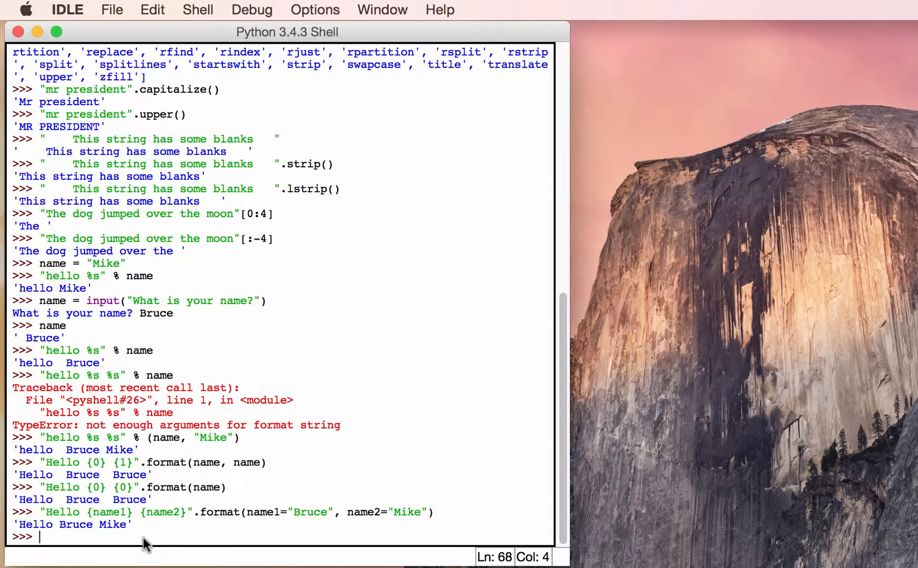
mouse_move(240, 531)
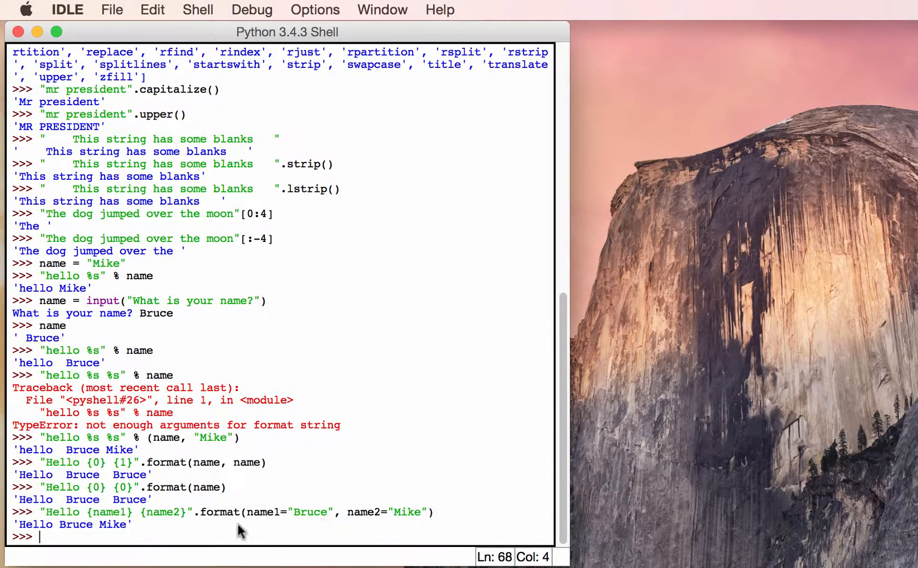
mouse_move(179, 520)
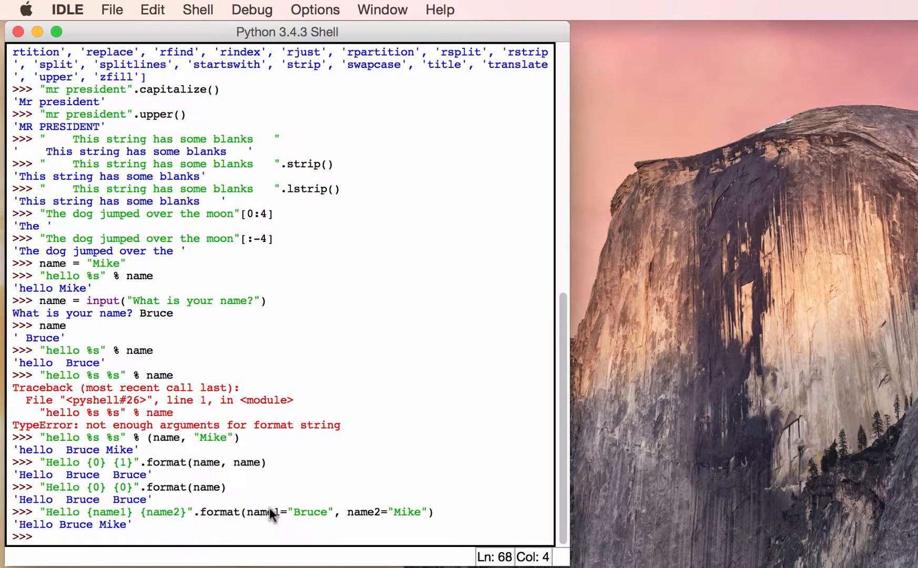
double_click(263, 512)
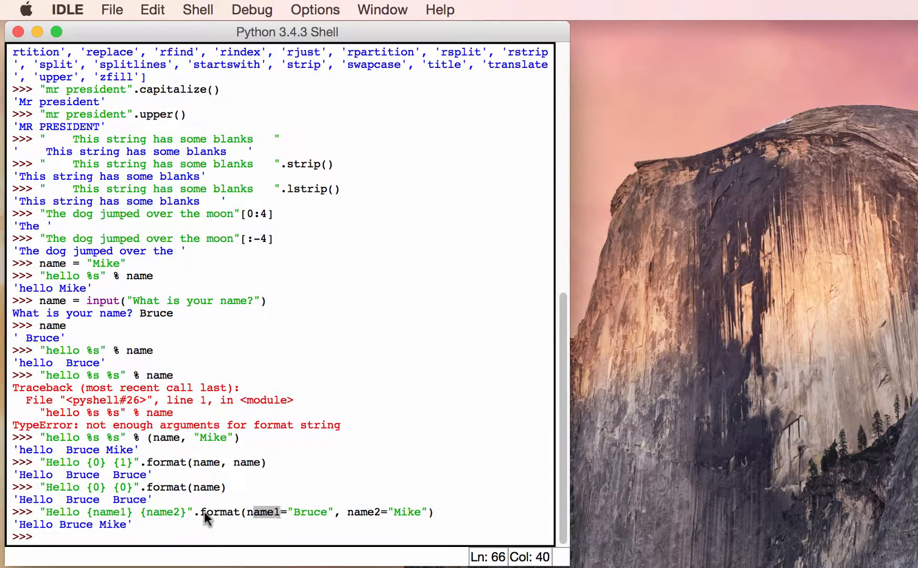
mouse_move(432, 513)
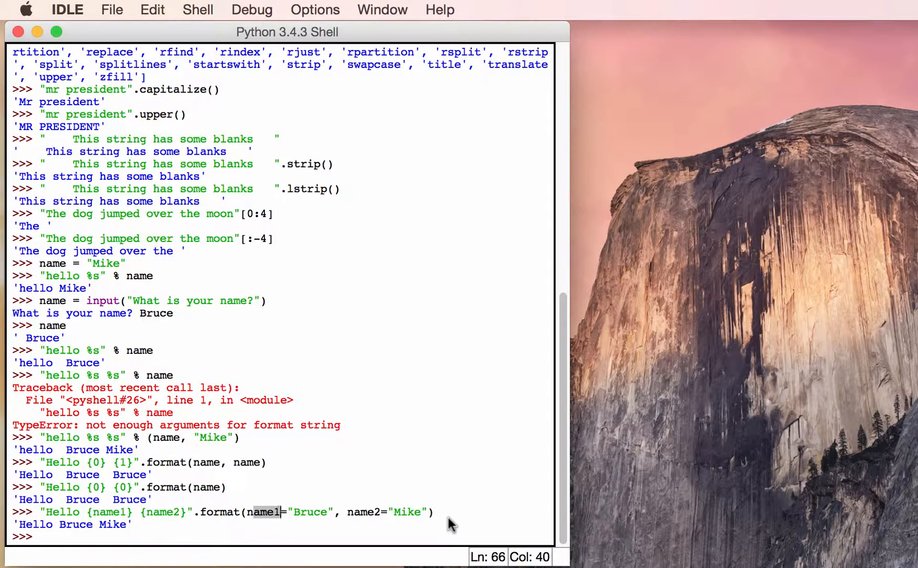
mouse_move(338, 519)
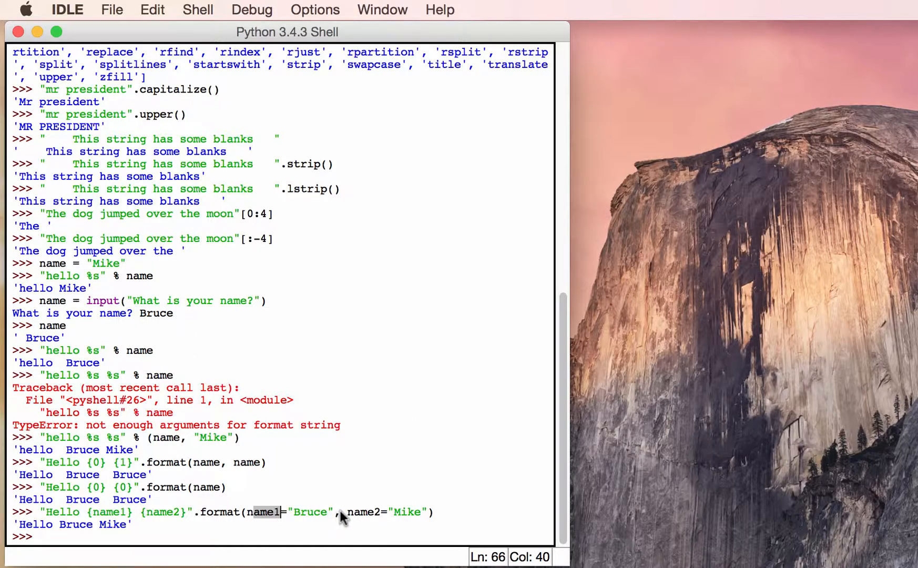
mouse_move(545, 510)
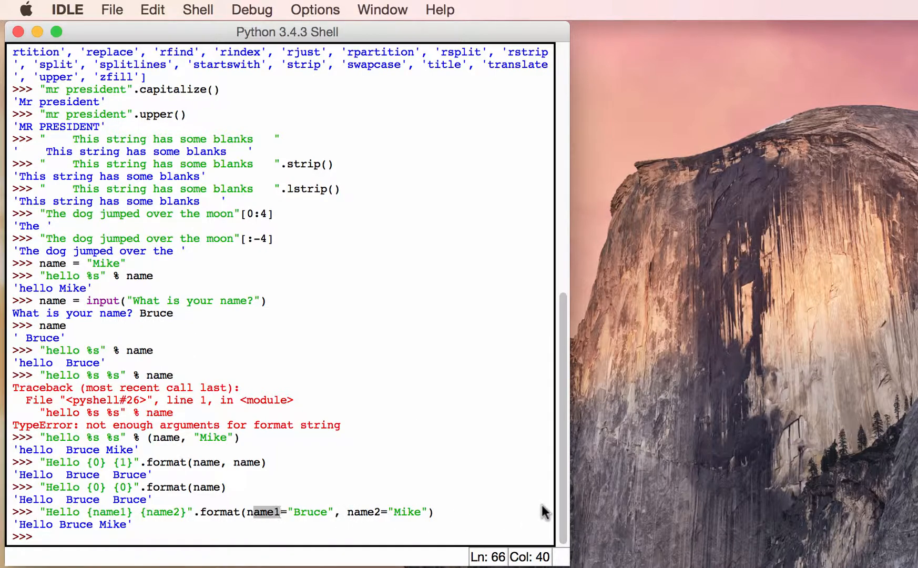
mouse_move(106, 559)
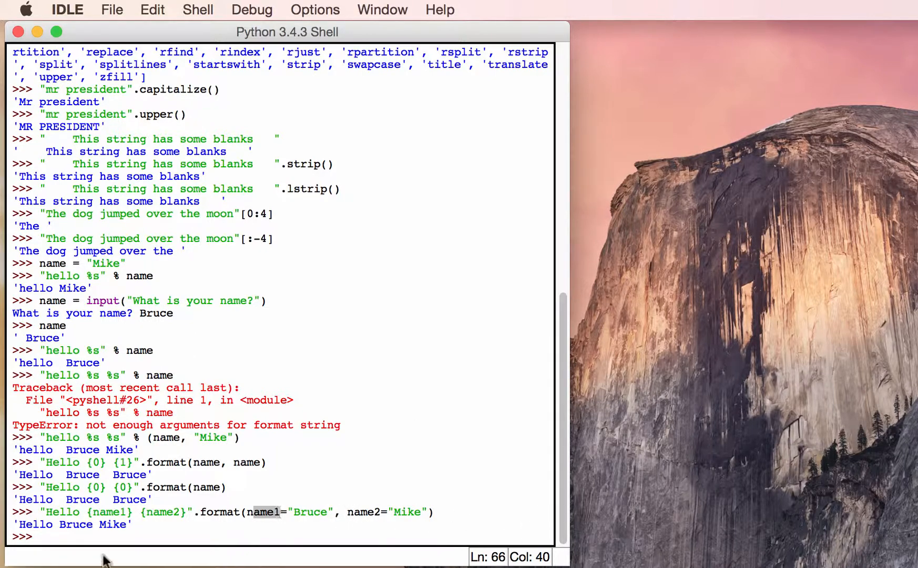